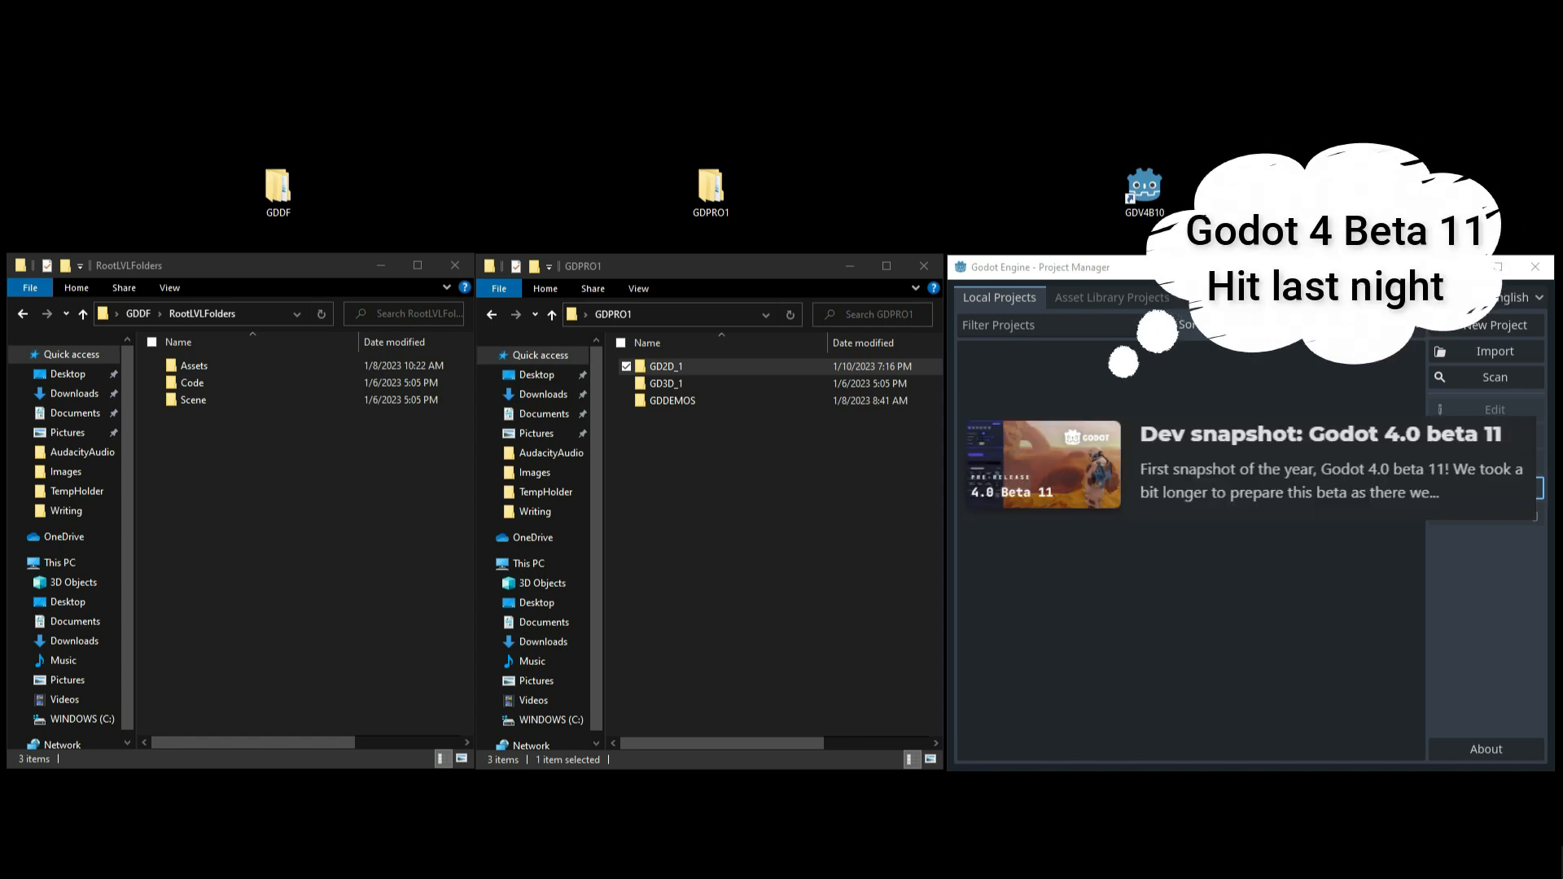
mouse_move(745, 573)
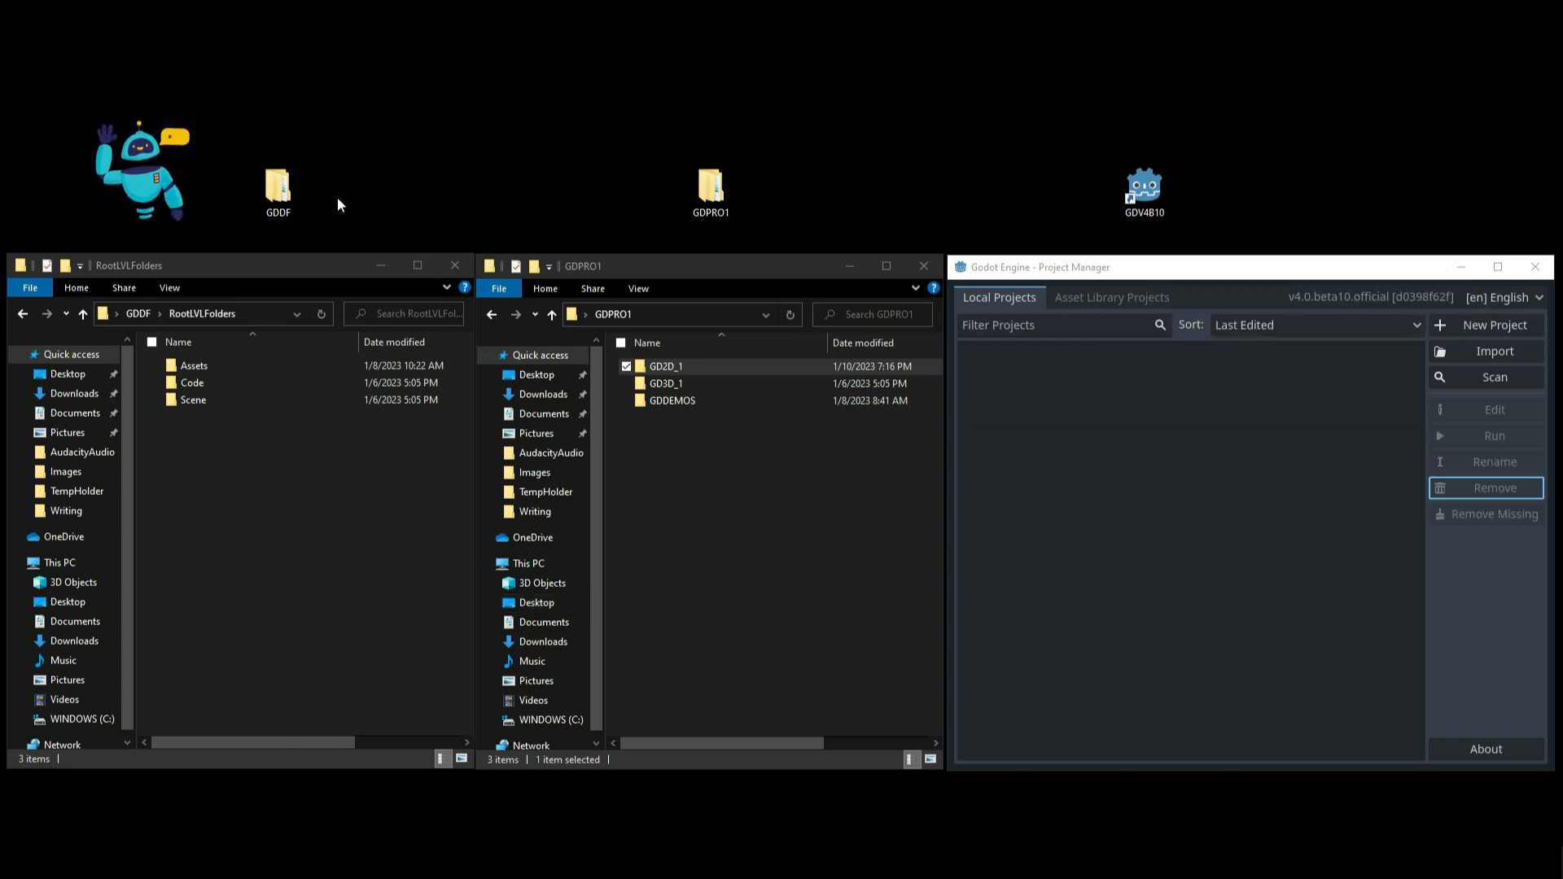
Step: Open the Assets folder and its Audio subfolder in File Explorer, then go back
left_click(278, 191)
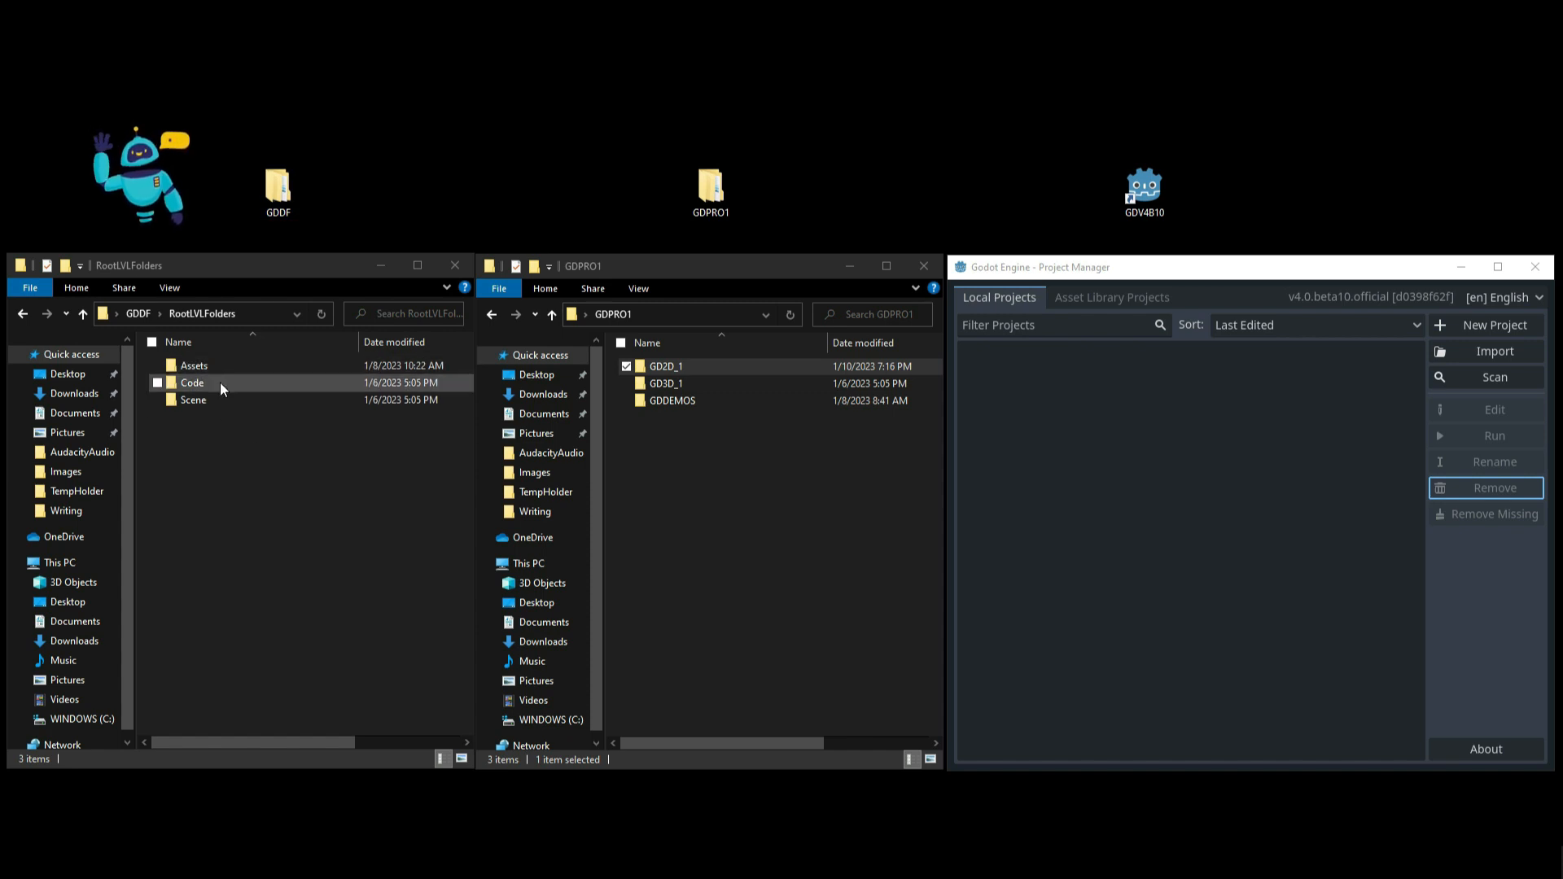
left_click(192, 365)
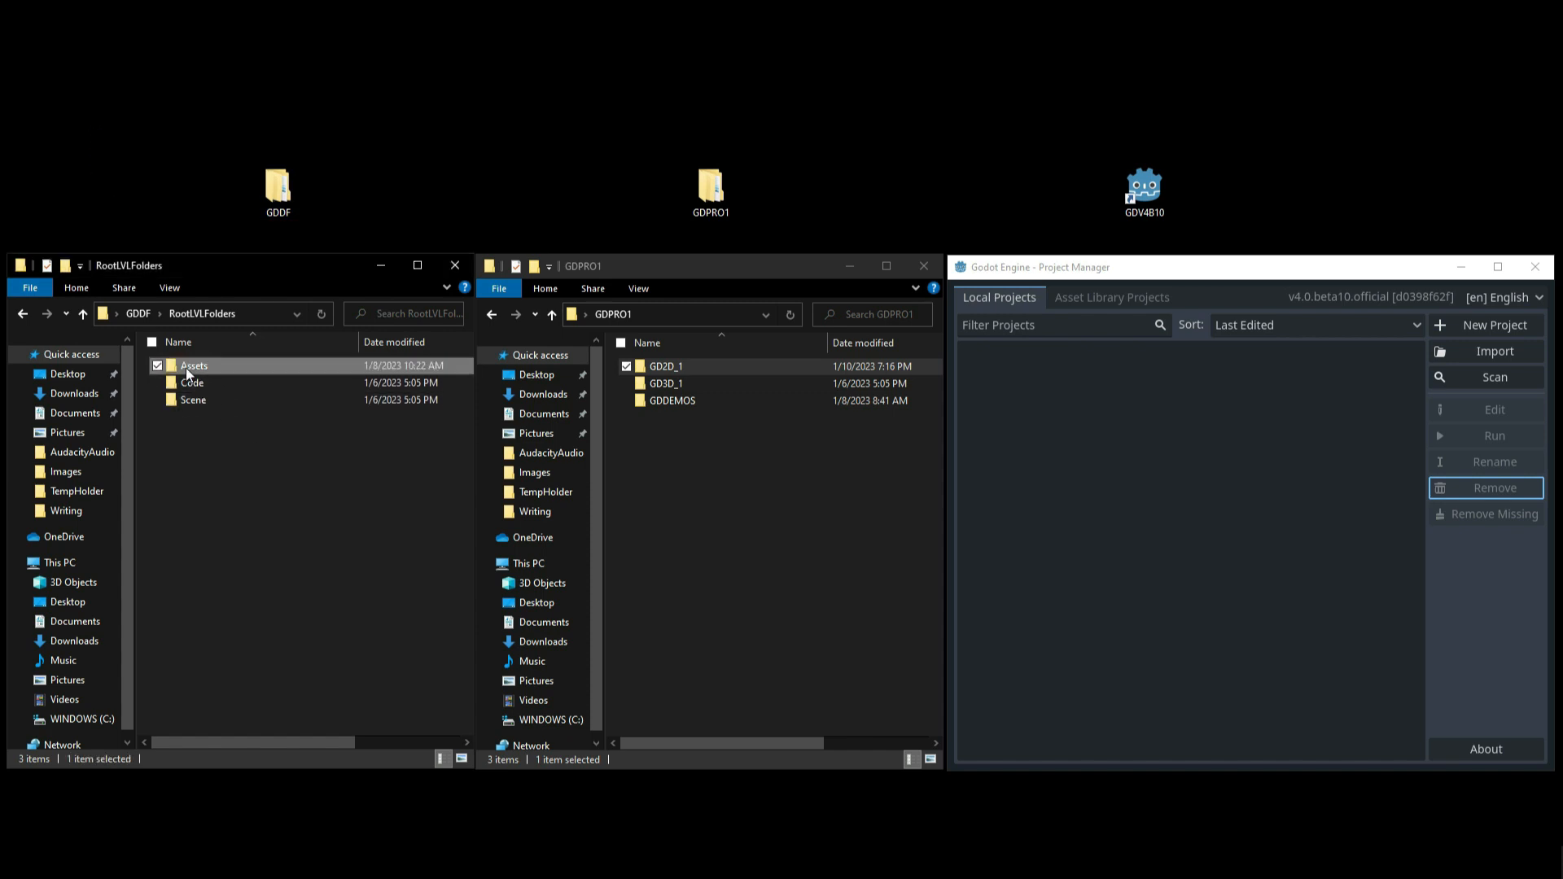
double_click(193, 365)
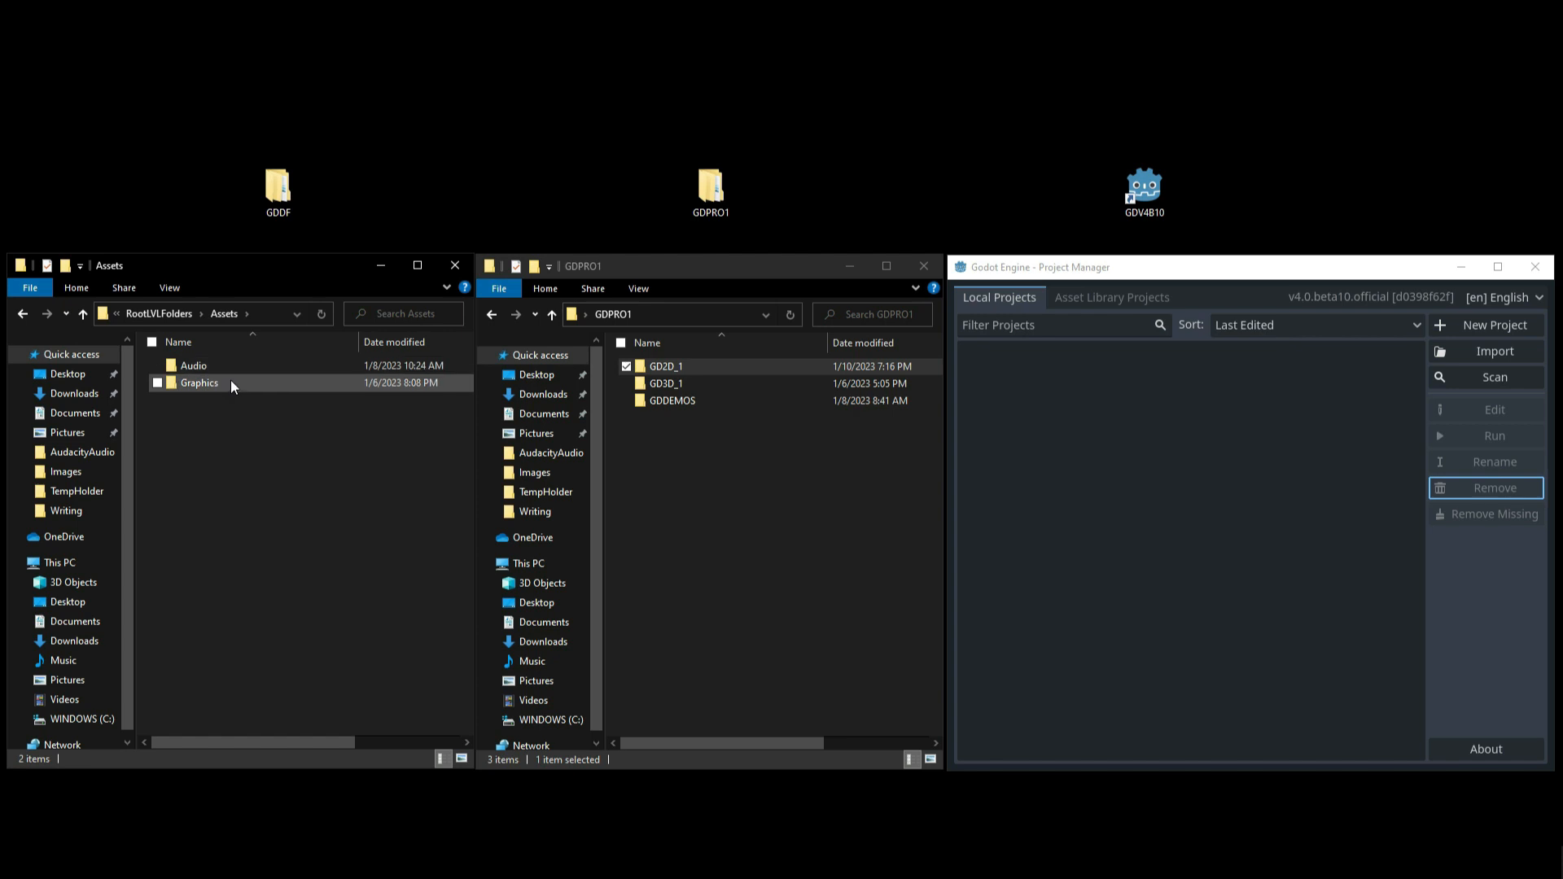
double_click(192, 364)
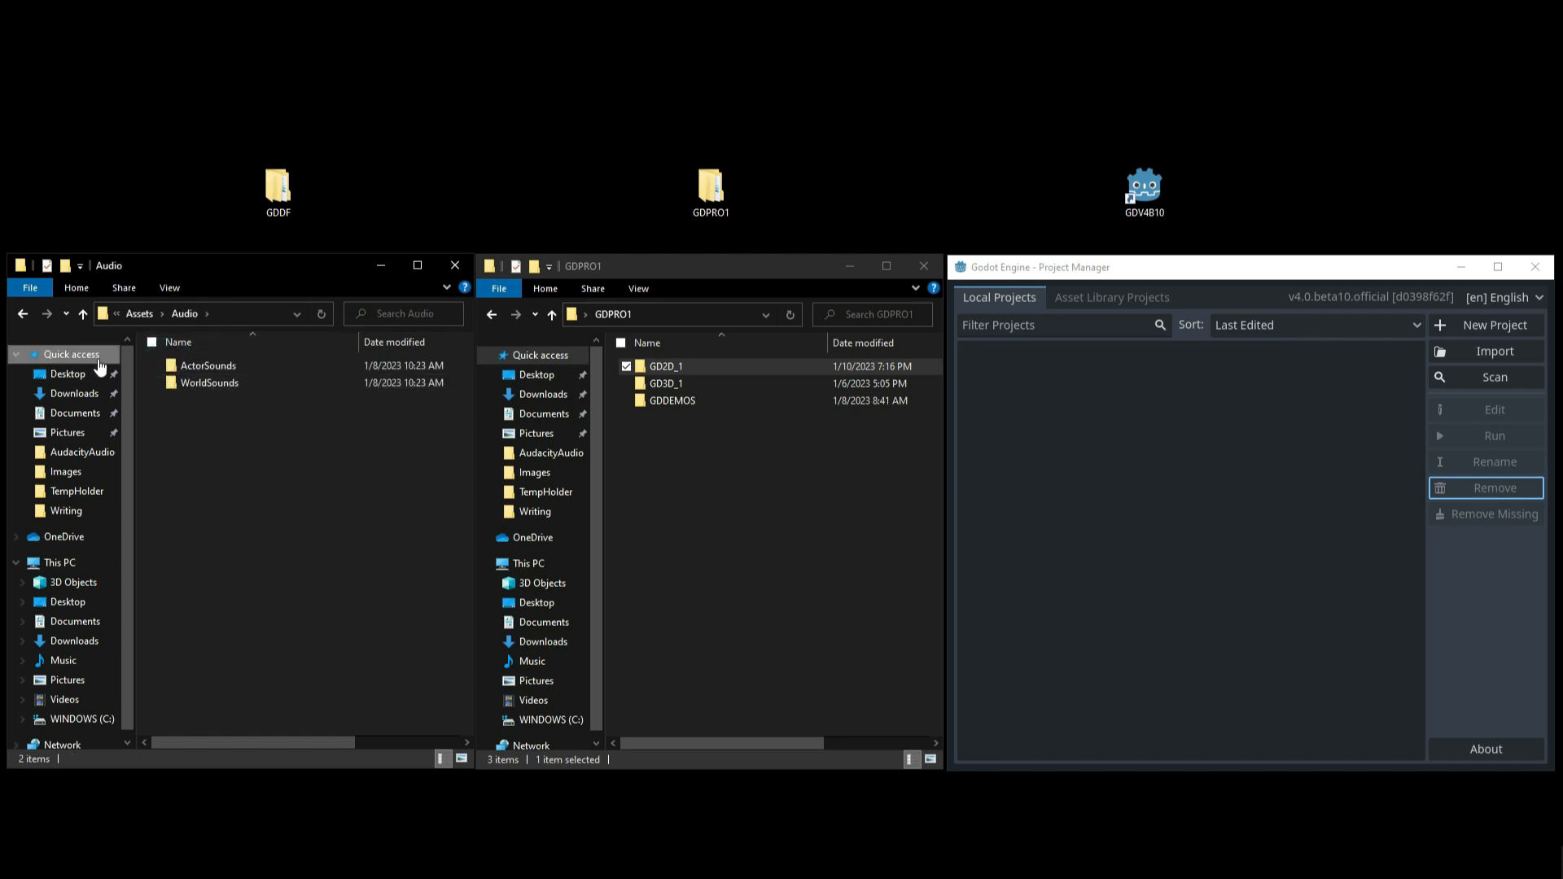
left_click(81, 314)
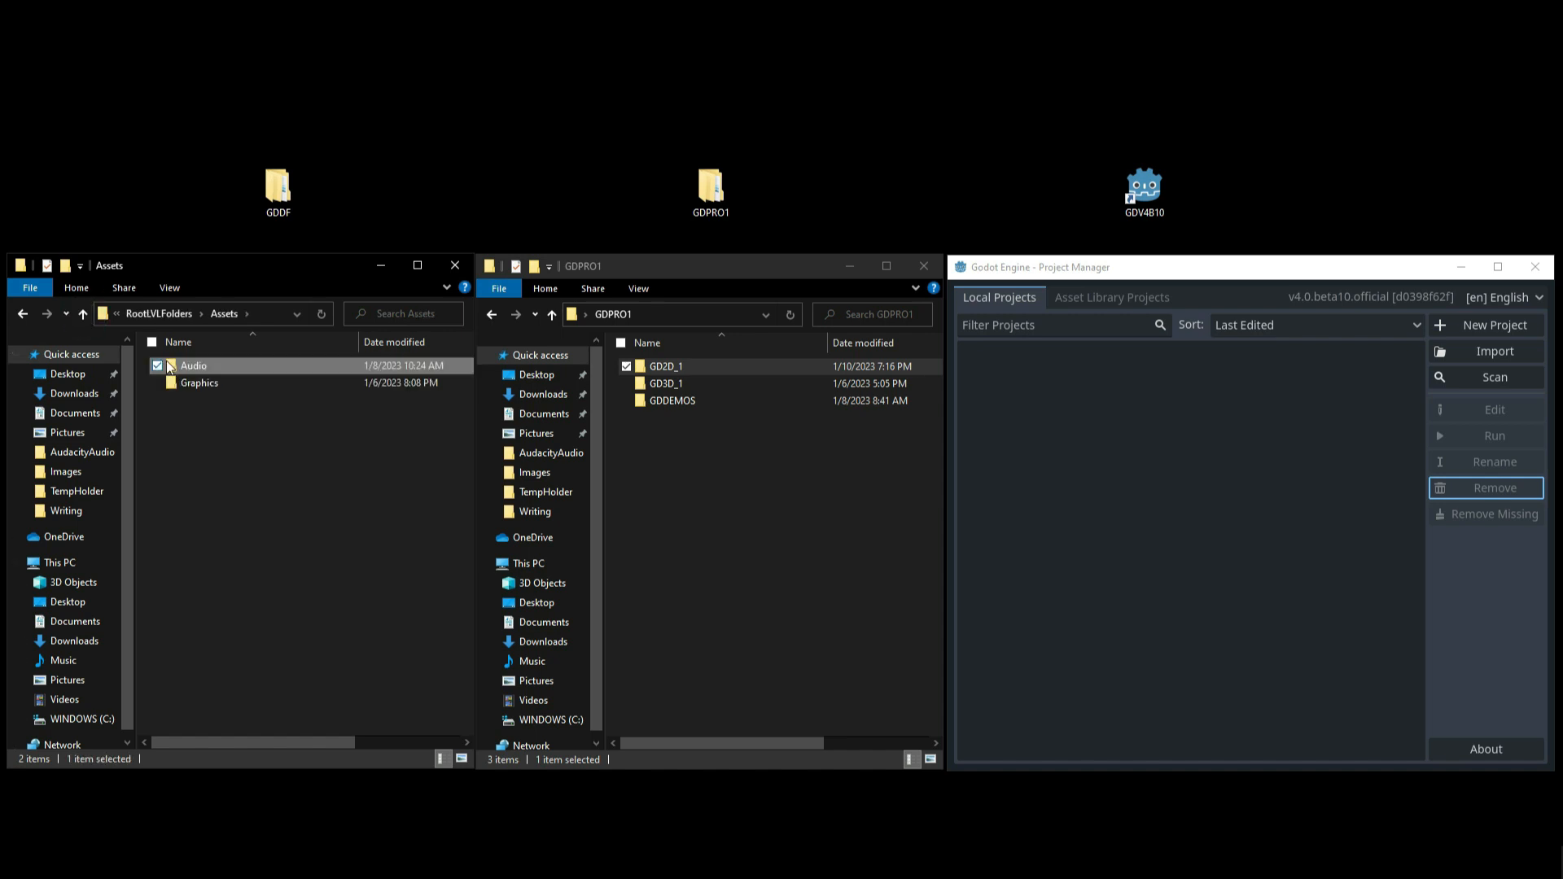
Step: Browse Graphics and Characters, return to RootLVLFolders, and select the Scene folder
double_click(199, 382)
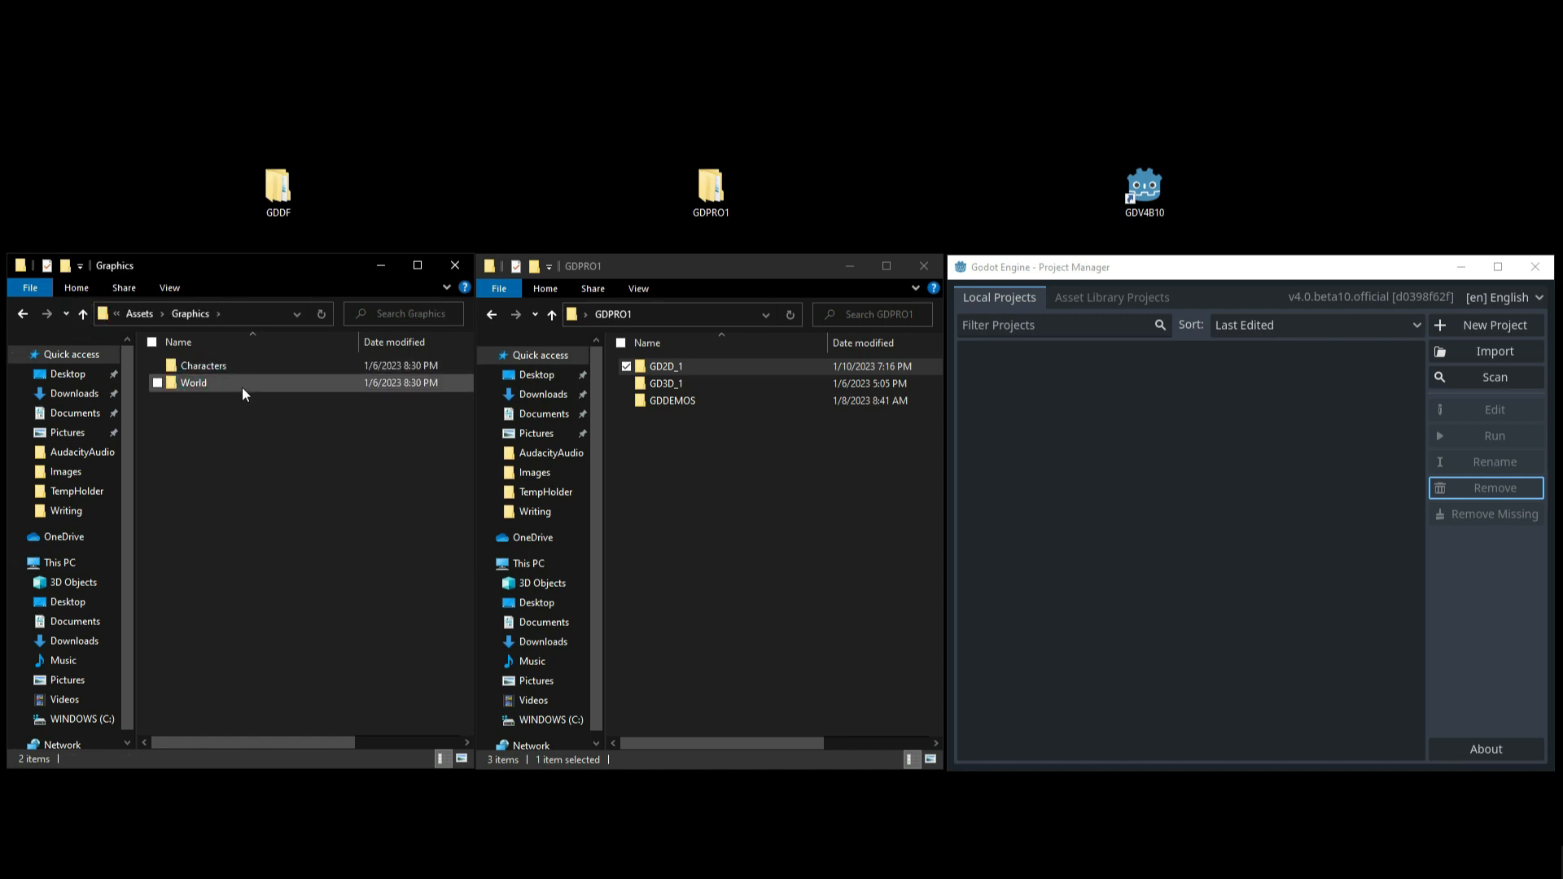
left_click(205, 365)
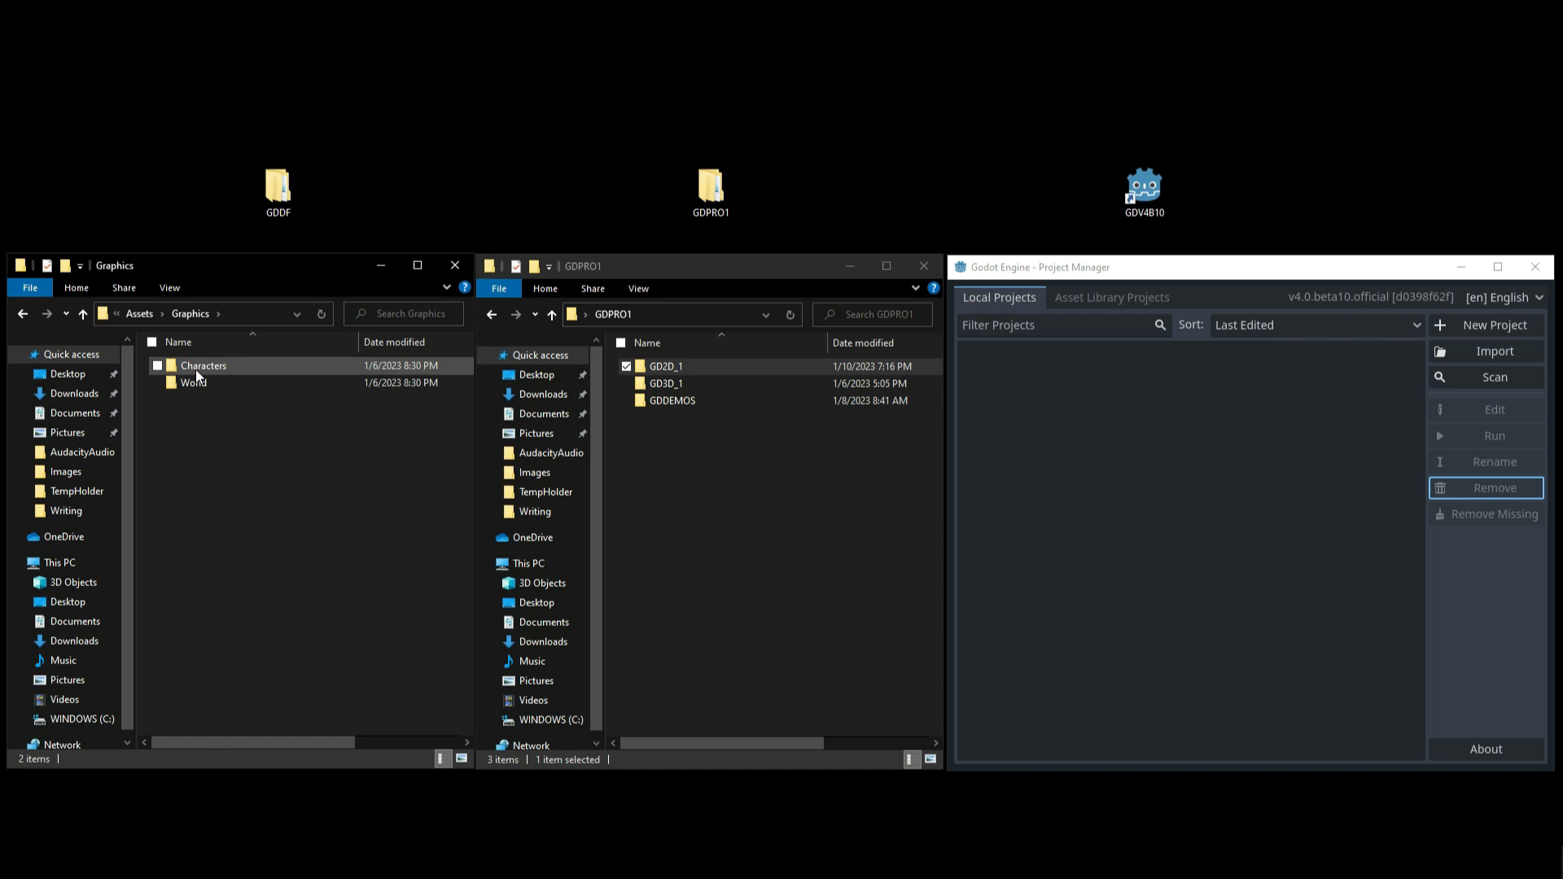
left_click(229, 443)
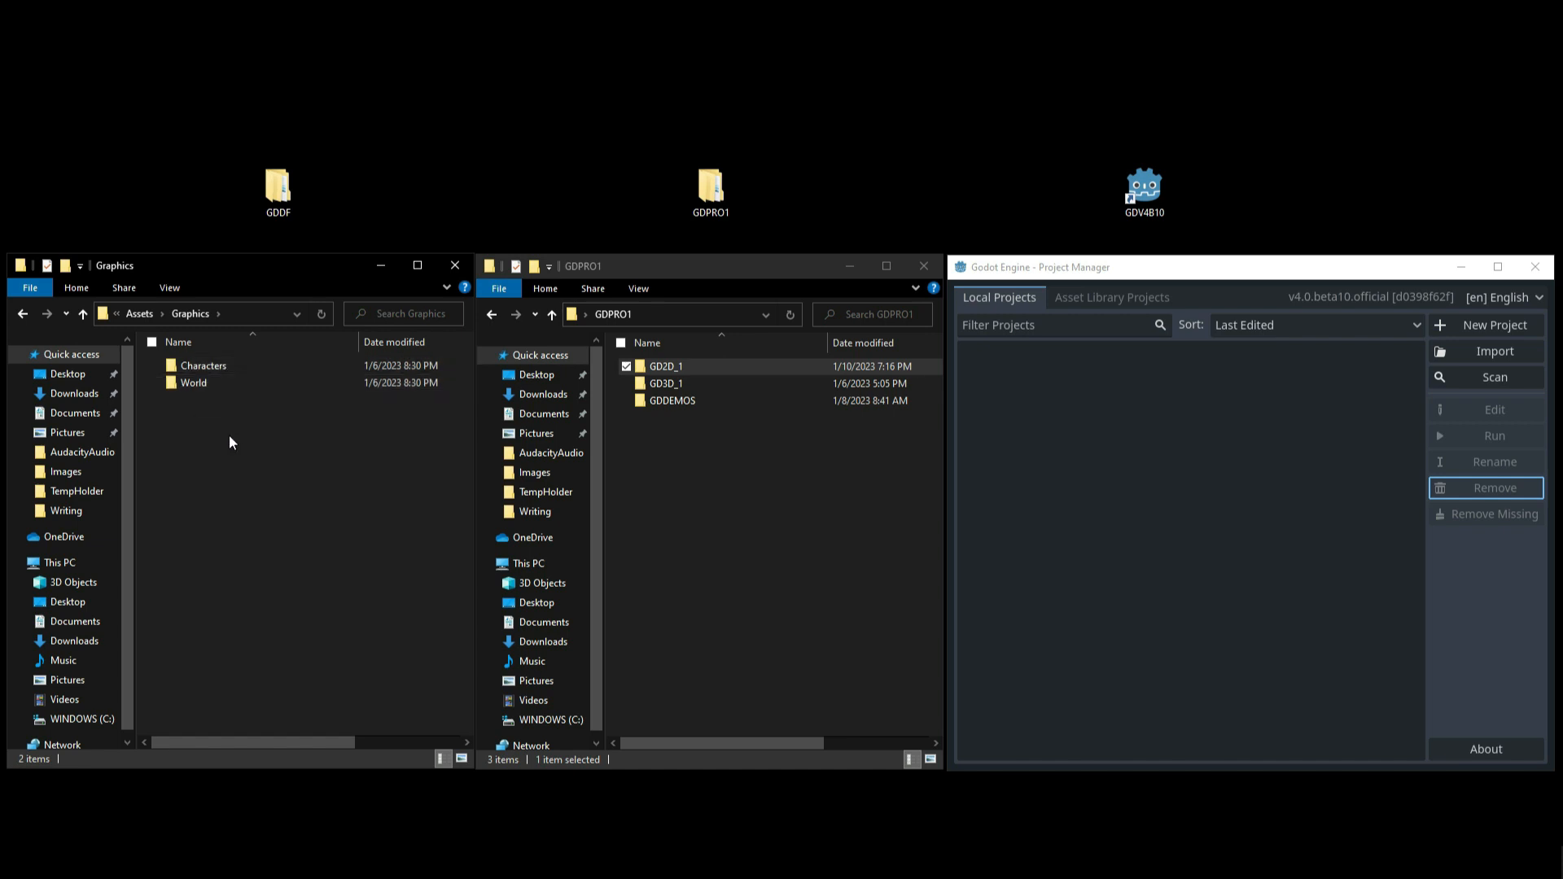
left_click(203, 365)
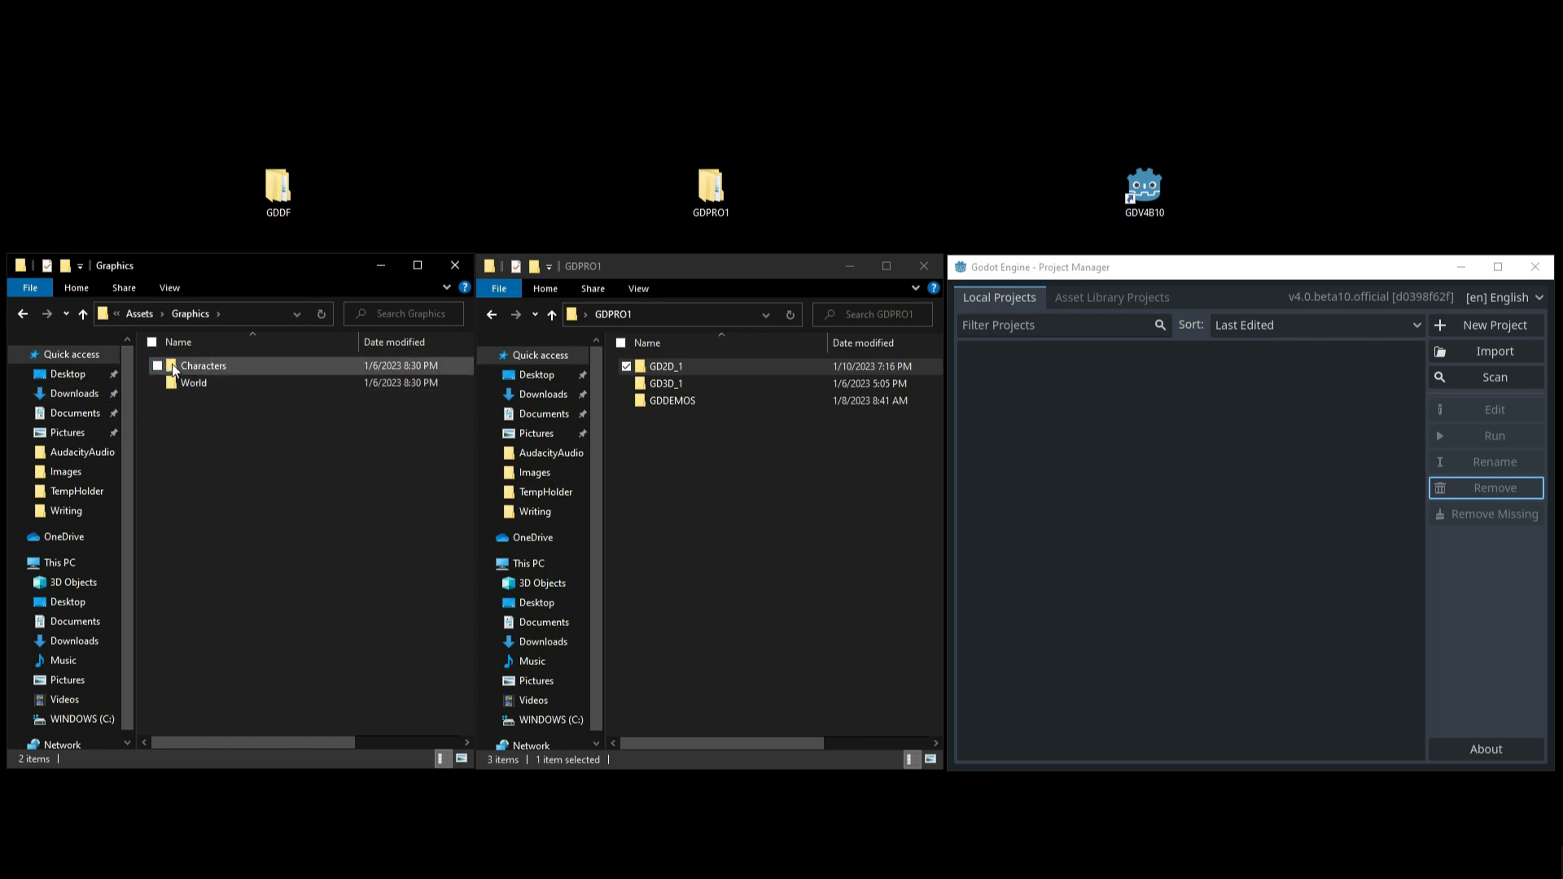
double_click(204, 364)
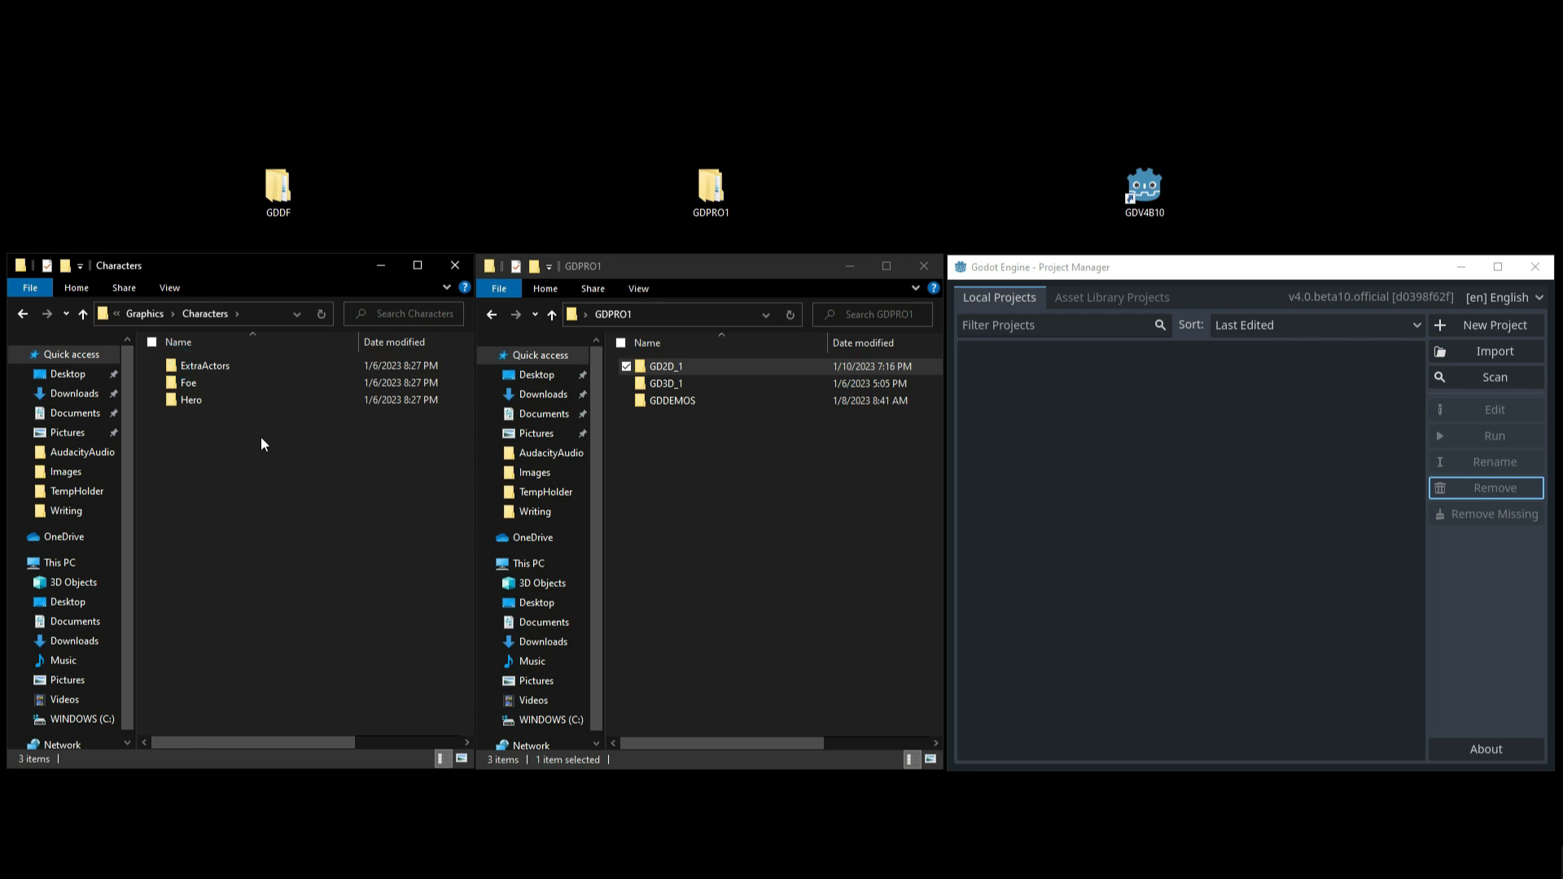
mouse_move(97, 333)
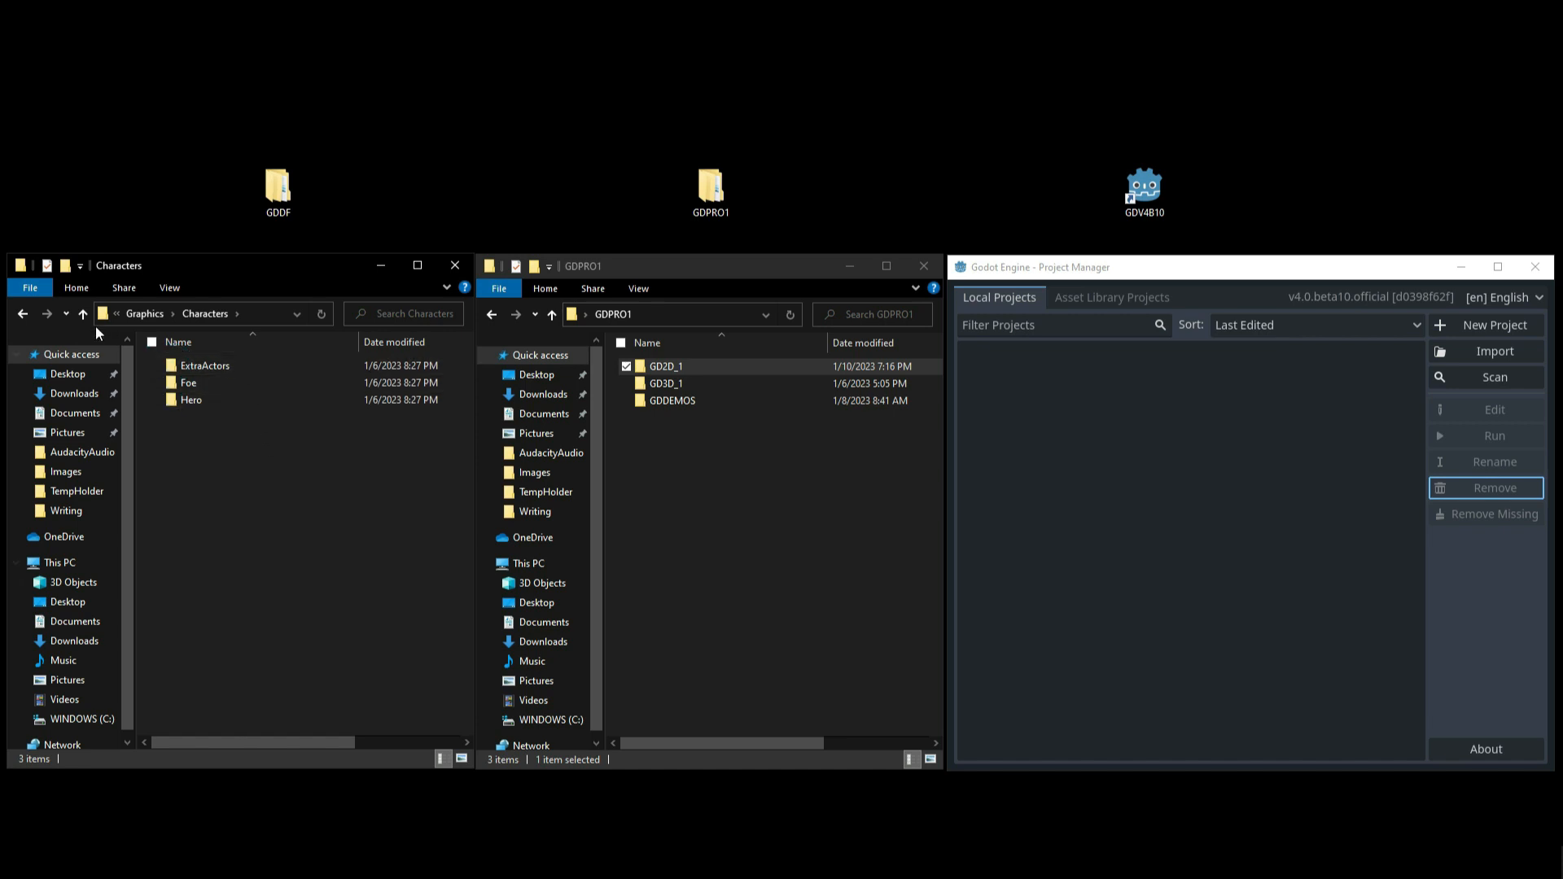
left_click(83, 313)
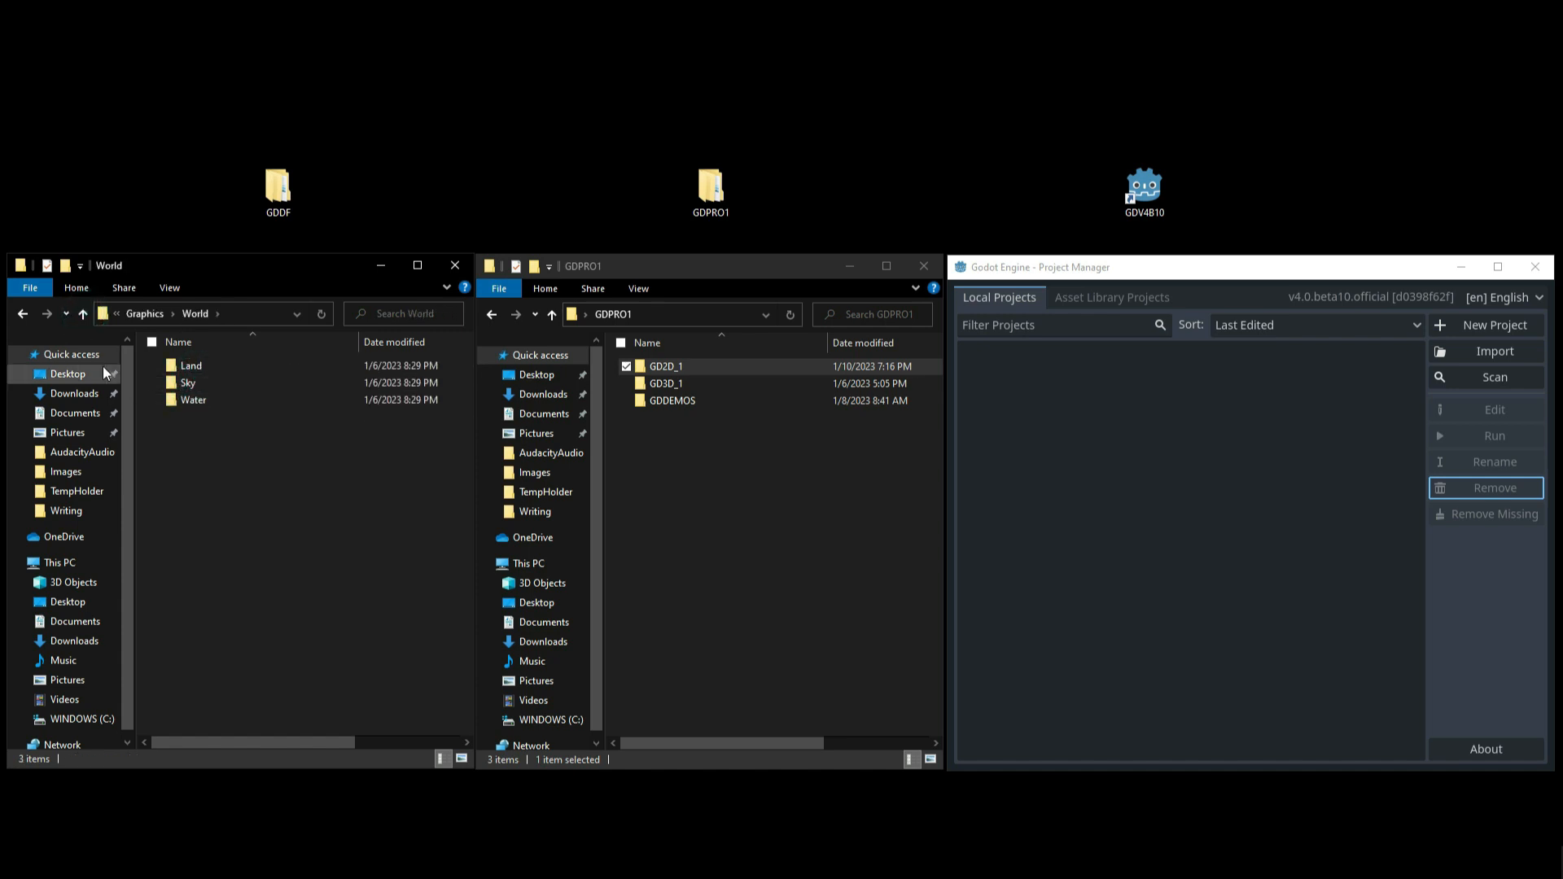
mouse_move(83, 313)
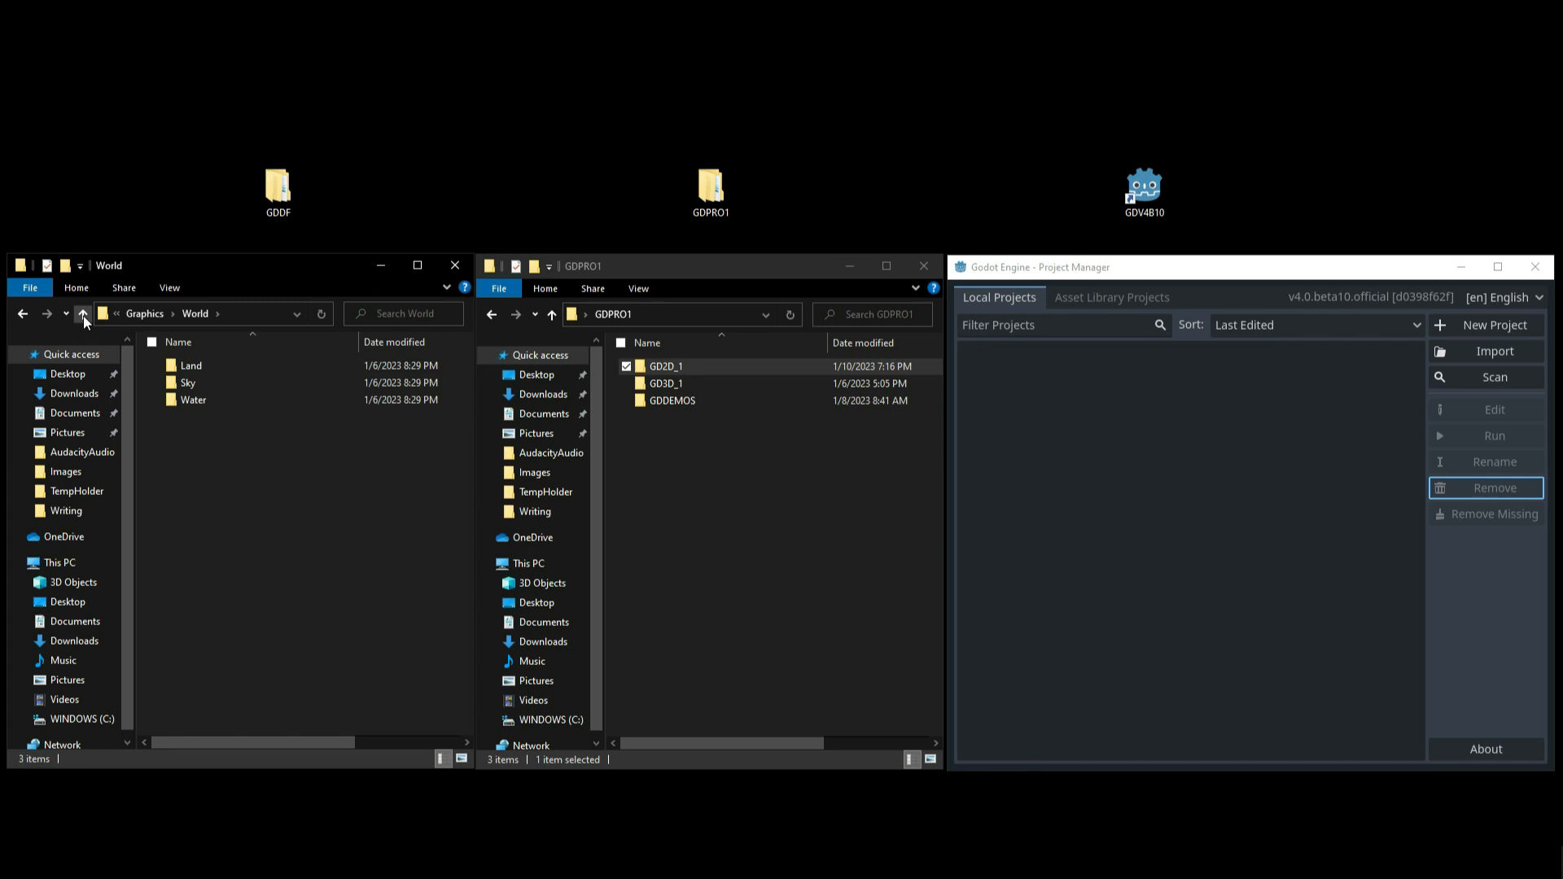
left_click(84, 312)
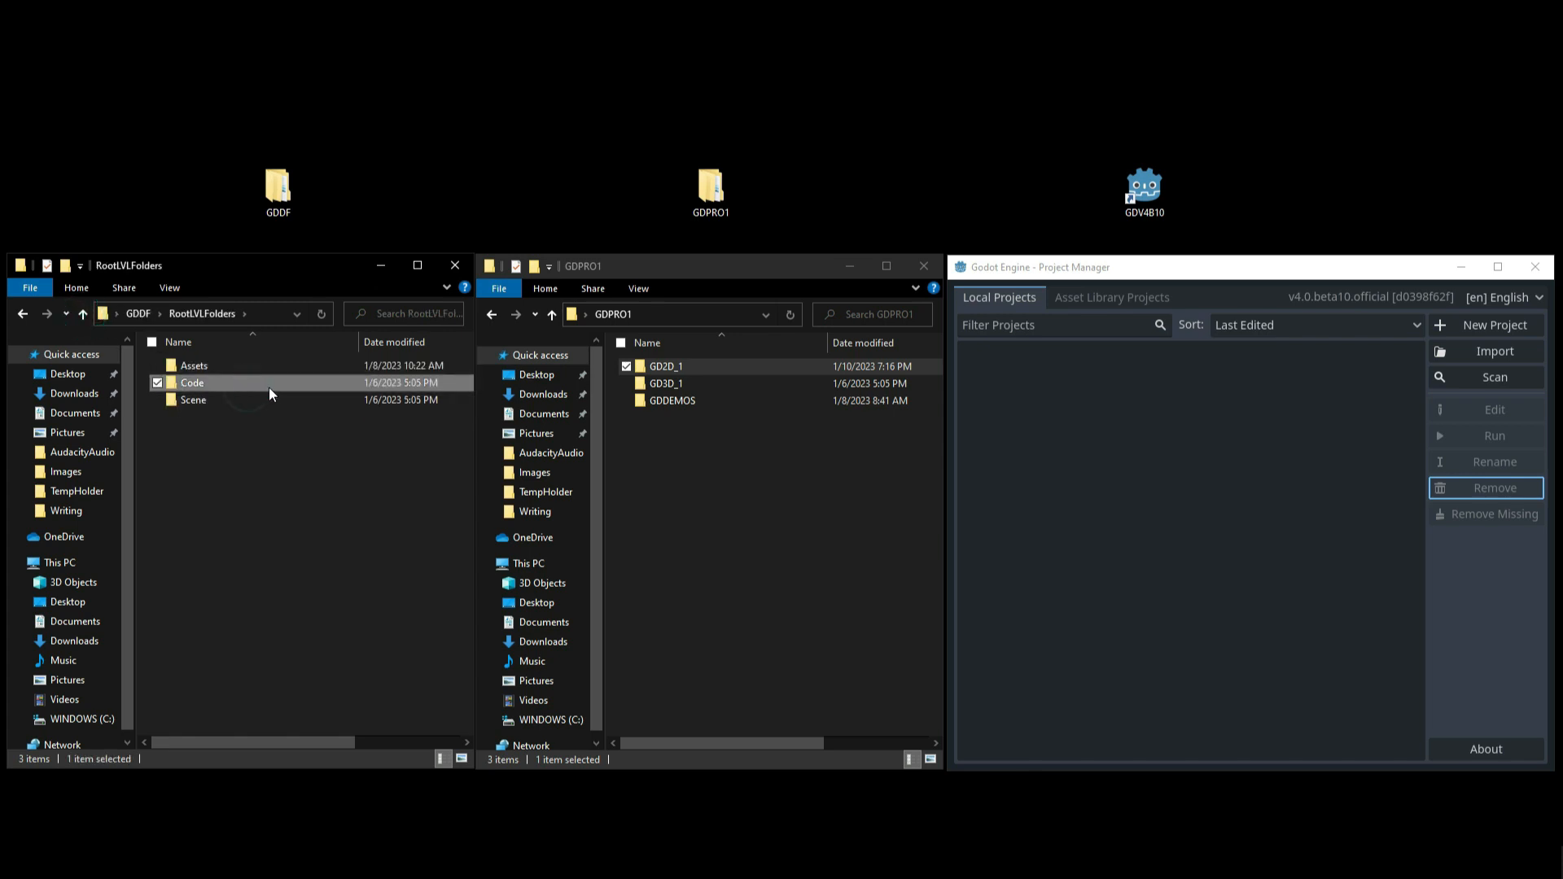
left_click(192, 399)
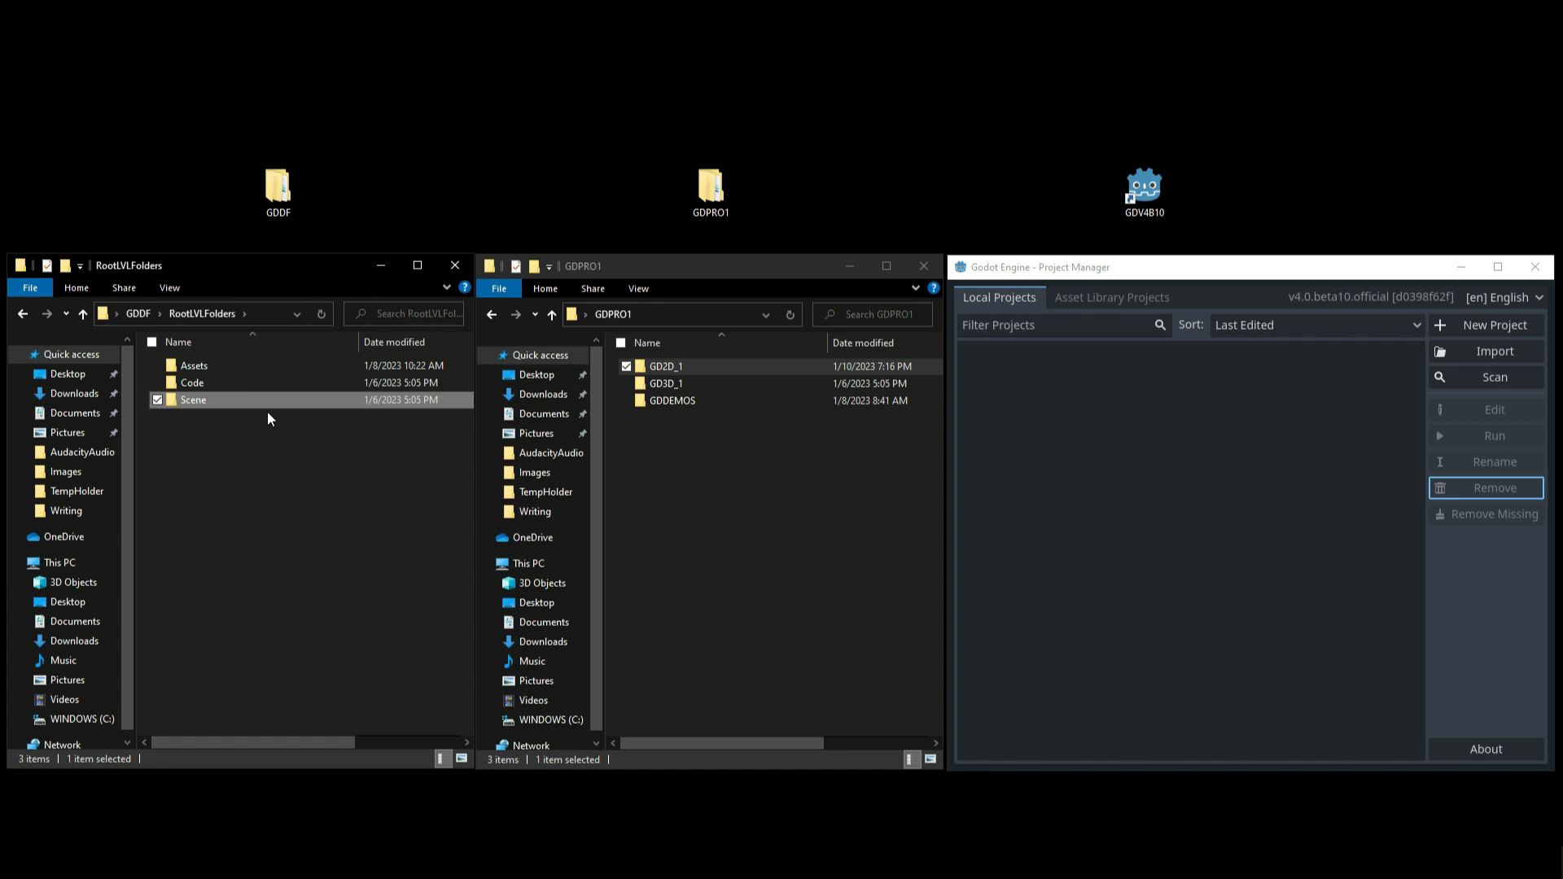
mouse_move(297, 501)
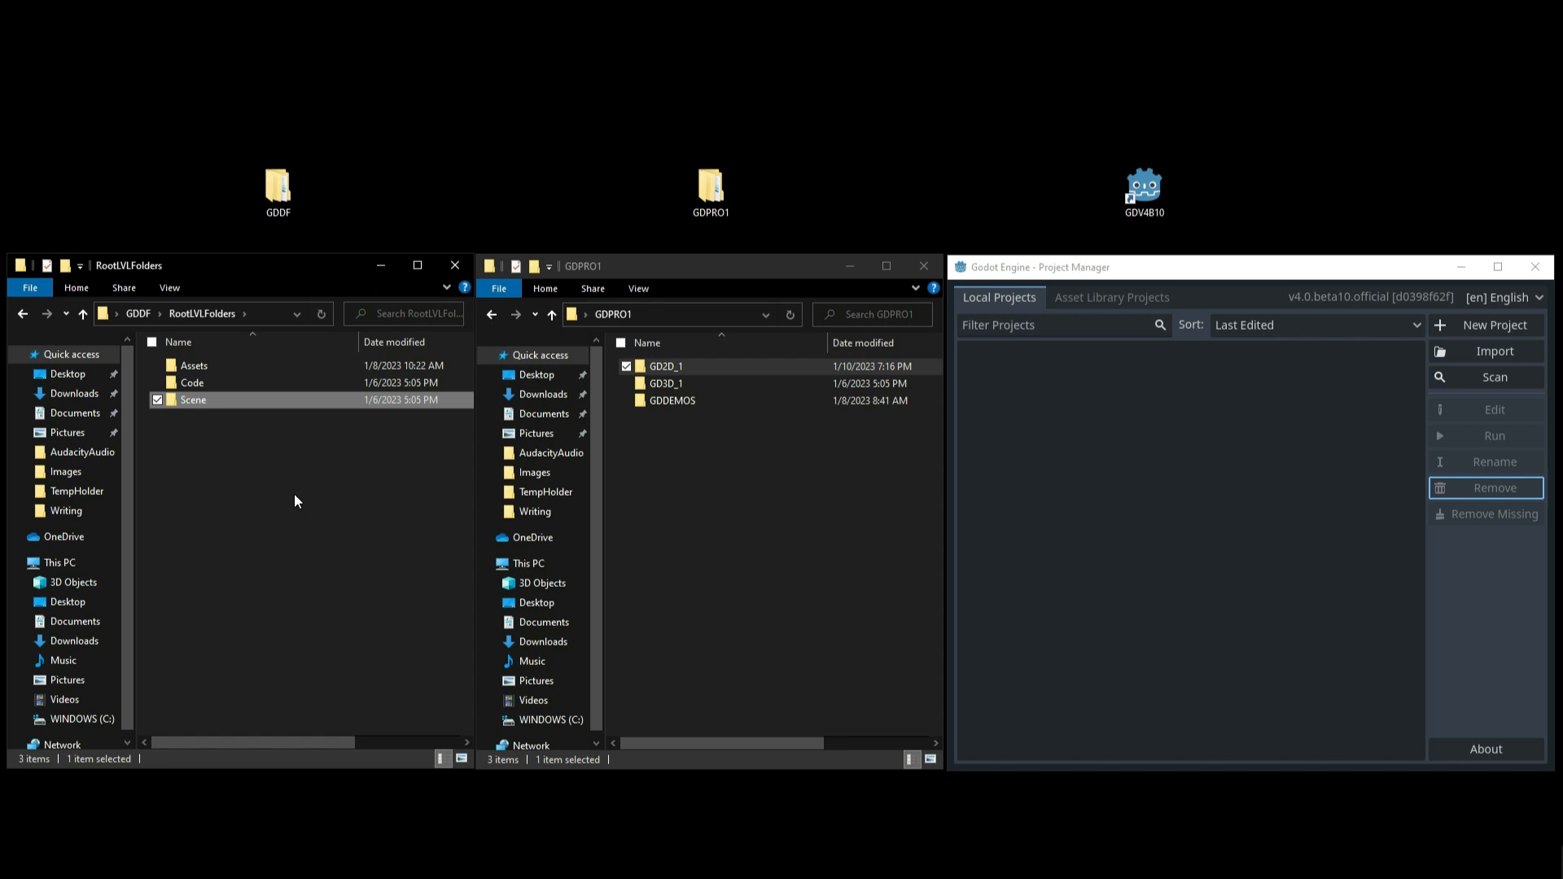
mouse_move(917, 524)
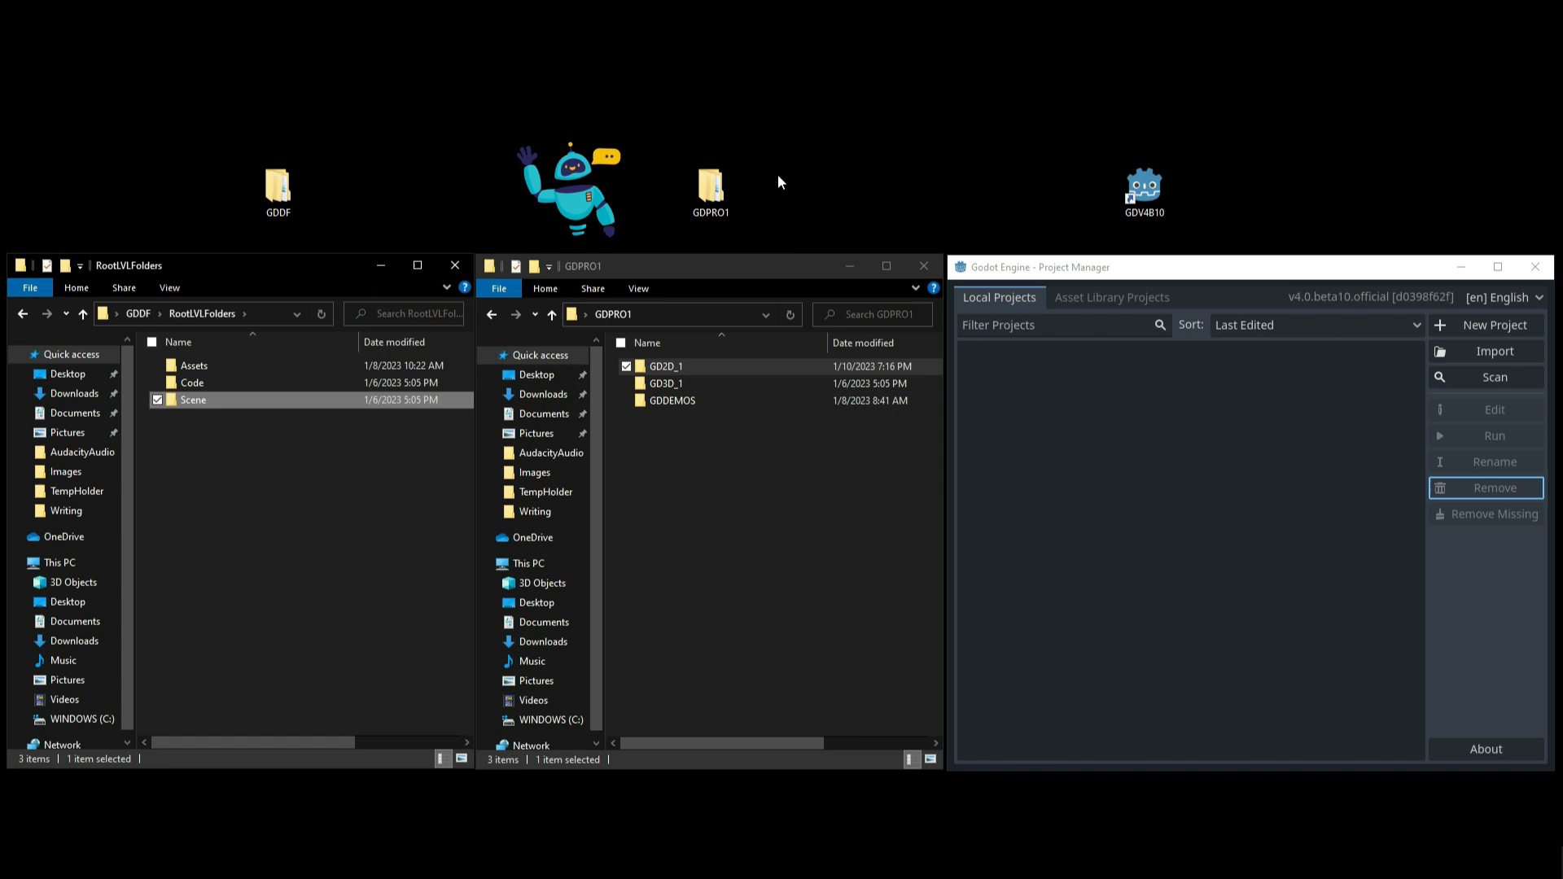
mouse_move(672, 297)
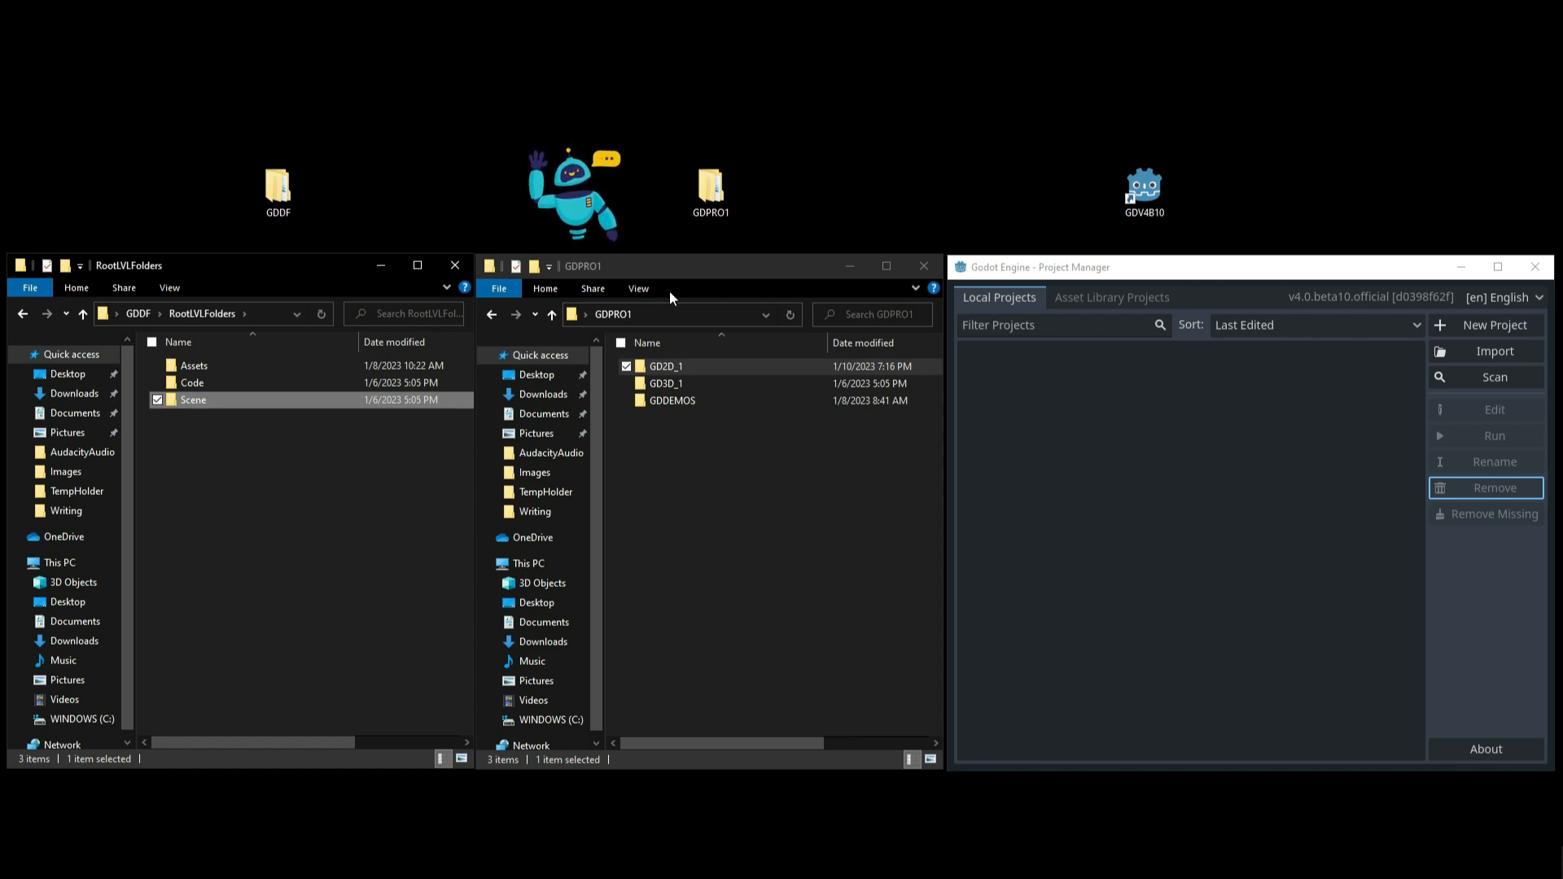
mouse_move(736, 372)
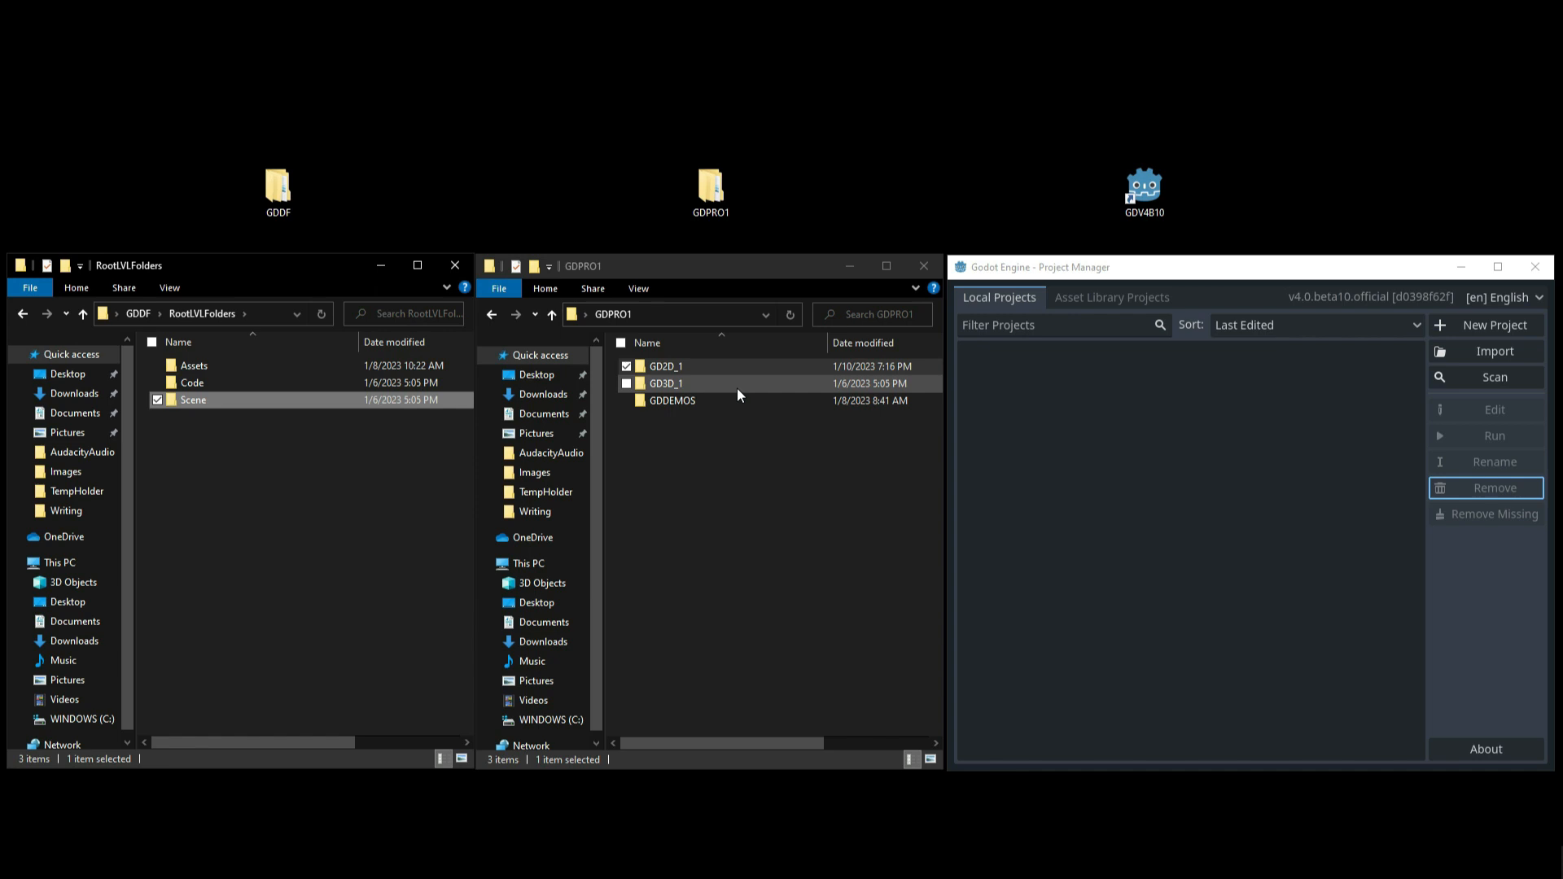
Step: Inspect GD2D_1 inside GDPRO1, then start a new Godot project
left_click(752, 466)
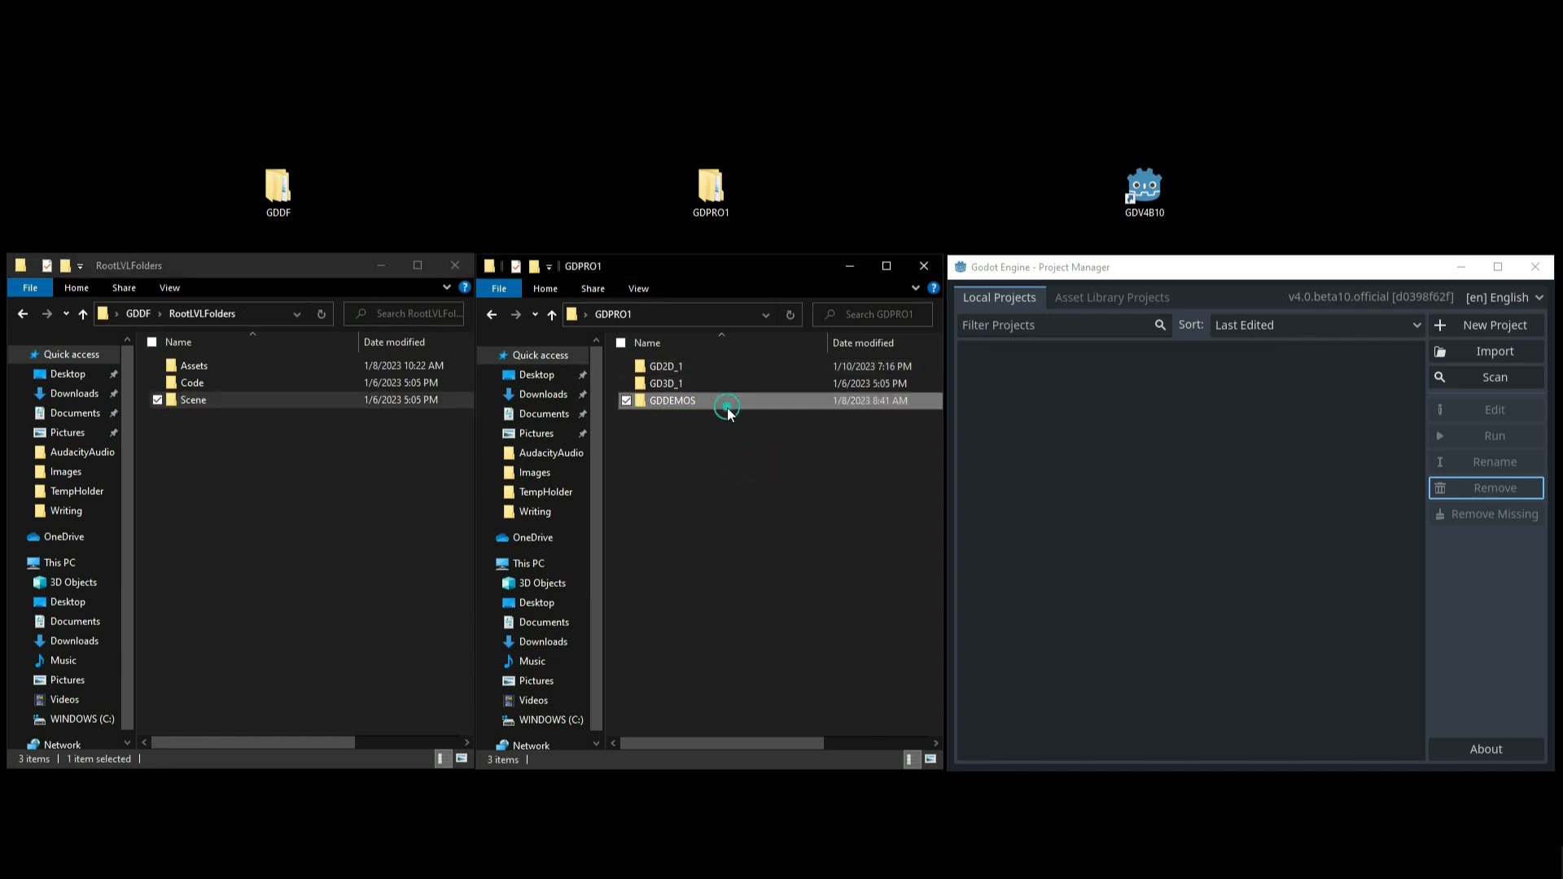
left_click(672, 400)
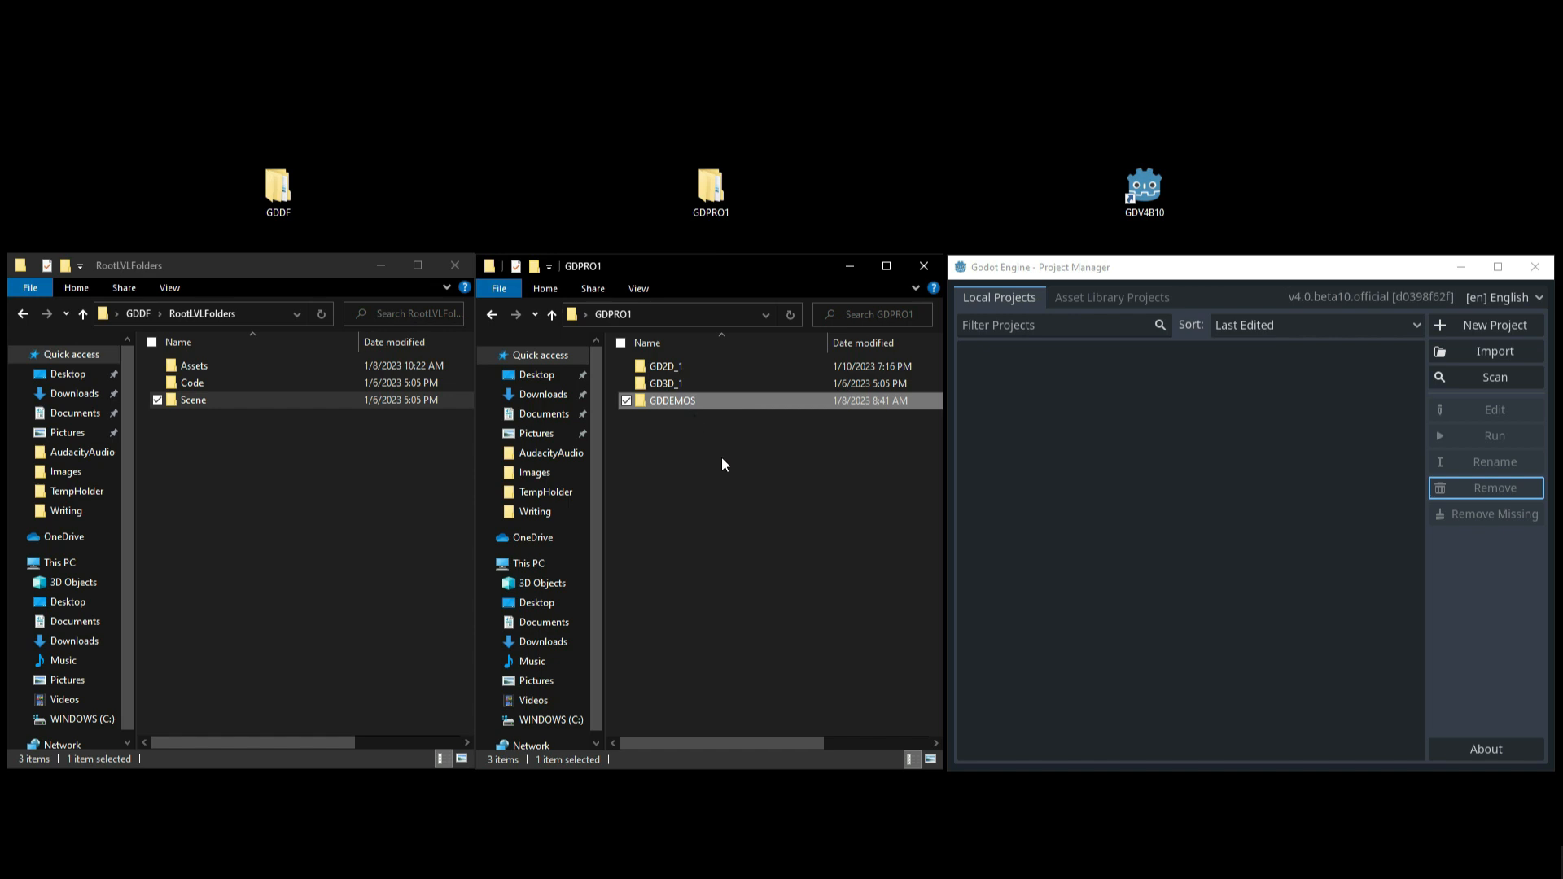
left_click(713, 449)
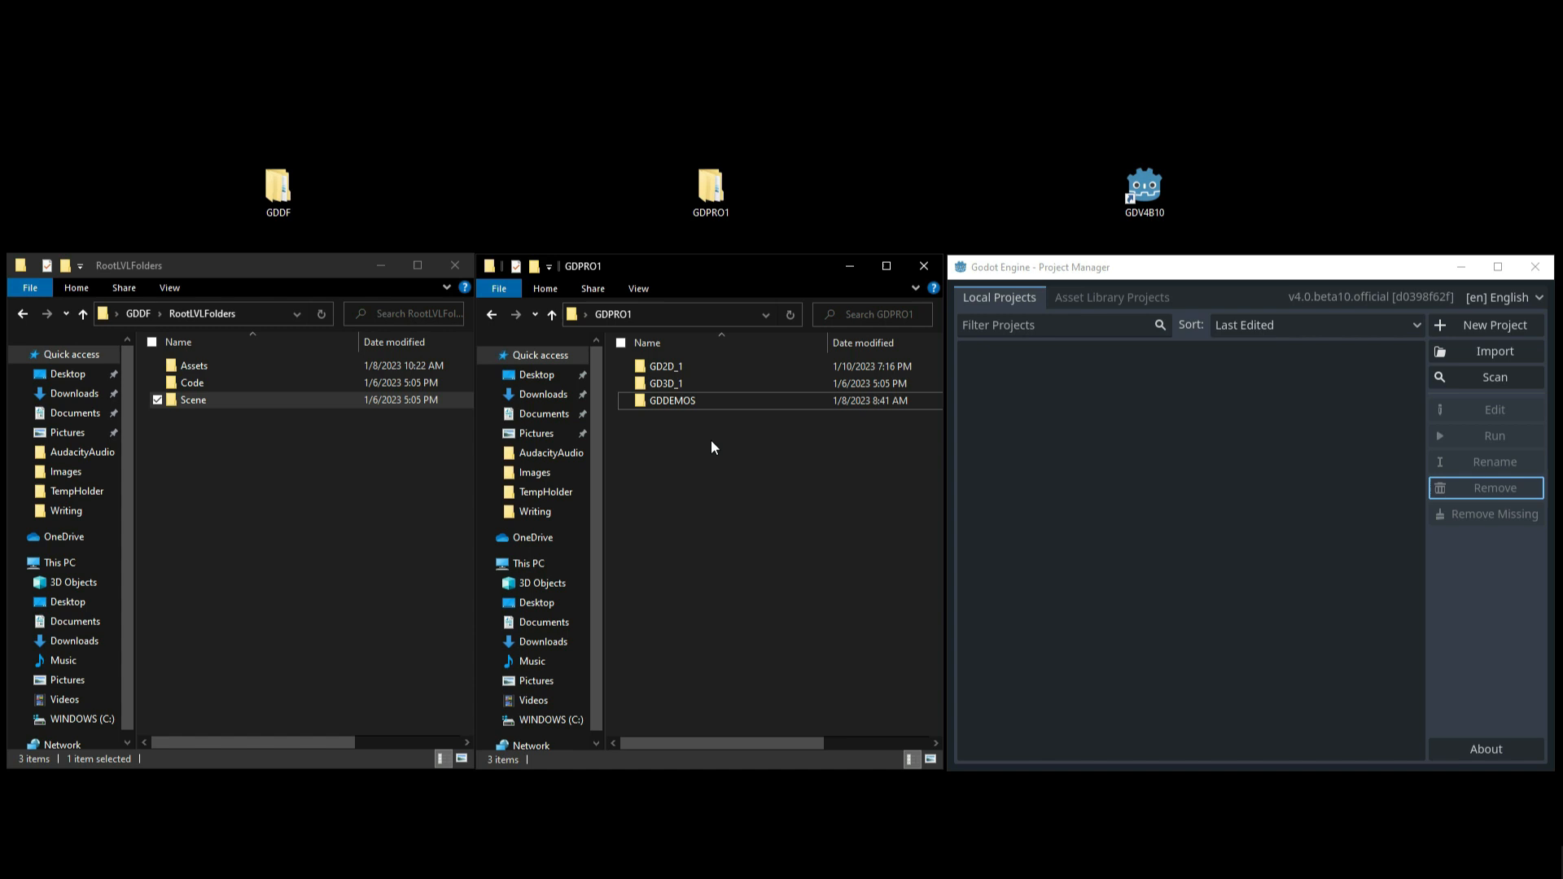
left_click(665, 365)
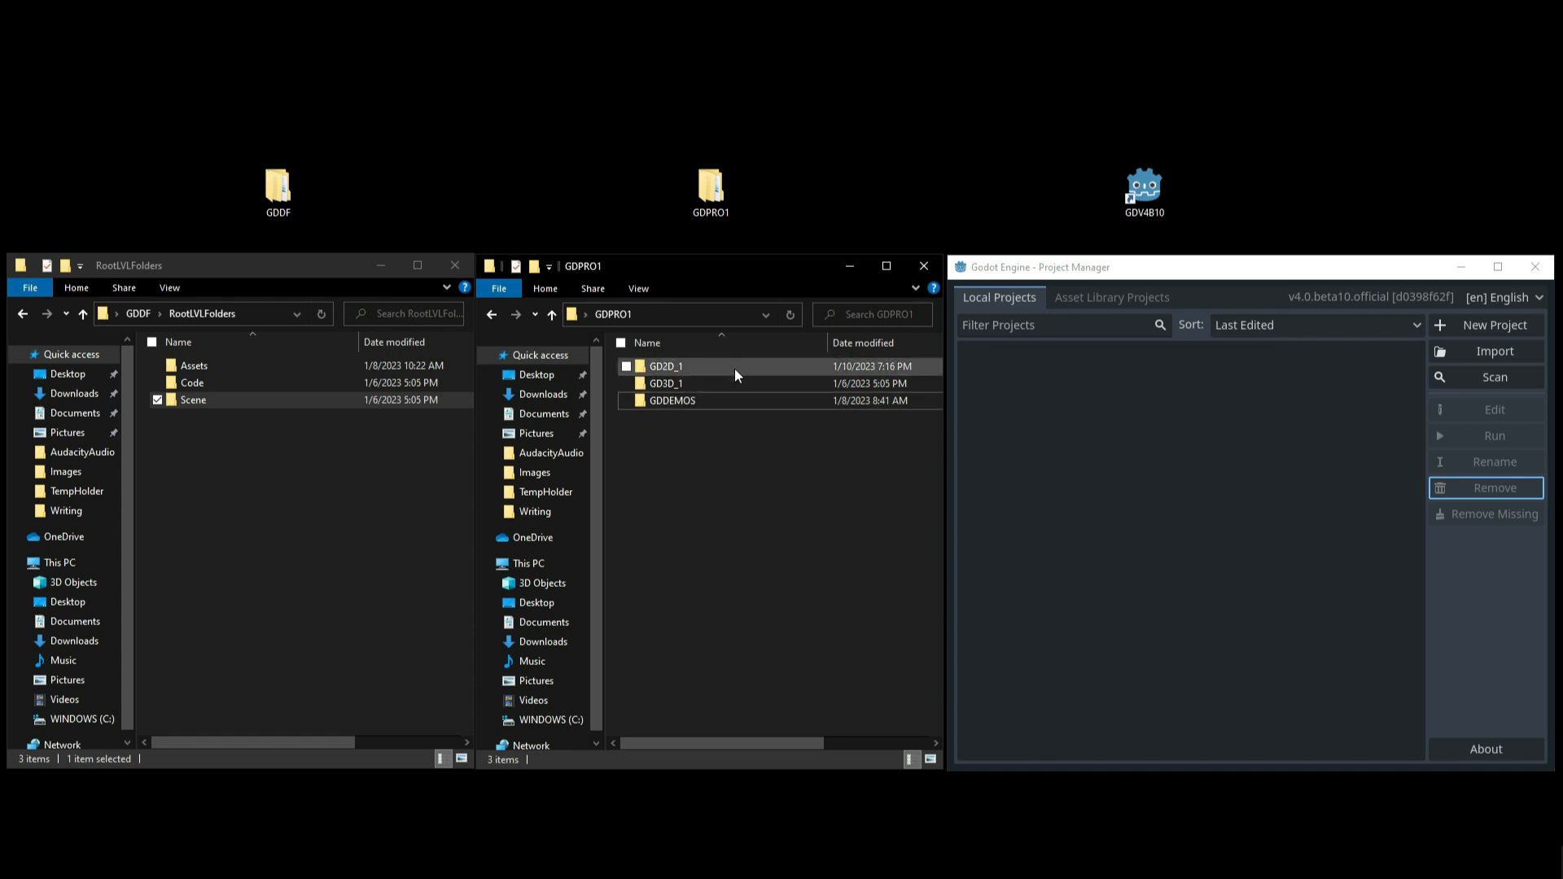
double_click(665, 366)
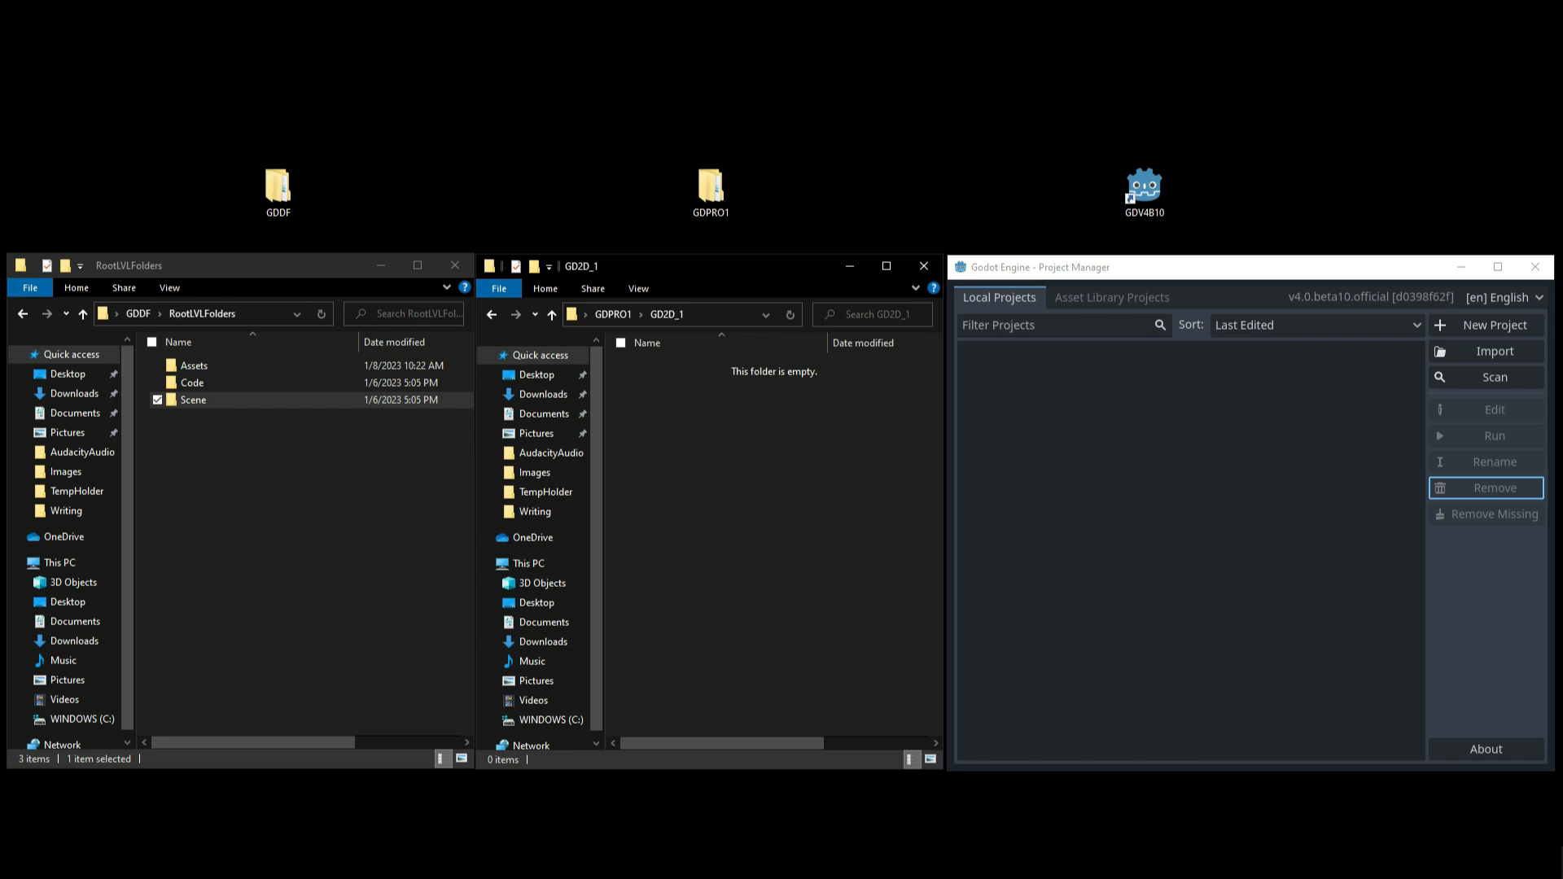
left_click(550, 314)
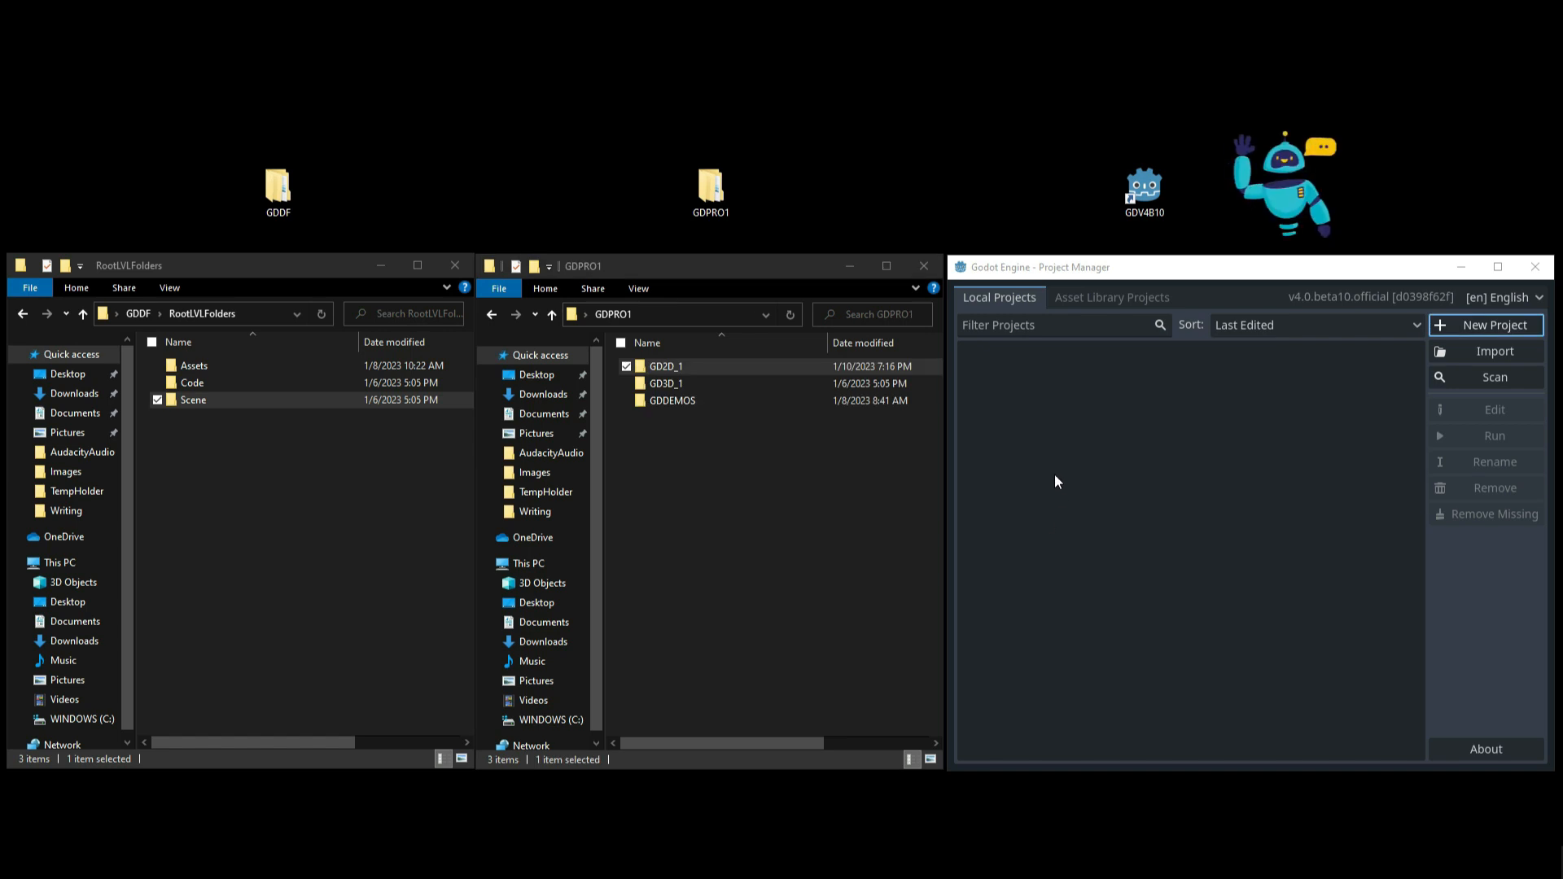
mouse_move(1067, 461)
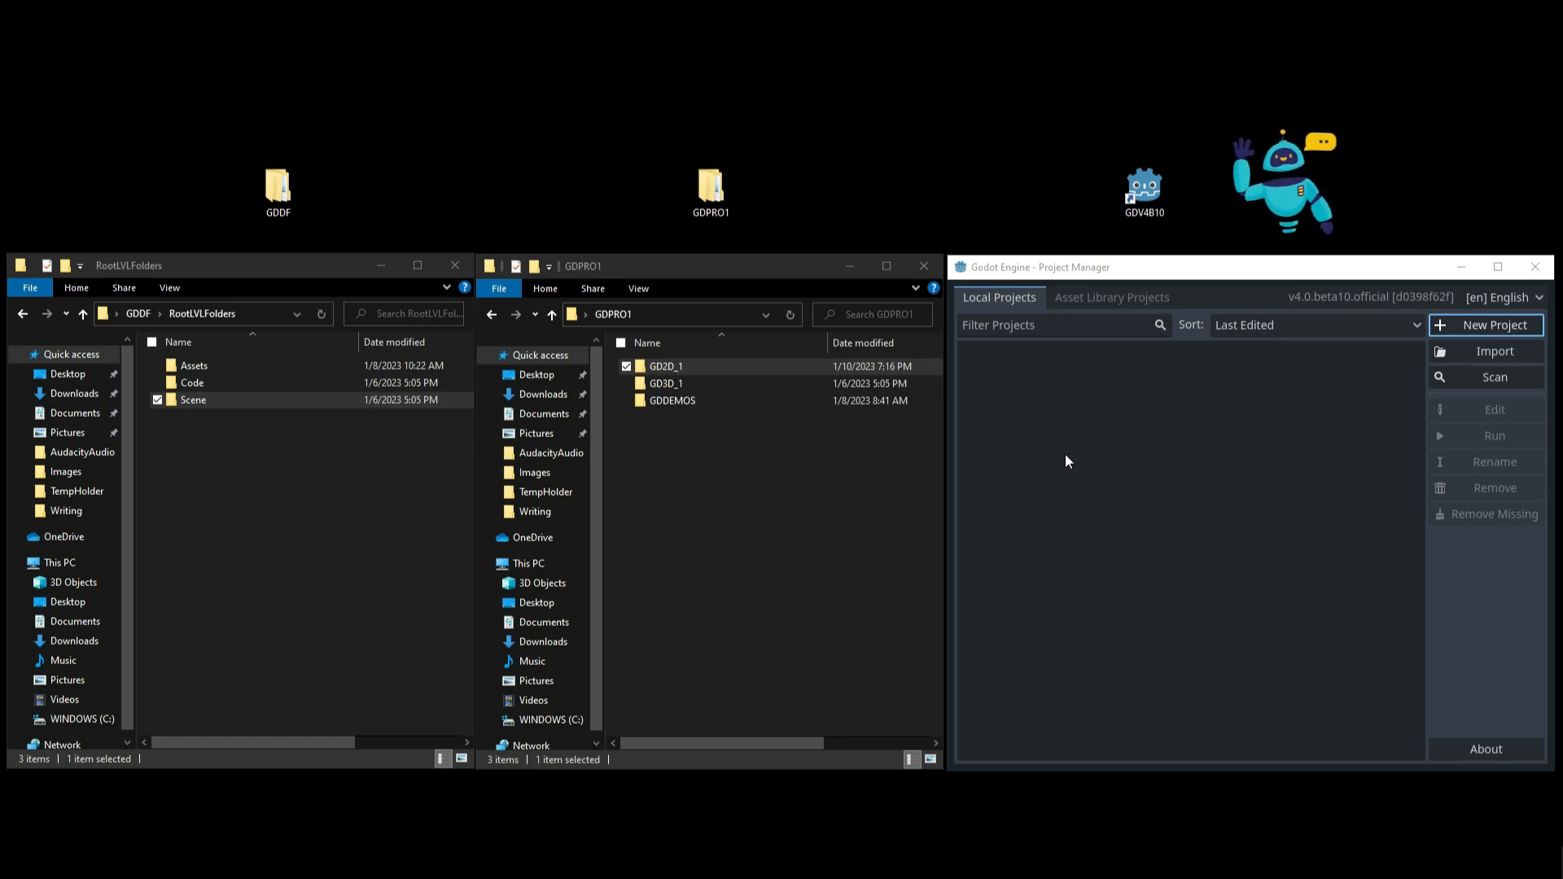
mouse_move(1488, 325)
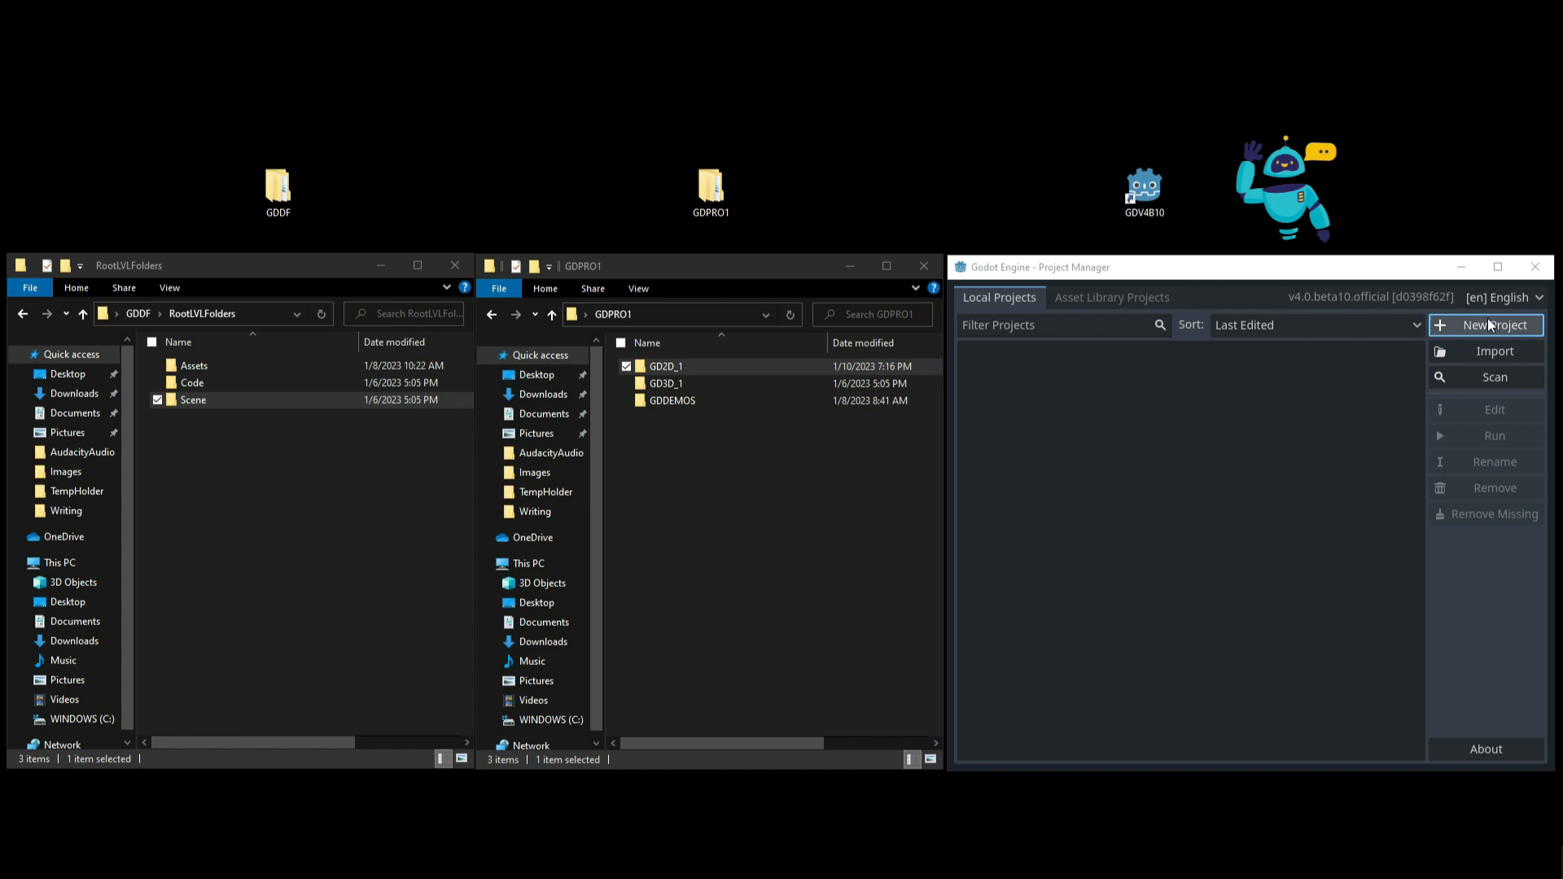
left_click(1483, 325)
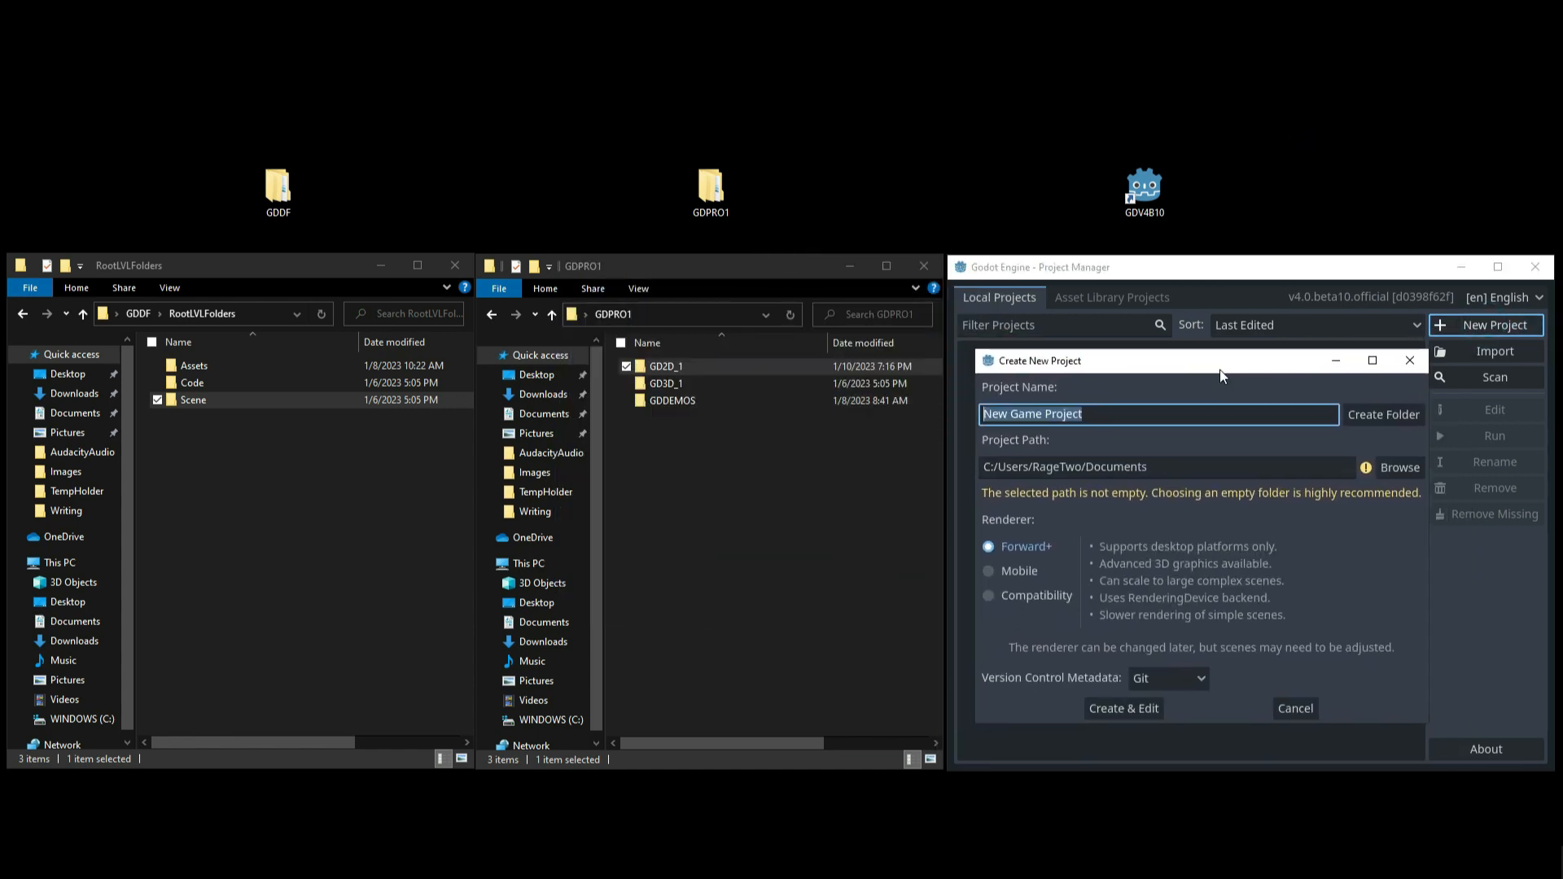
mouse_move(1399, 467)
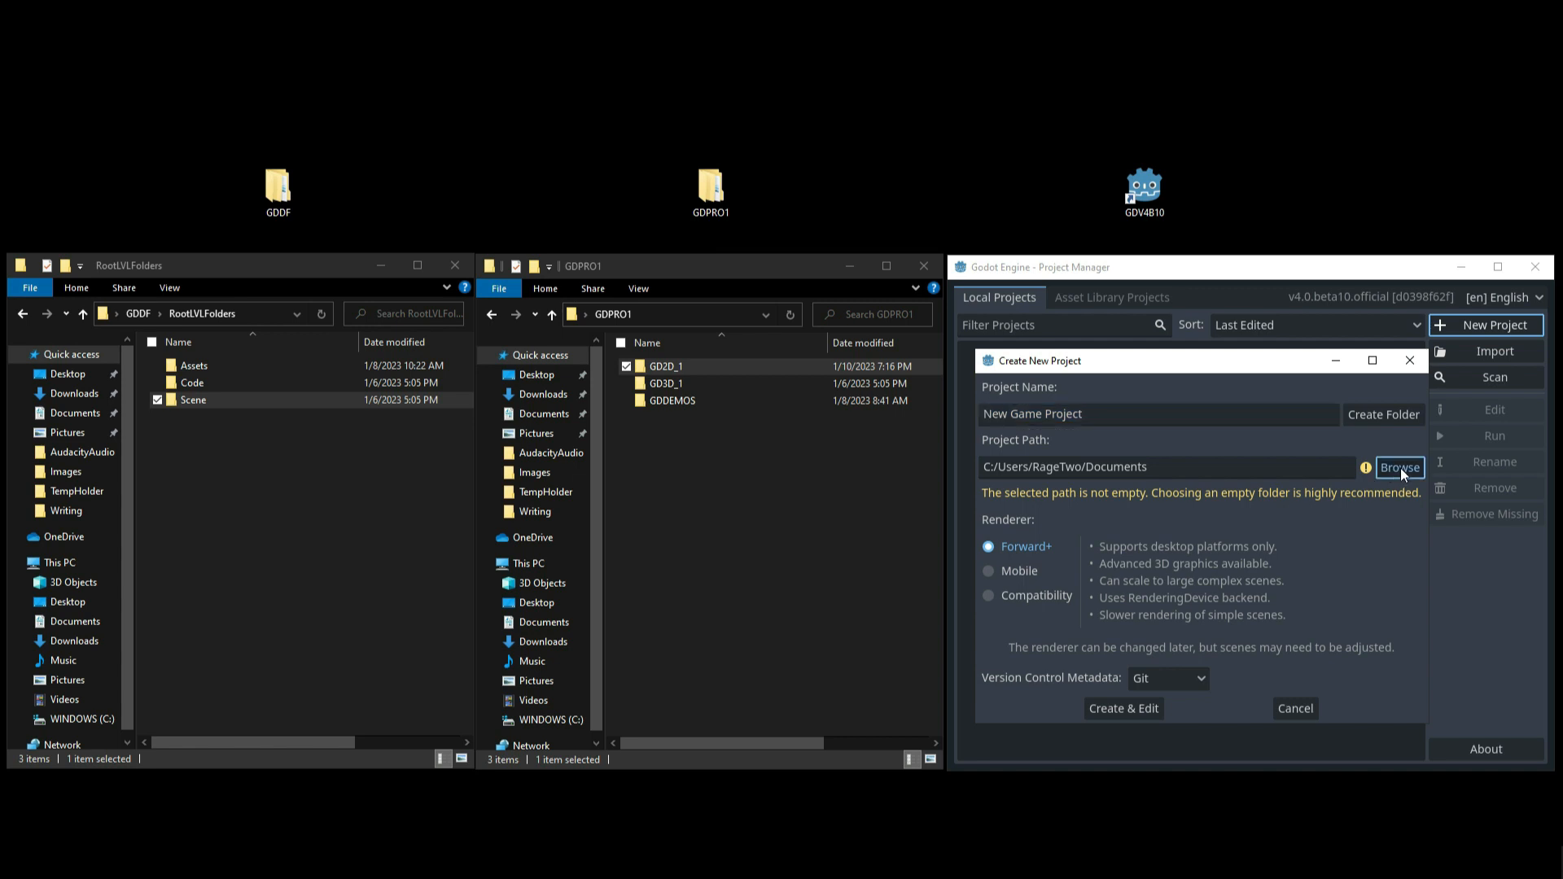
Step: Set the project path to Desktop/GDPRO1/GD2D_1 and view that empty folder in File Explorer
left_click(1398, 467)
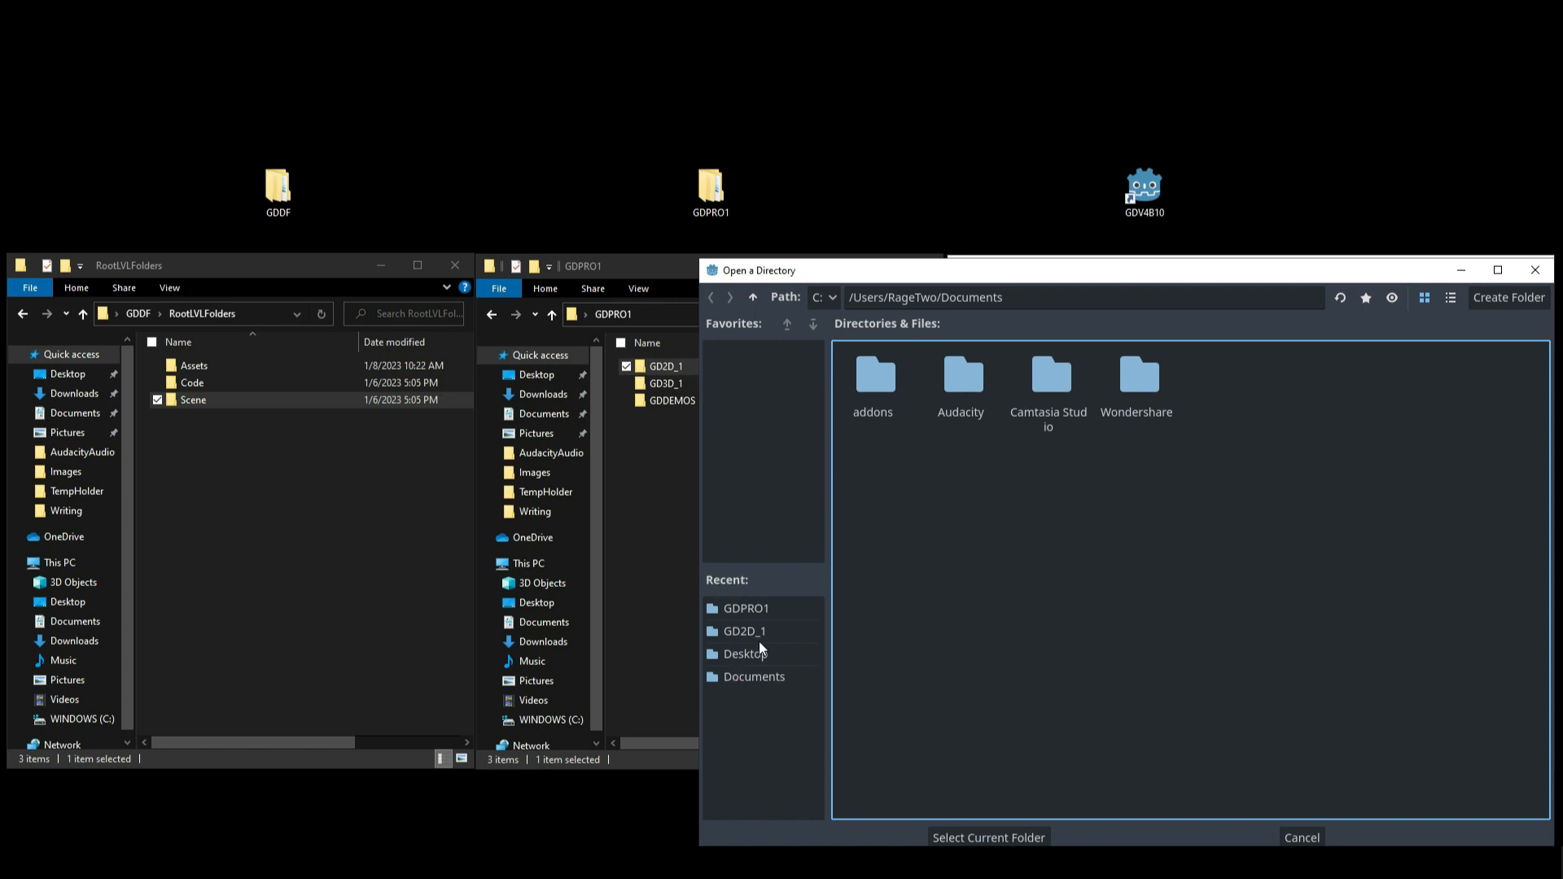
mouse_move(759, 670)
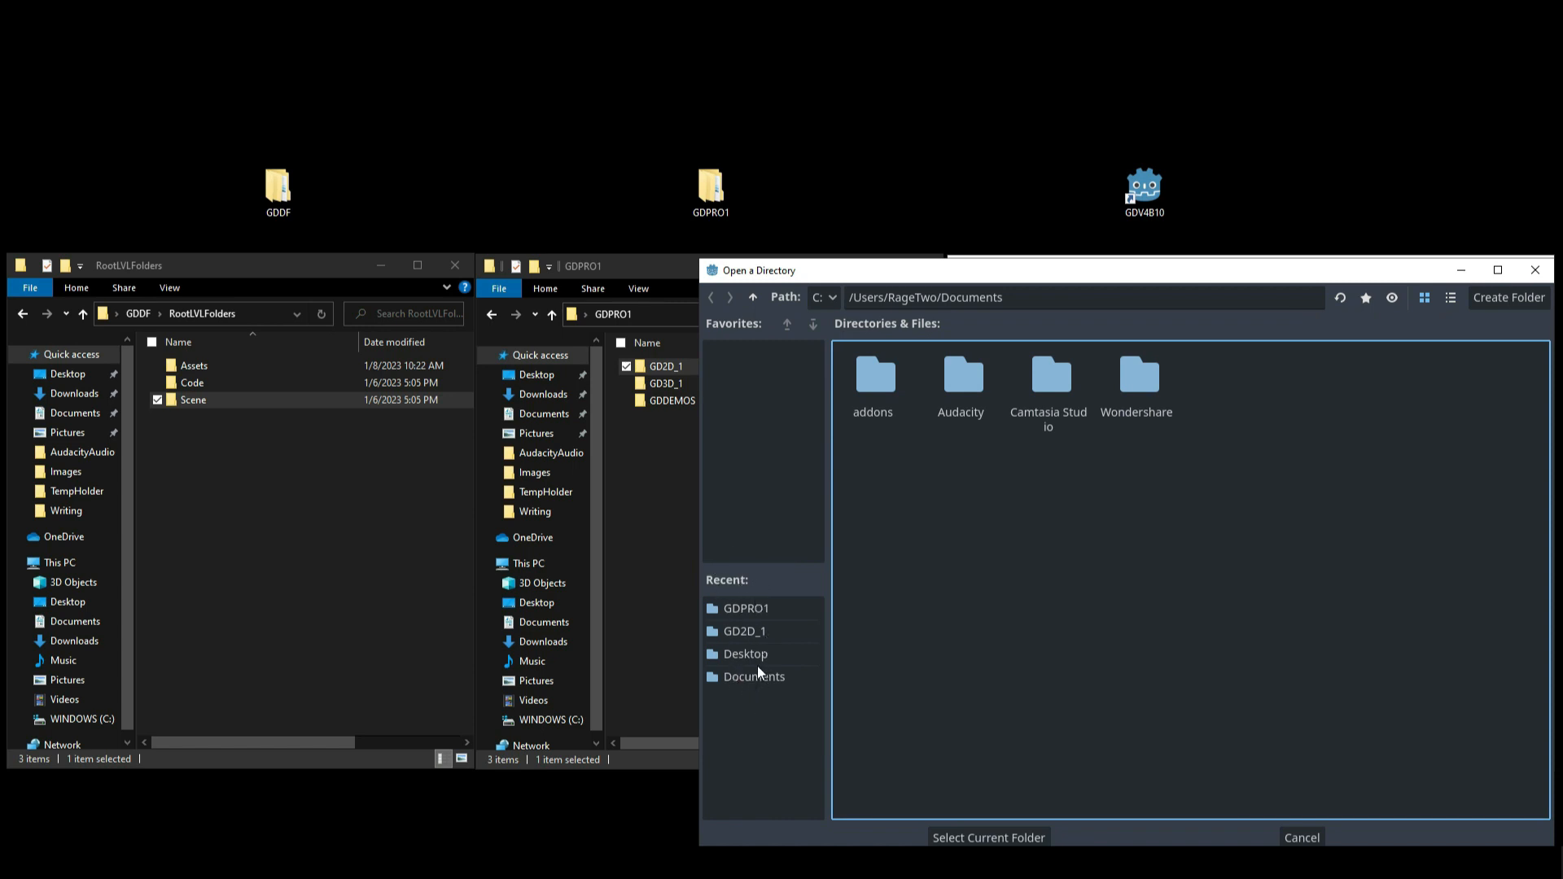
mouse_move(848, 417)
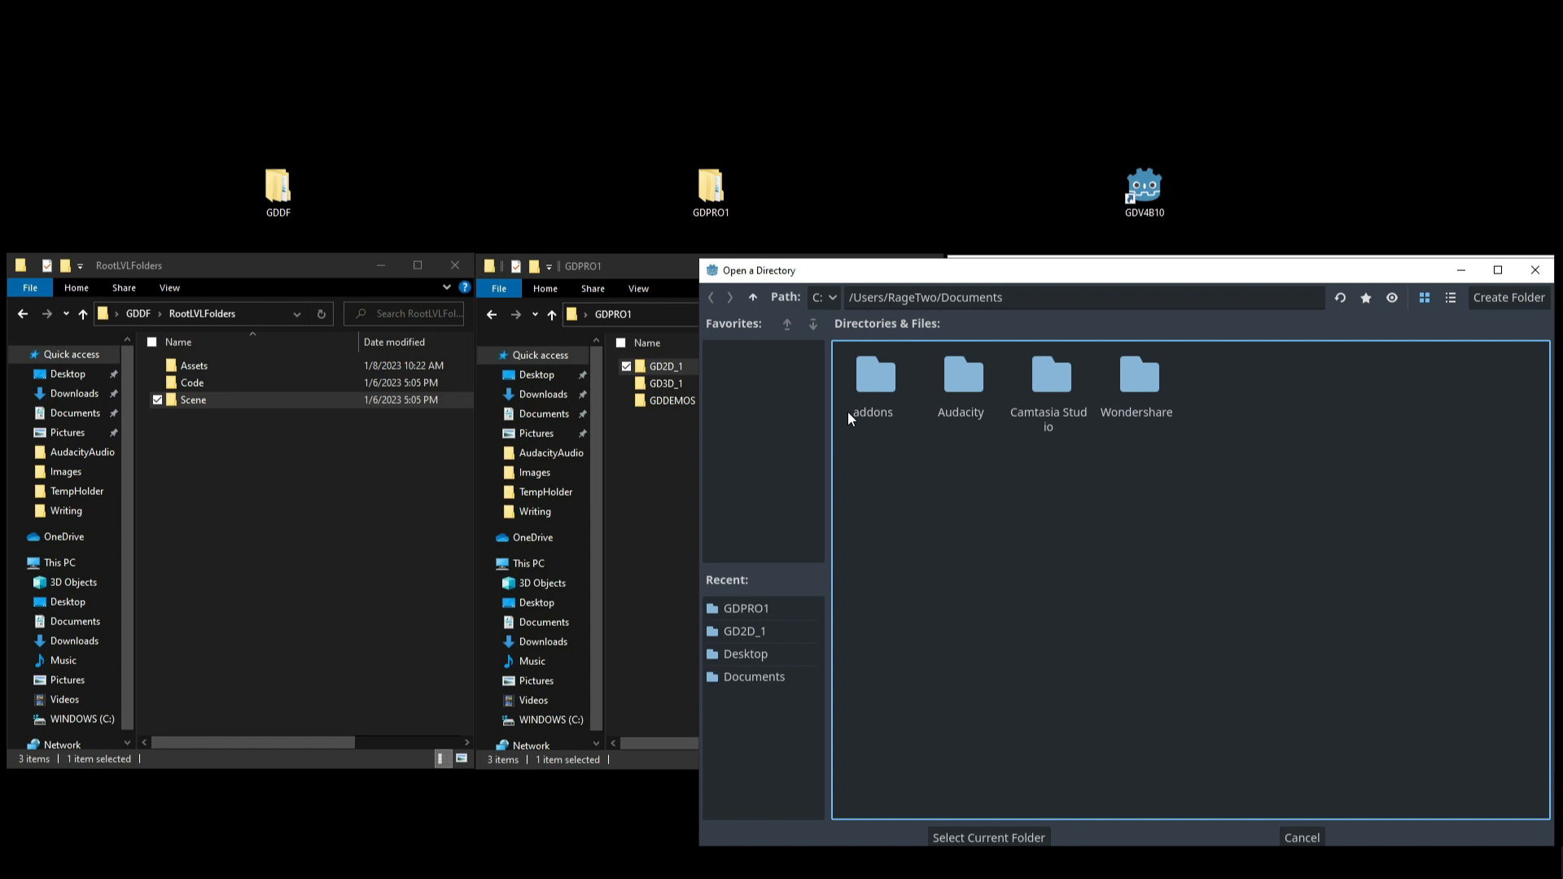
mouse_move(776, 311)
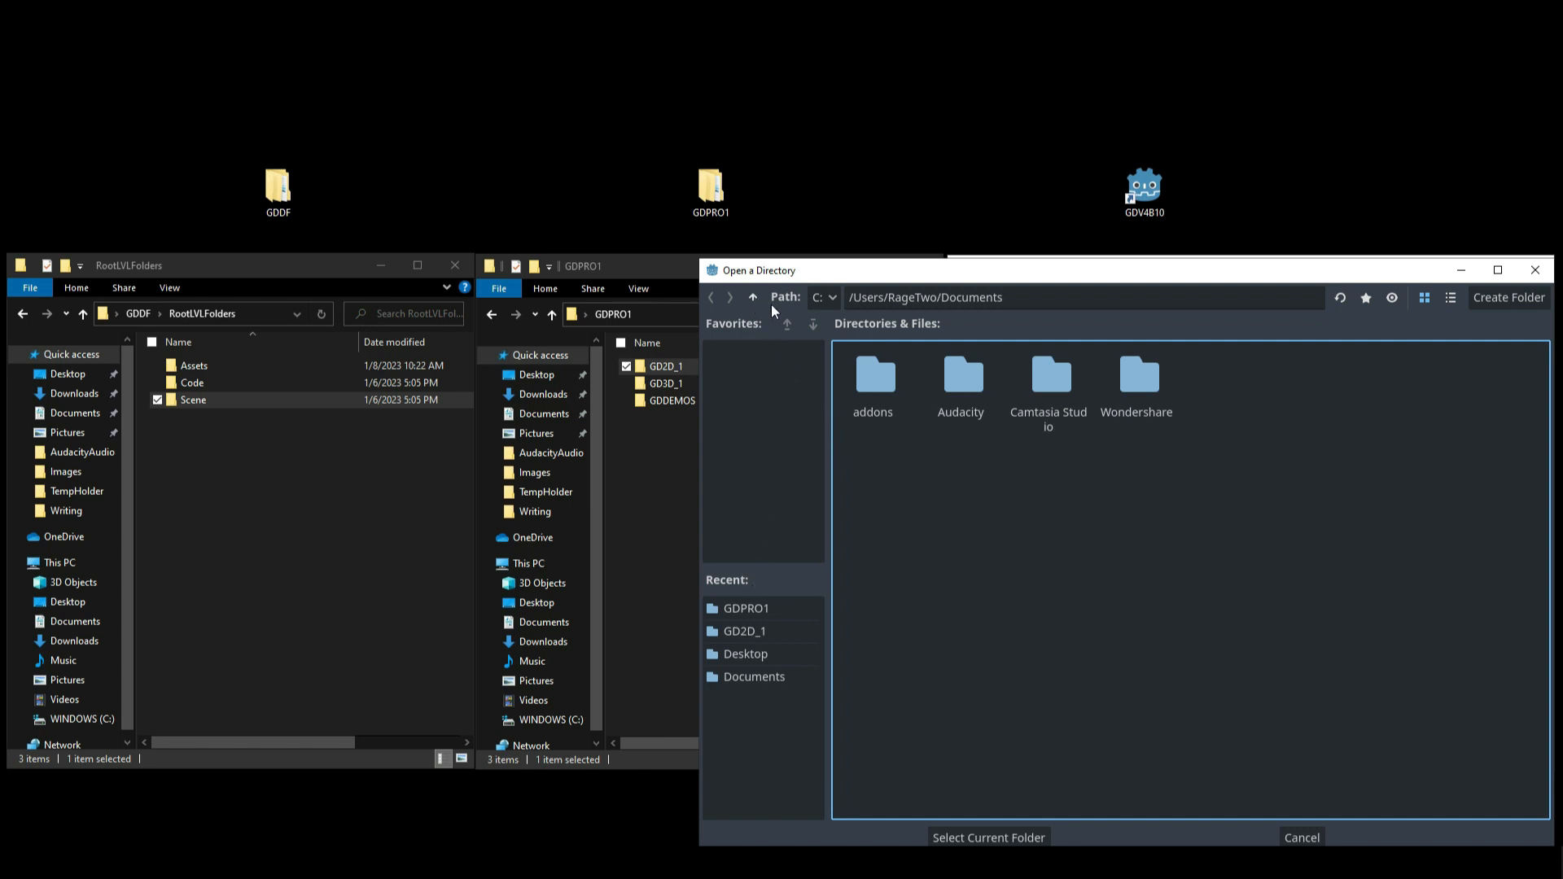
mouse_move(754, 297)
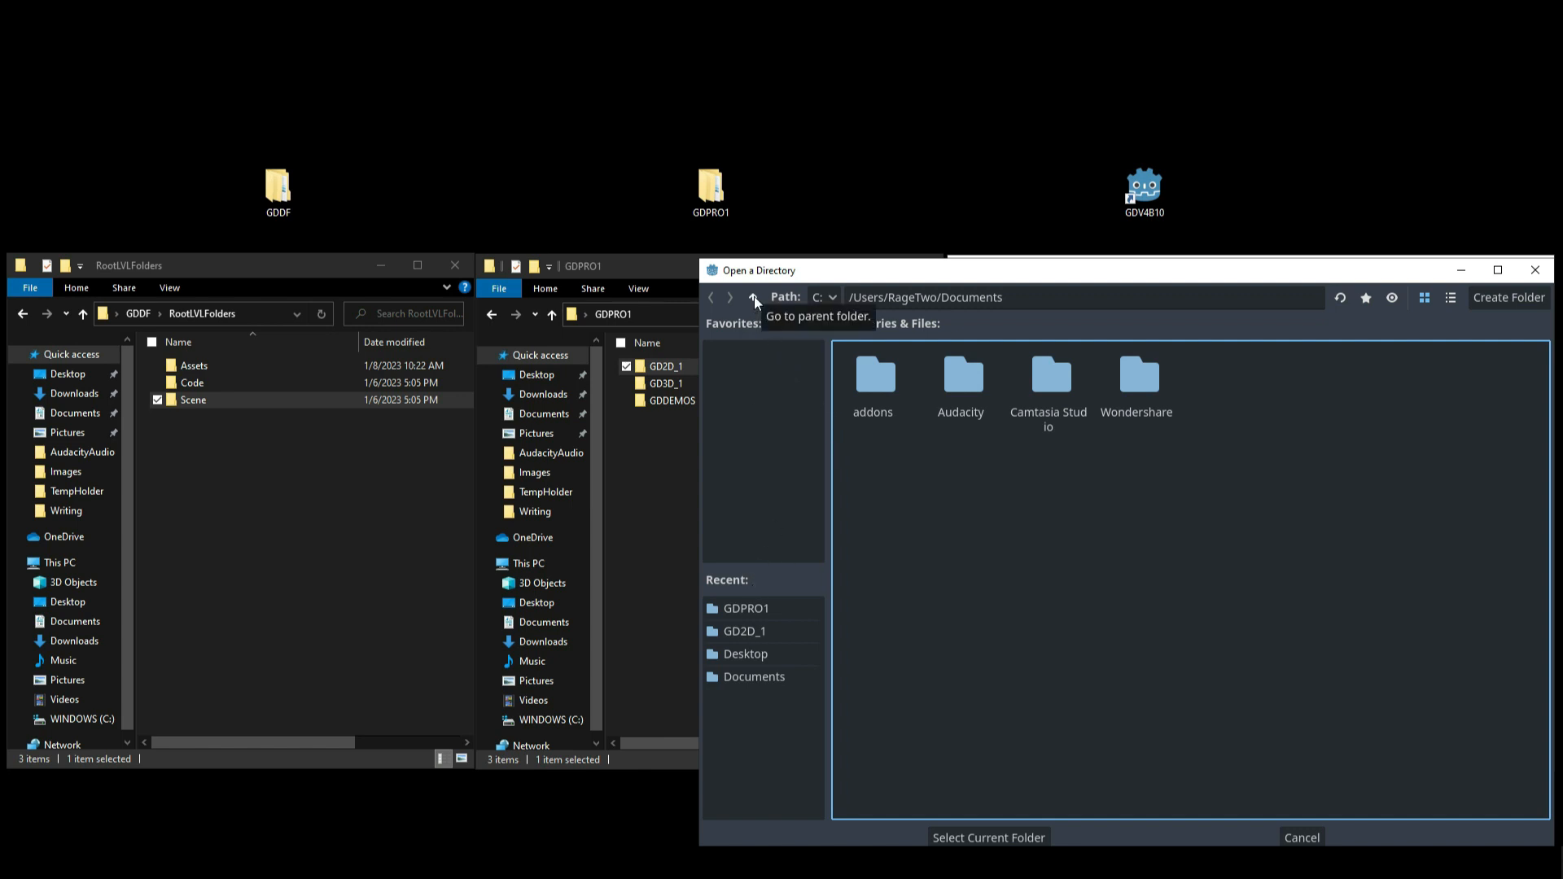
left_click(752, 297)
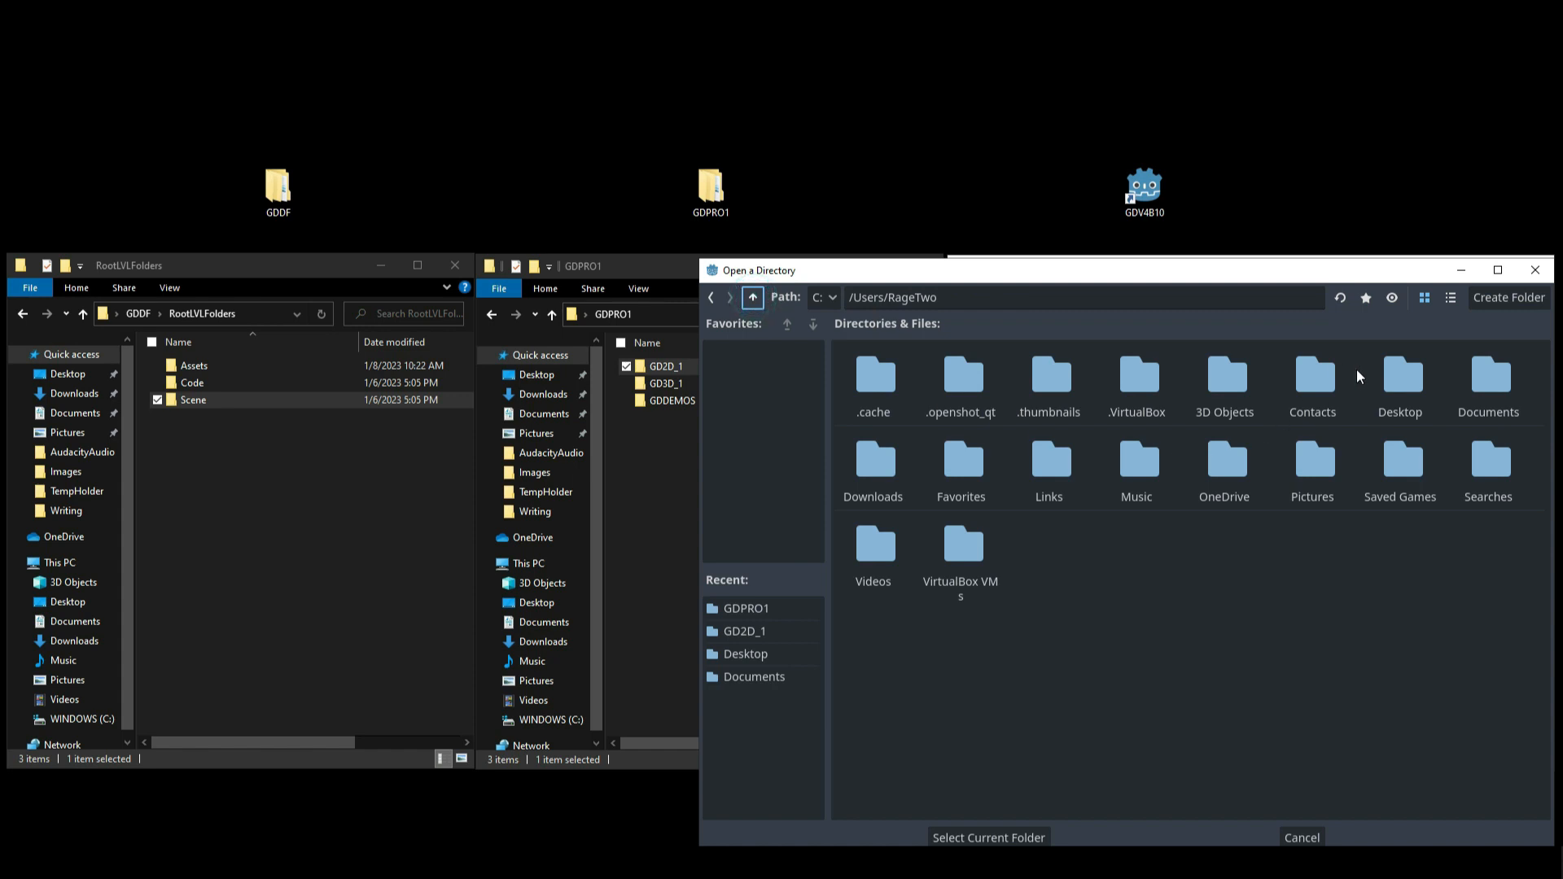
double_click(1399, 377)
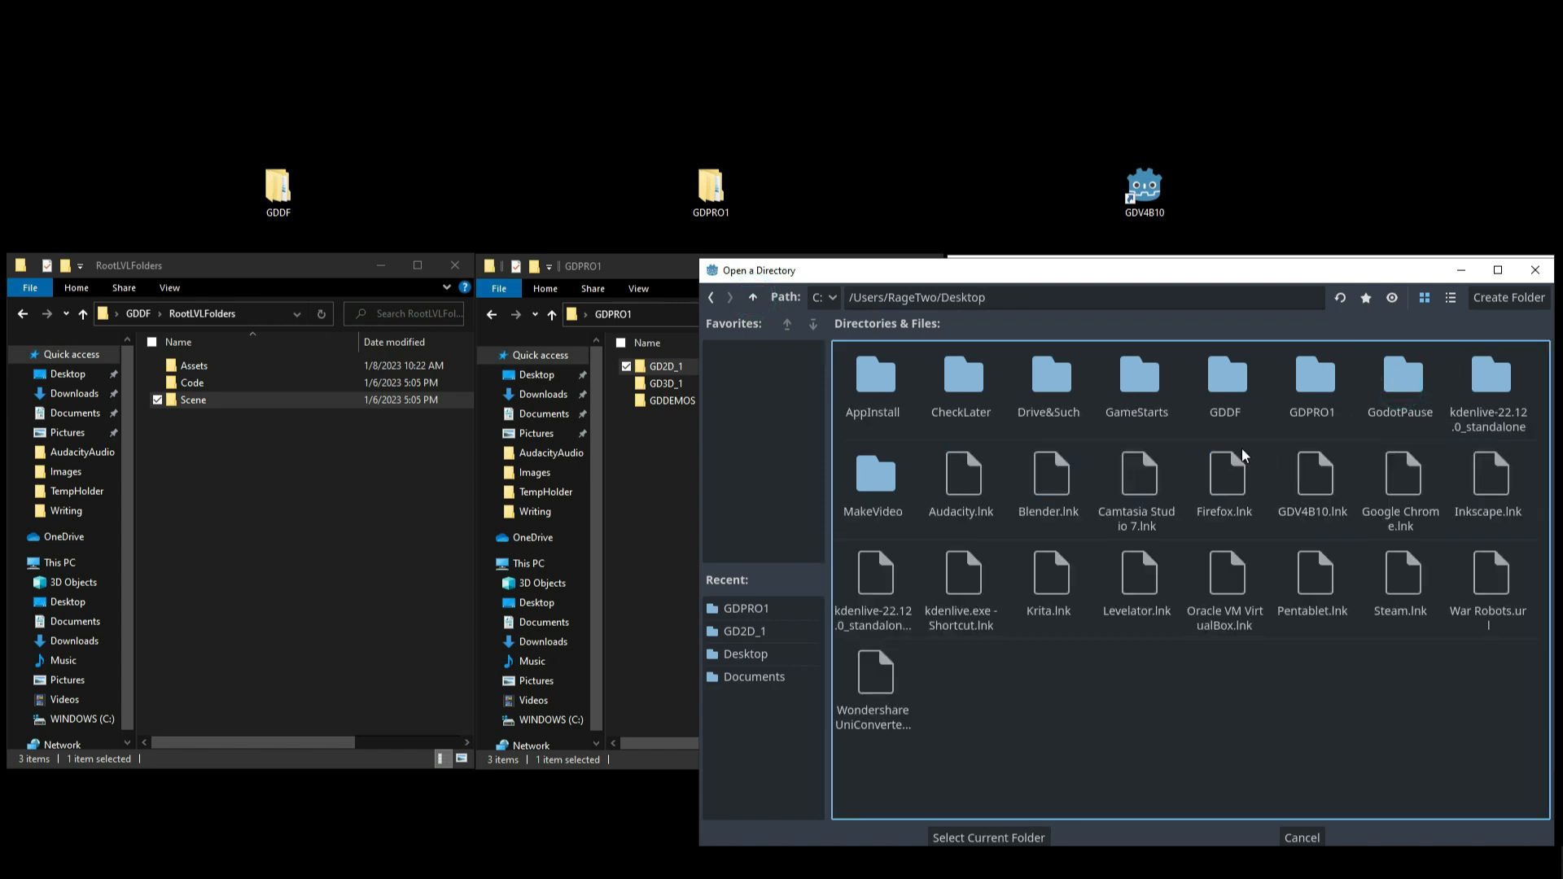
mouse_move(1315, 426)
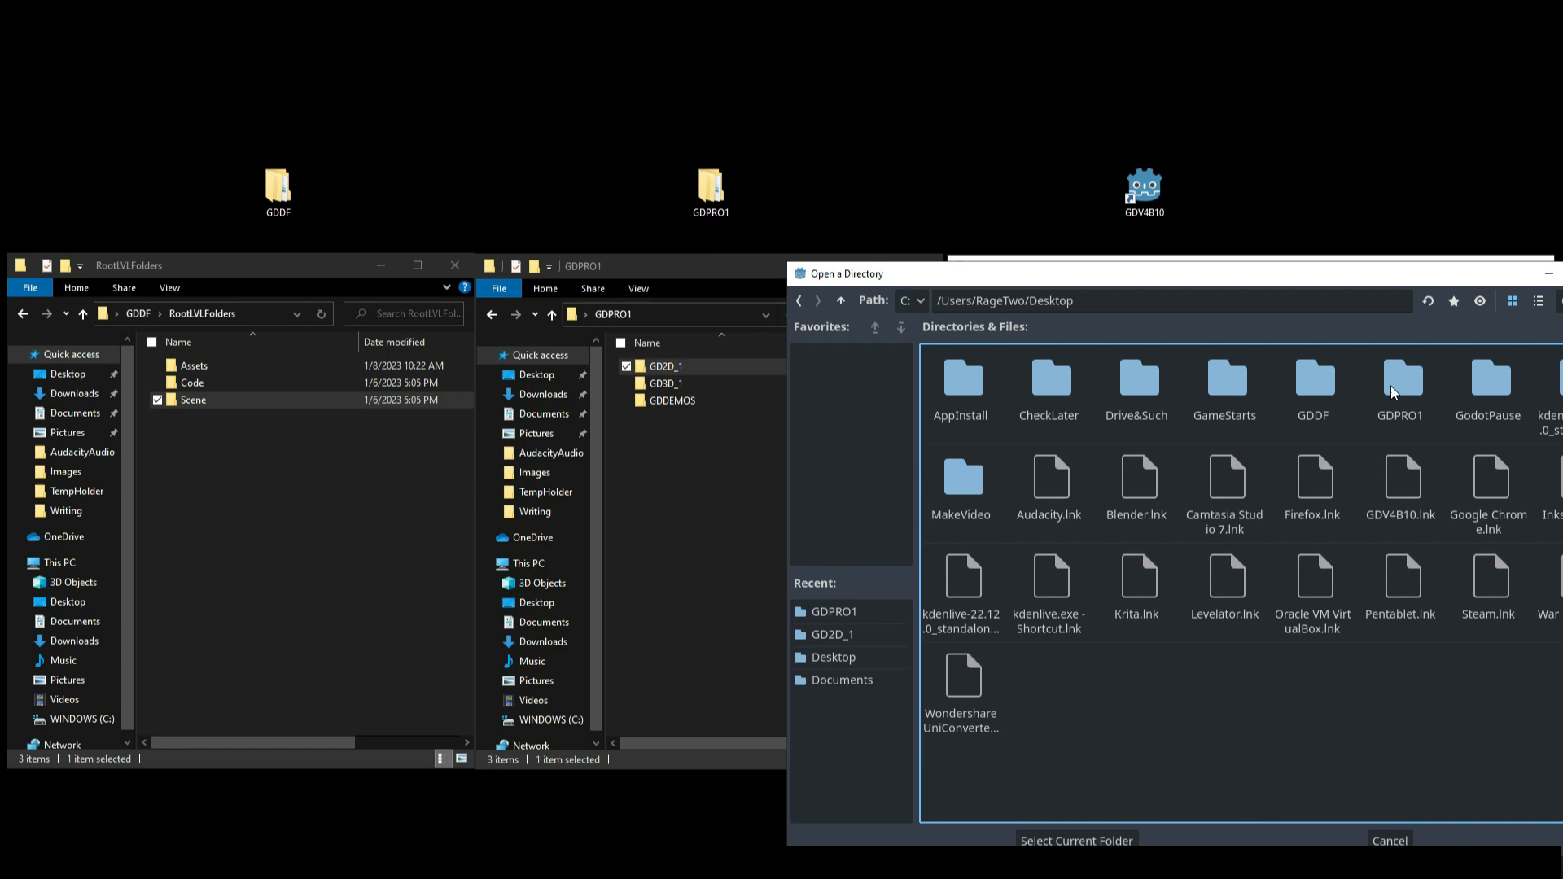
double_click(1400, 384)
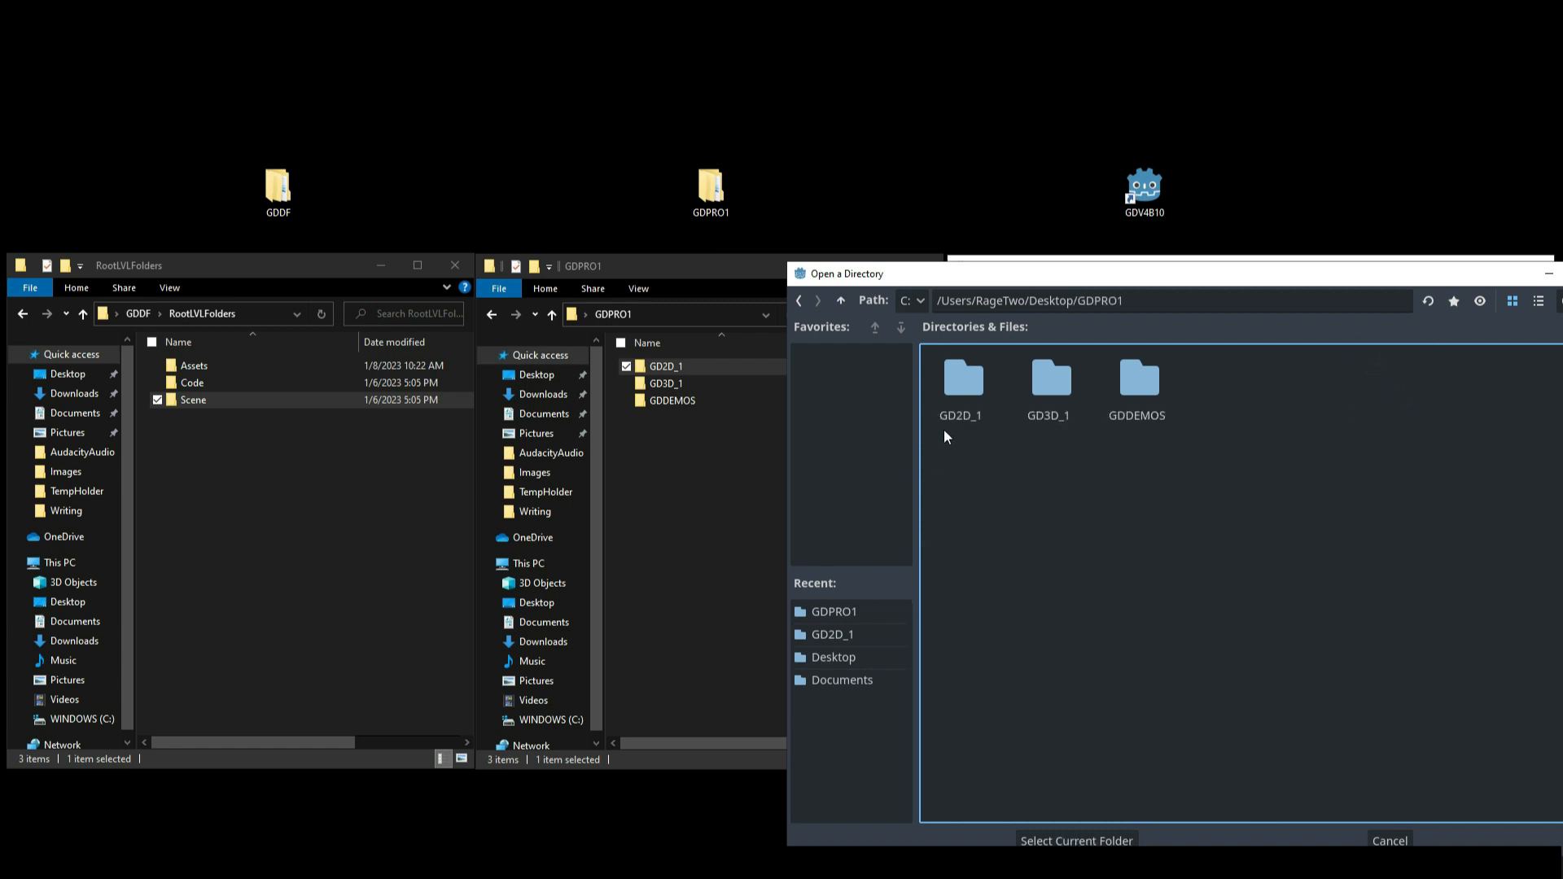
mouse_move(977, 429)
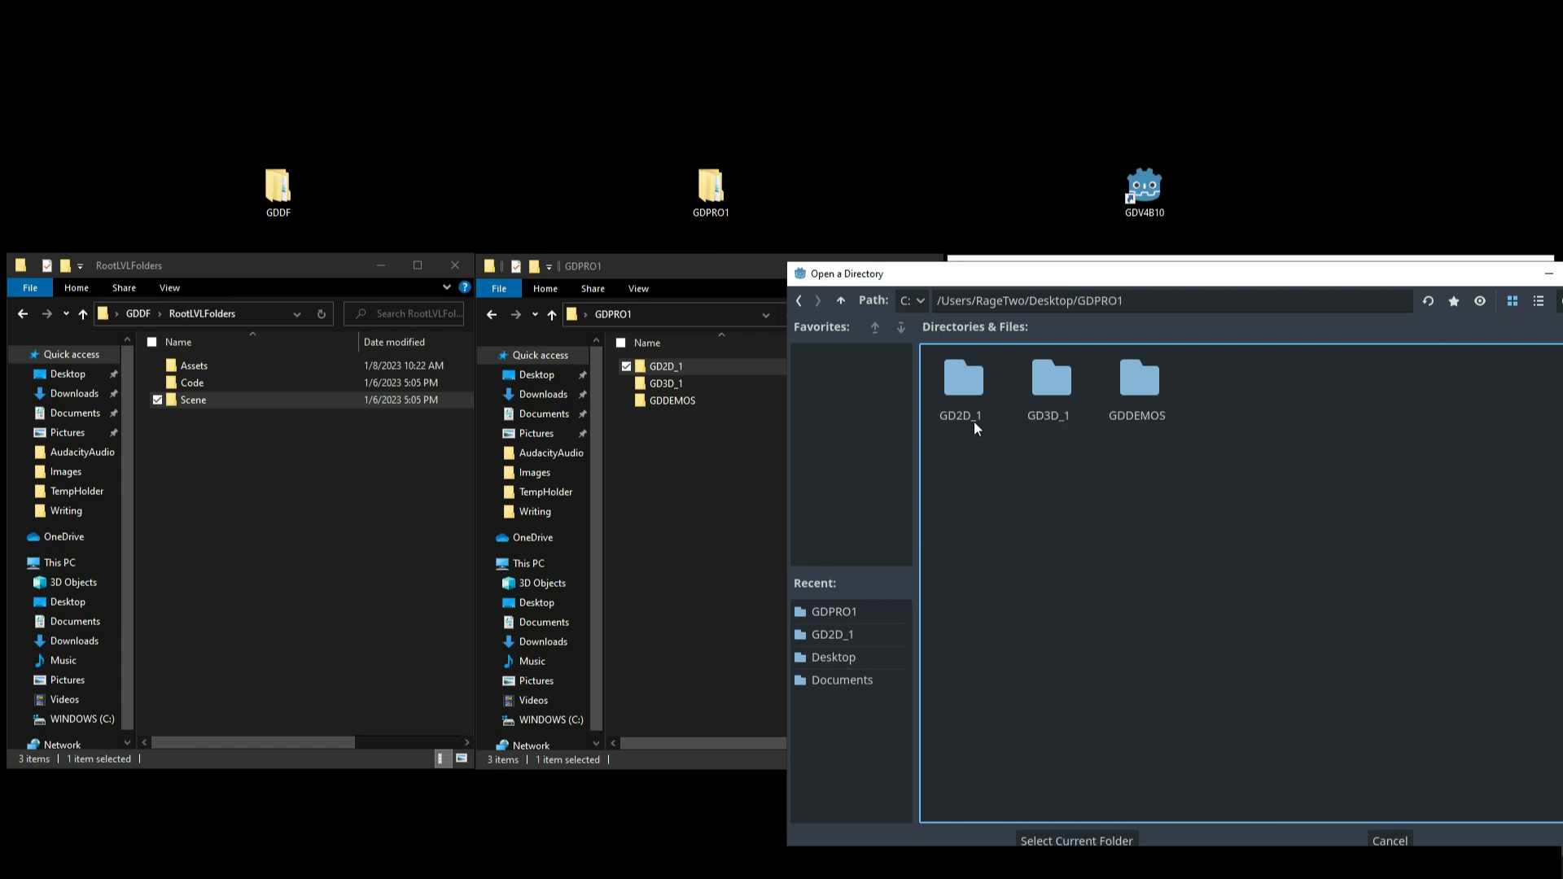
left_click(959, 378)
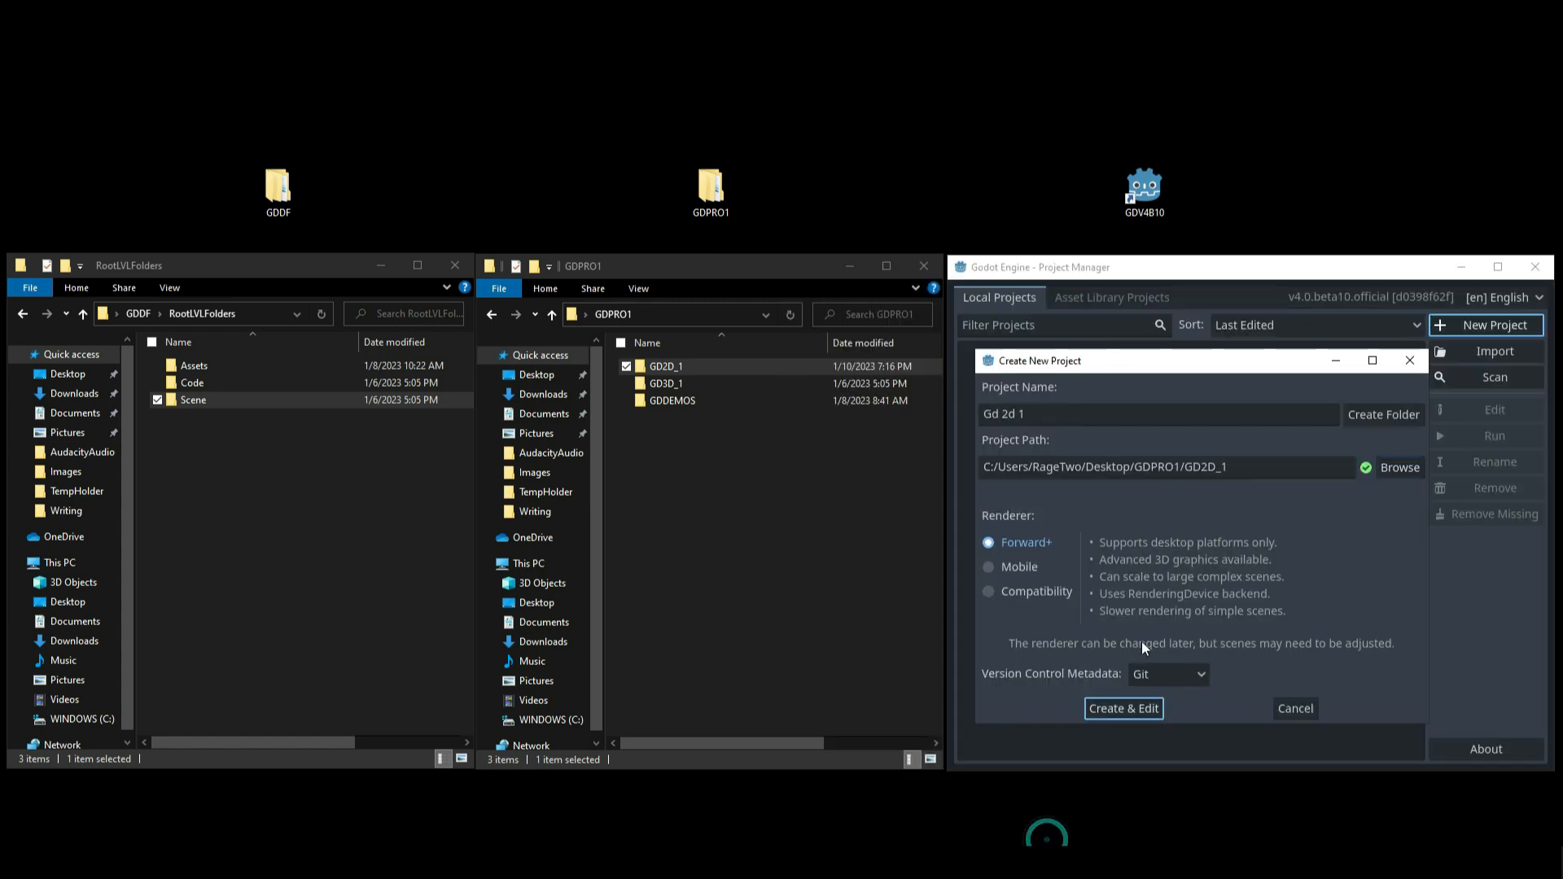
left_click(665, 383)
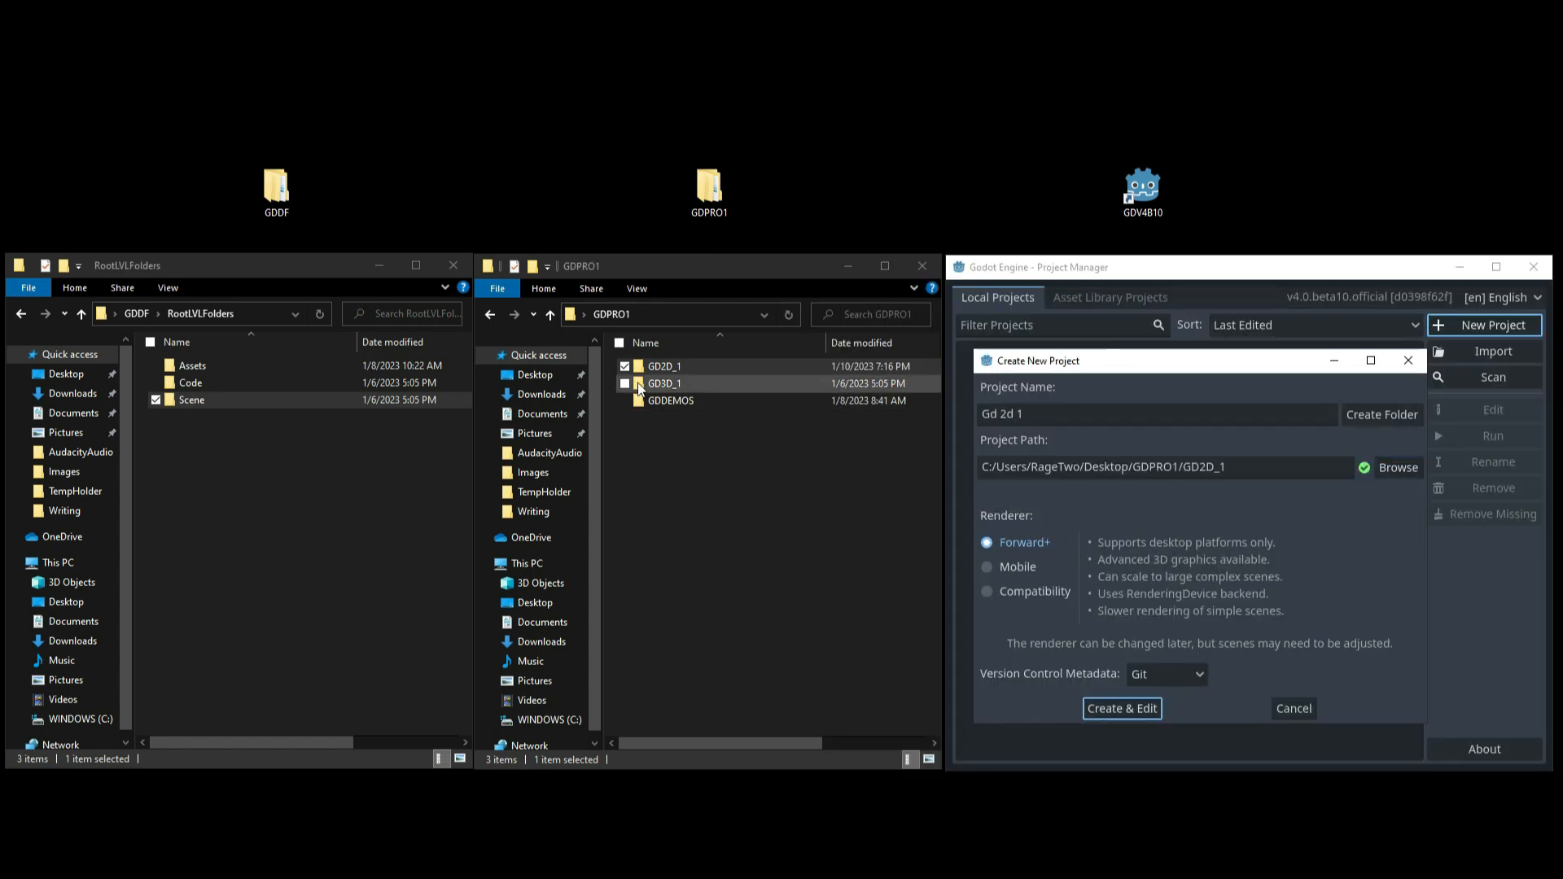
double_click(664, 366)
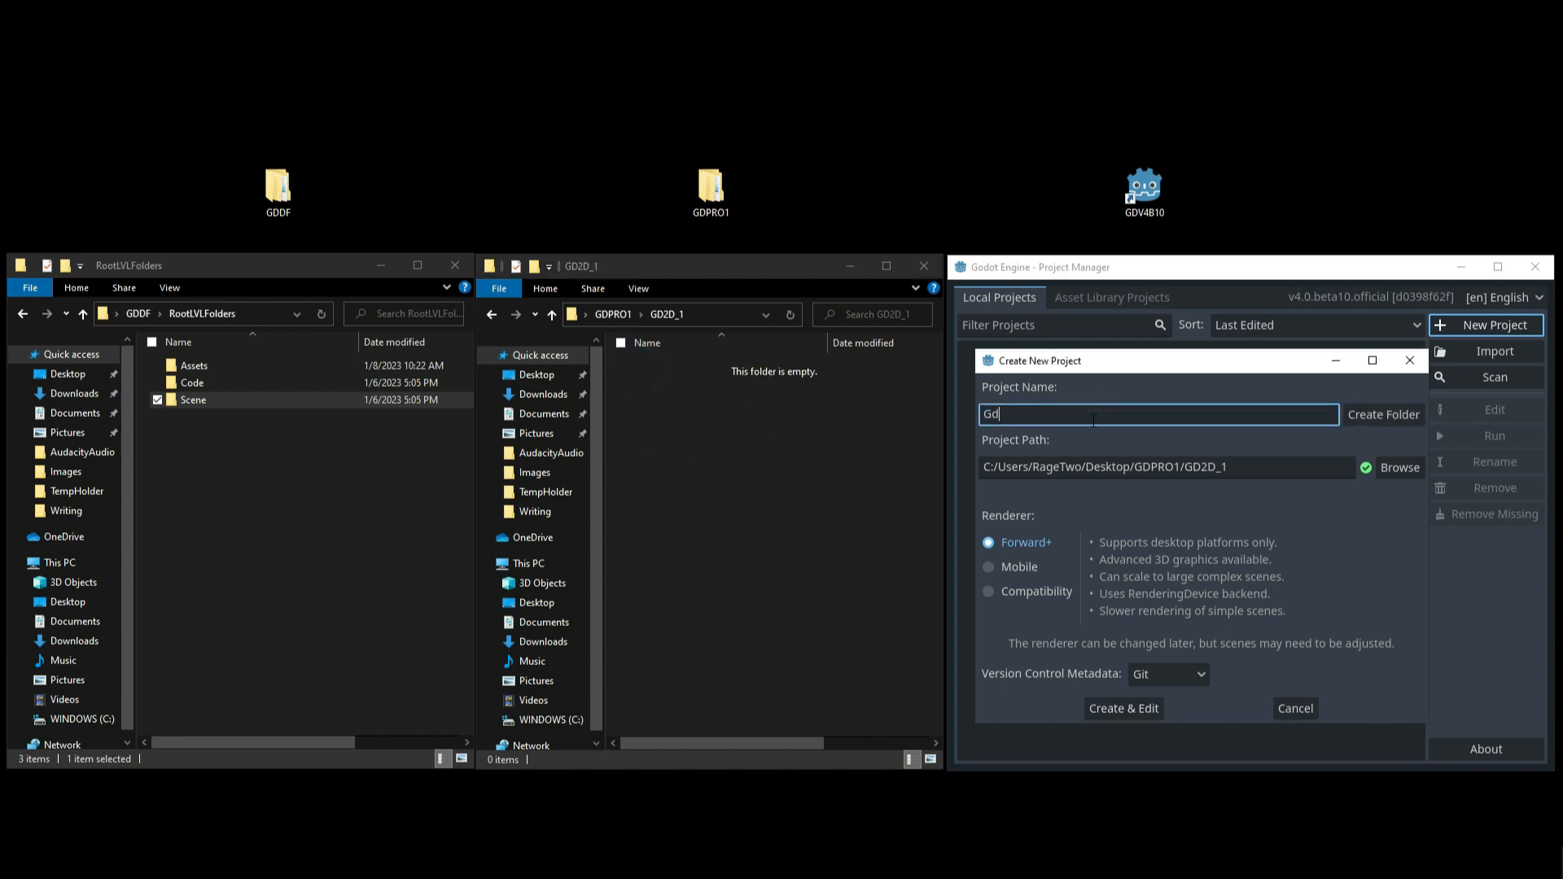
Step: Name the project GD2D_SNOWLAND, create its folder, and open it in File Explorer
key("ctrl+a")
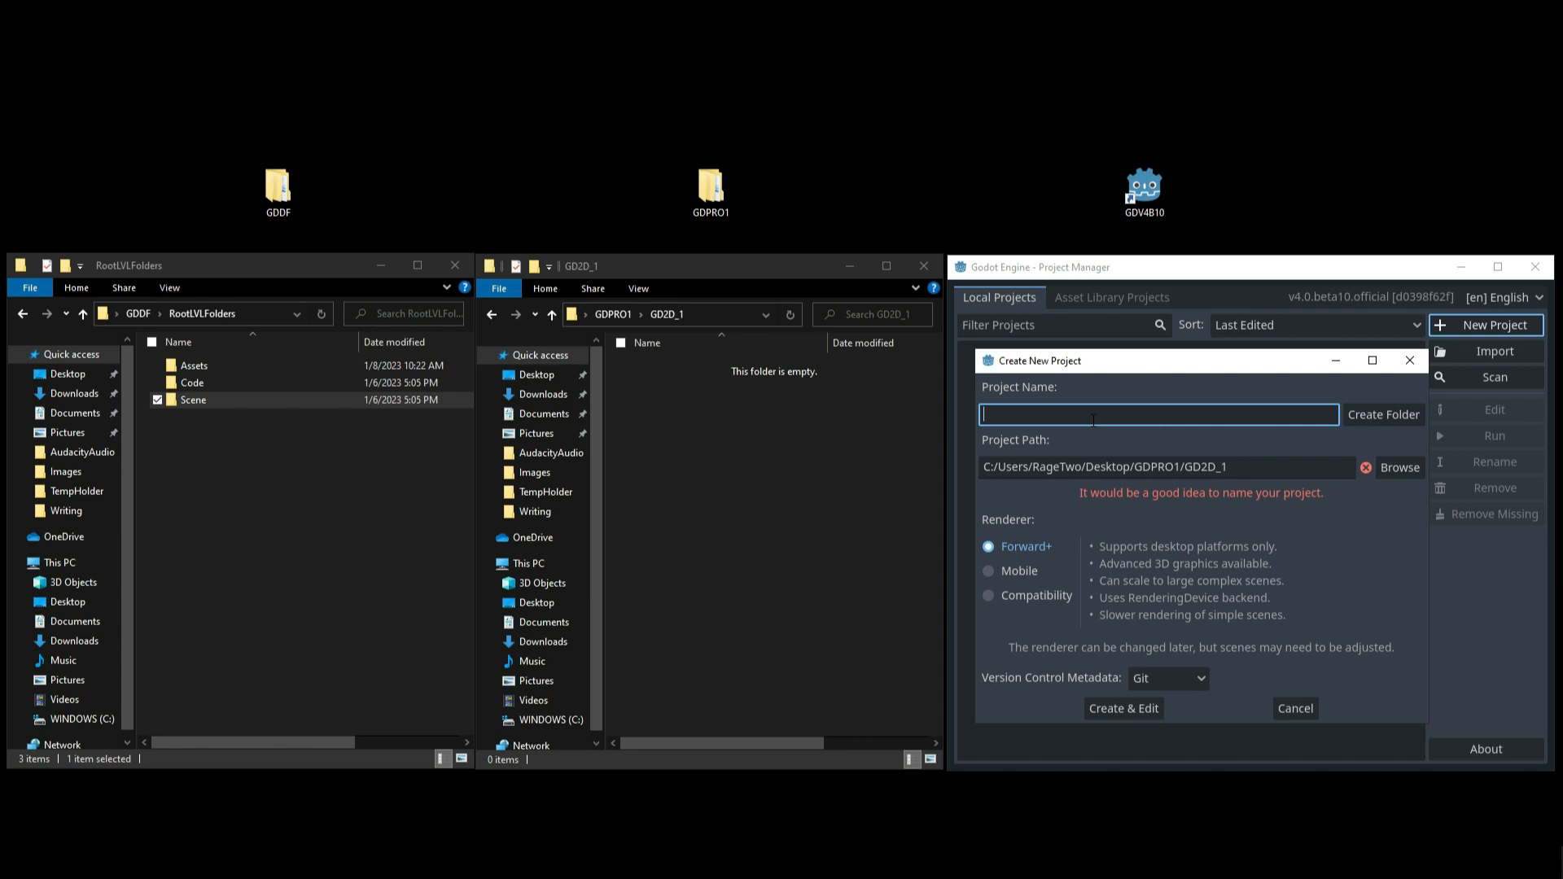
type("G")
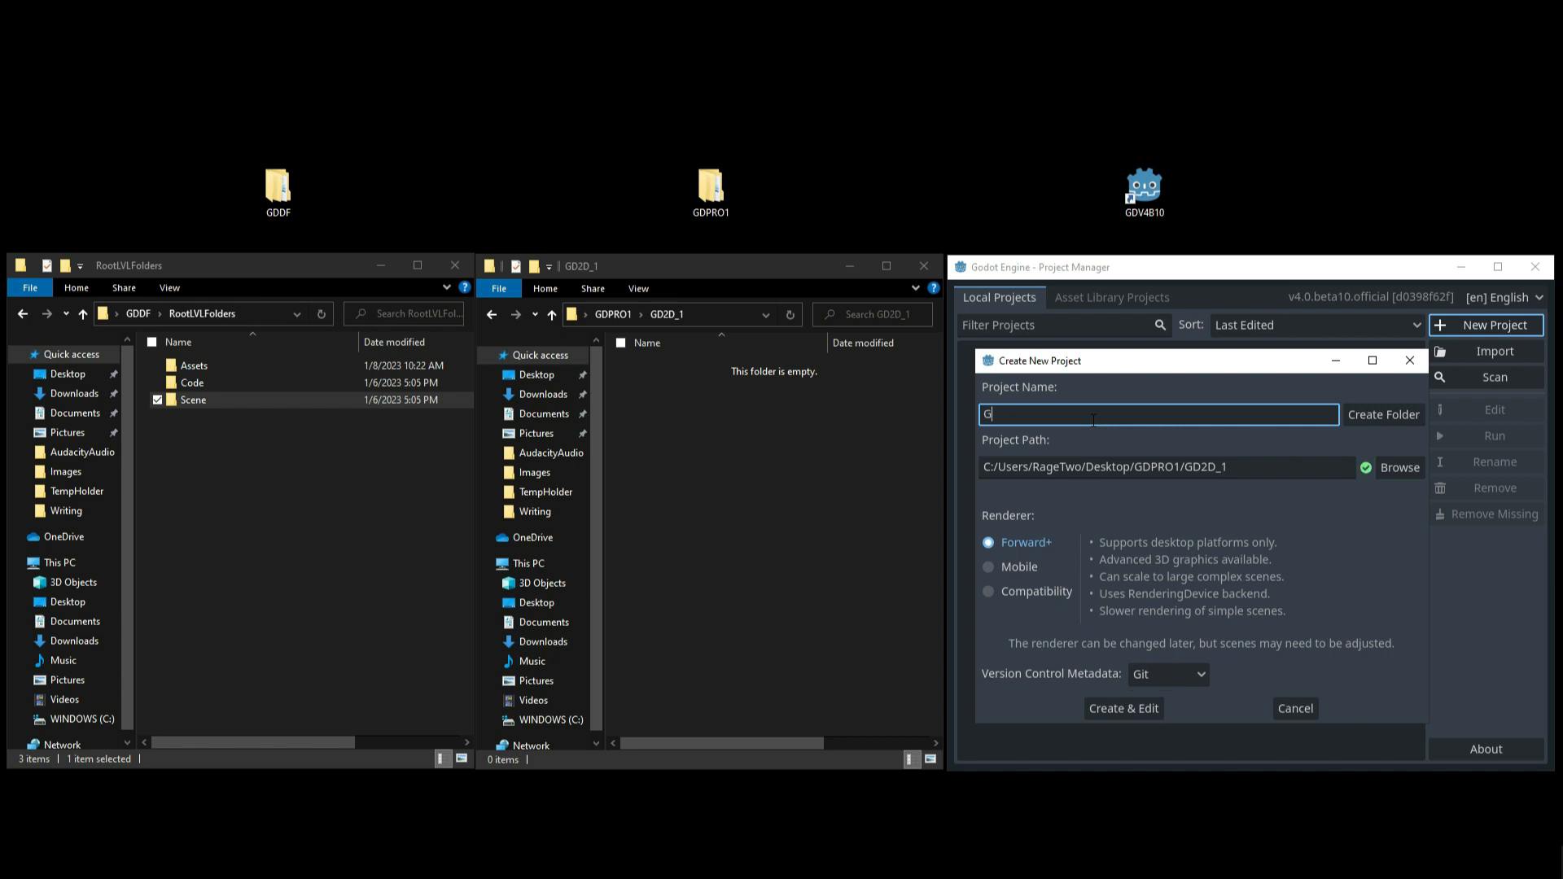
type("D2D_SNOWLAND")
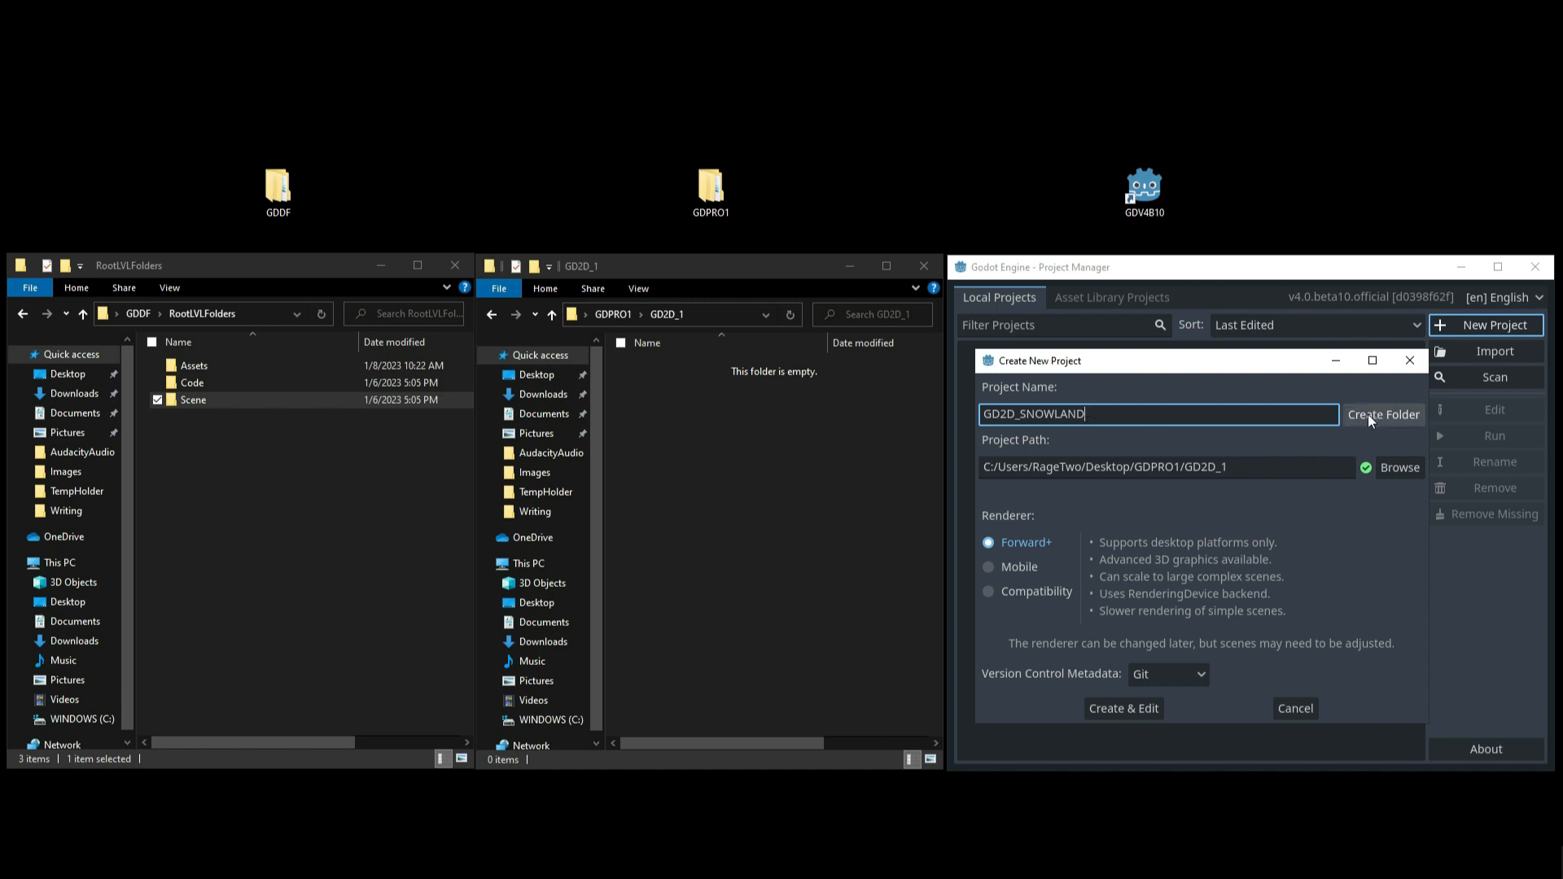
left_click(1384, 415)
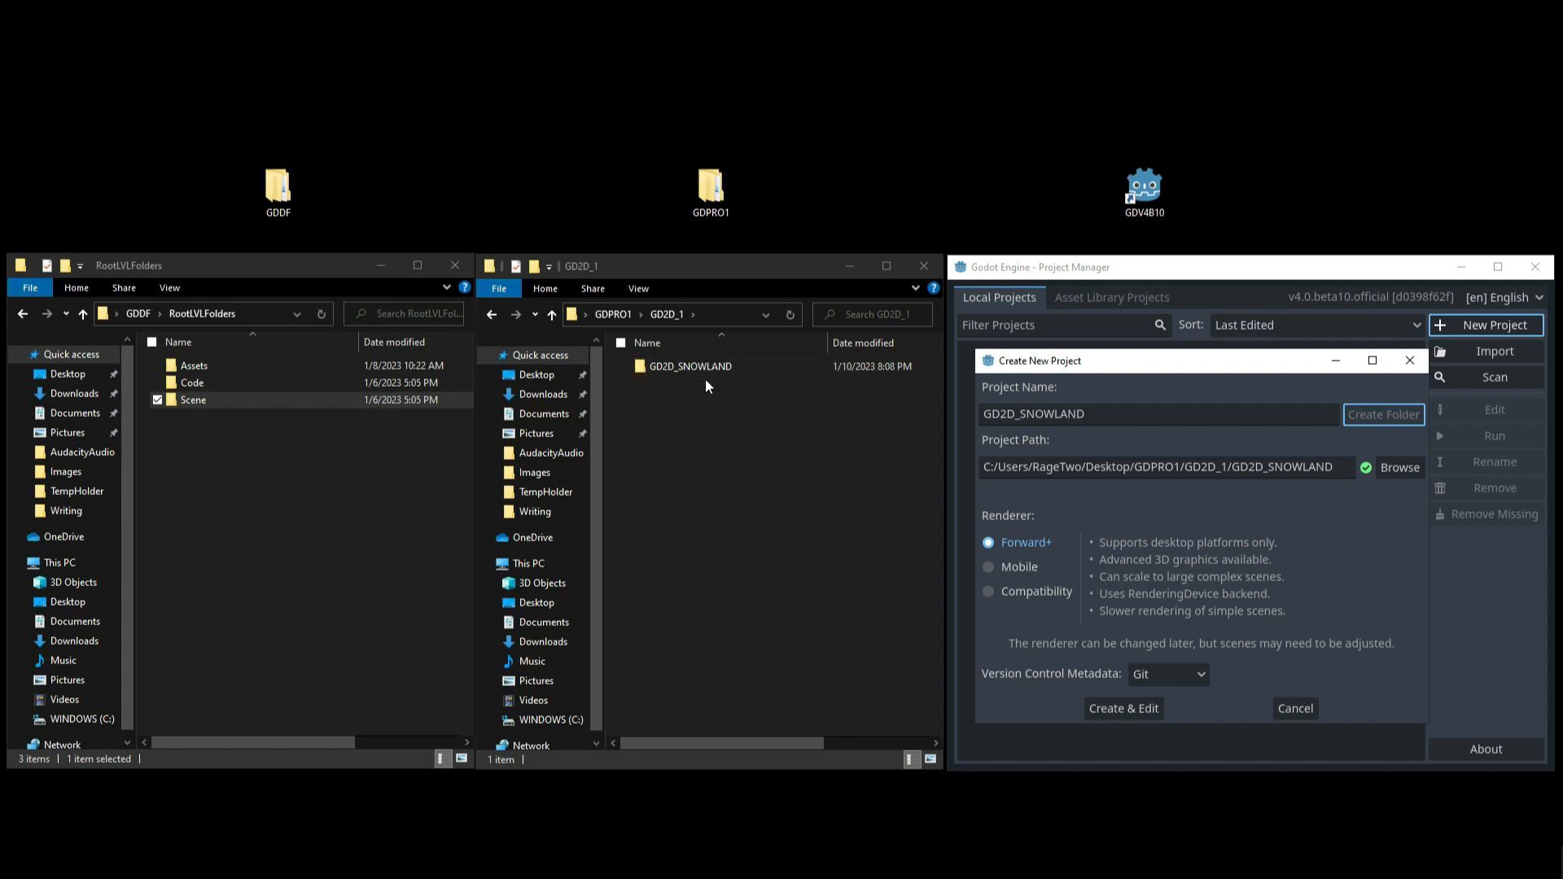
left_click(688, 366)
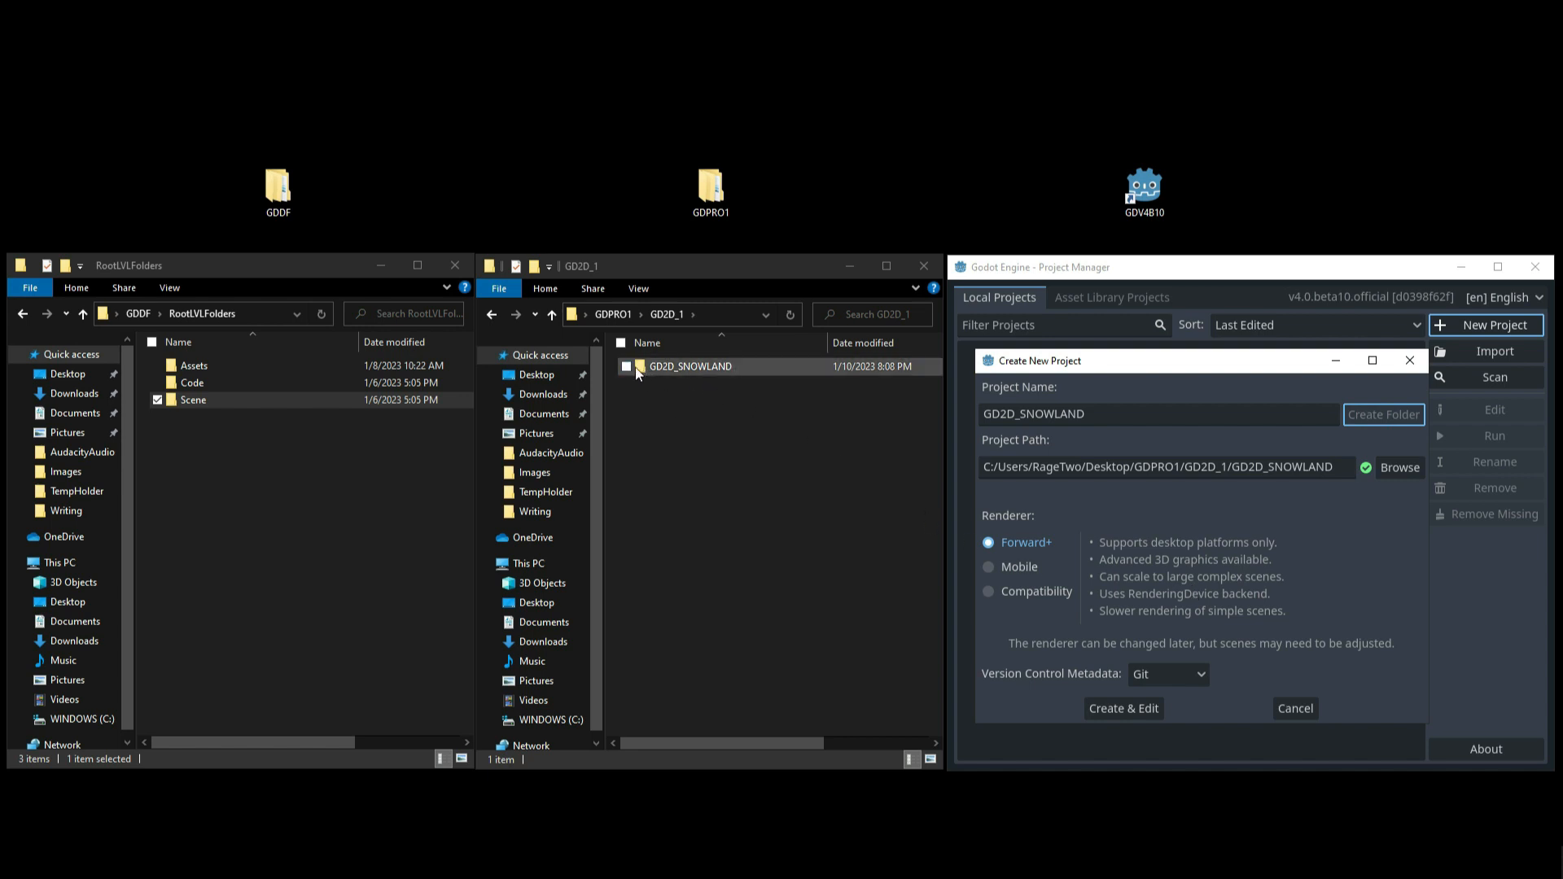
double_click(689, 365)
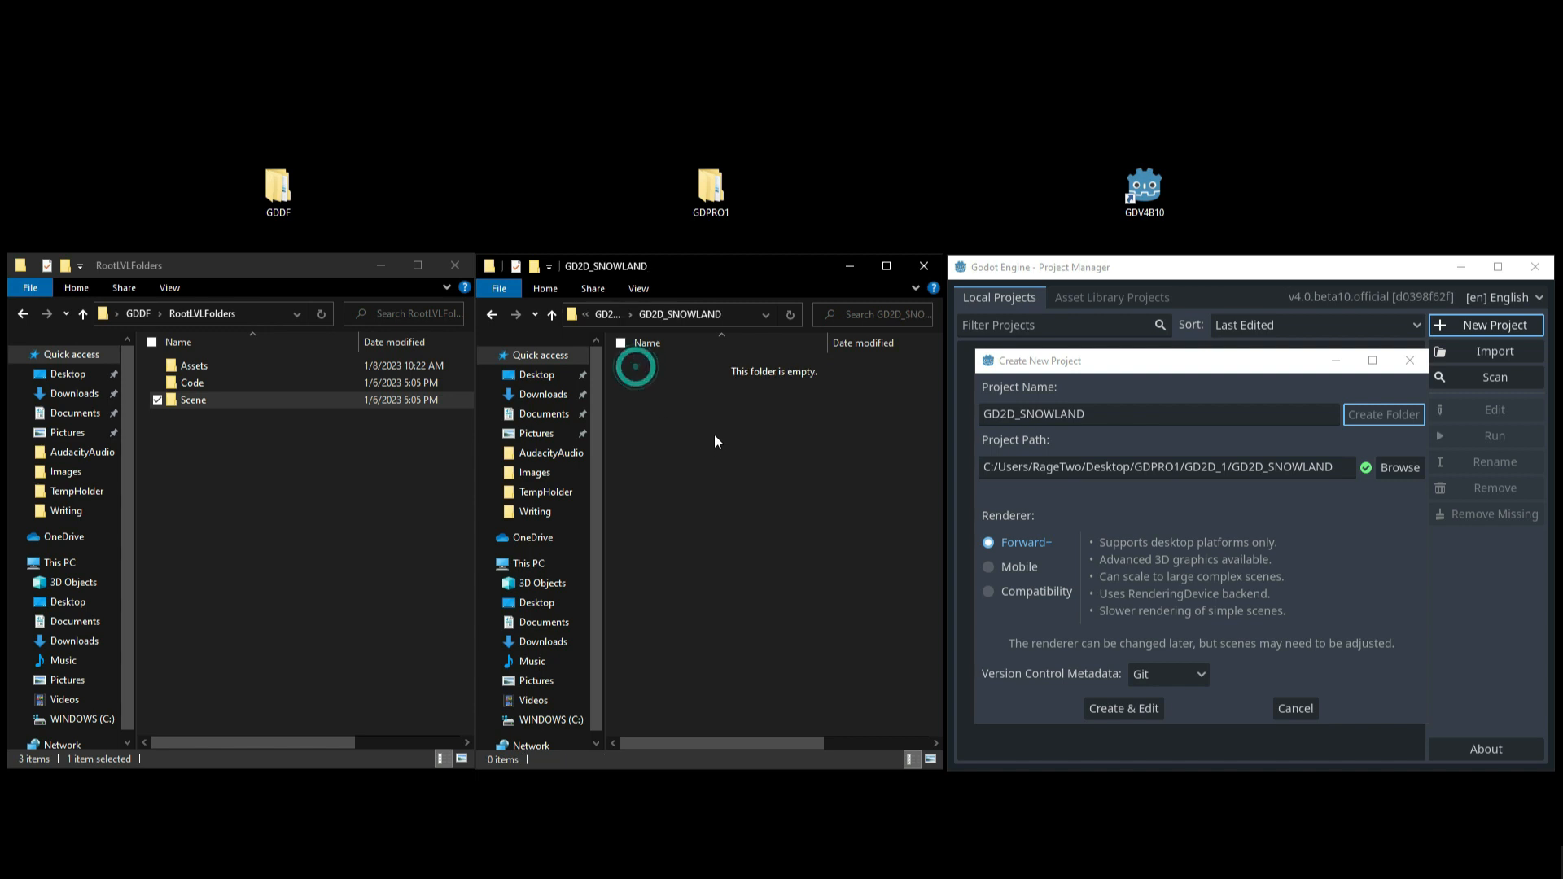
mouse_move(935, 568)
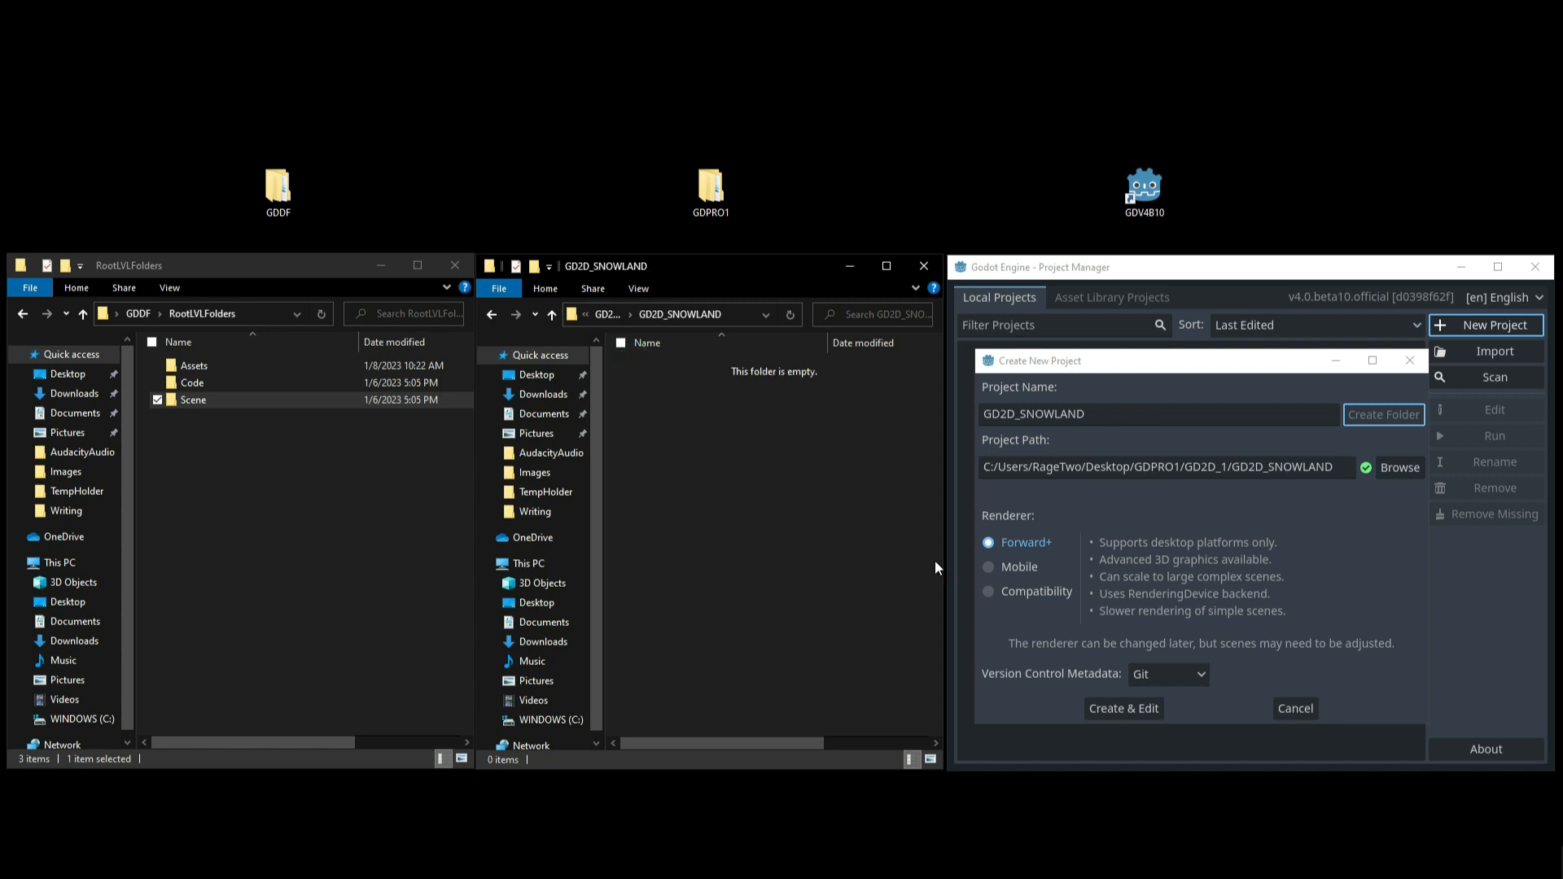
mouse_move(1144, 547)
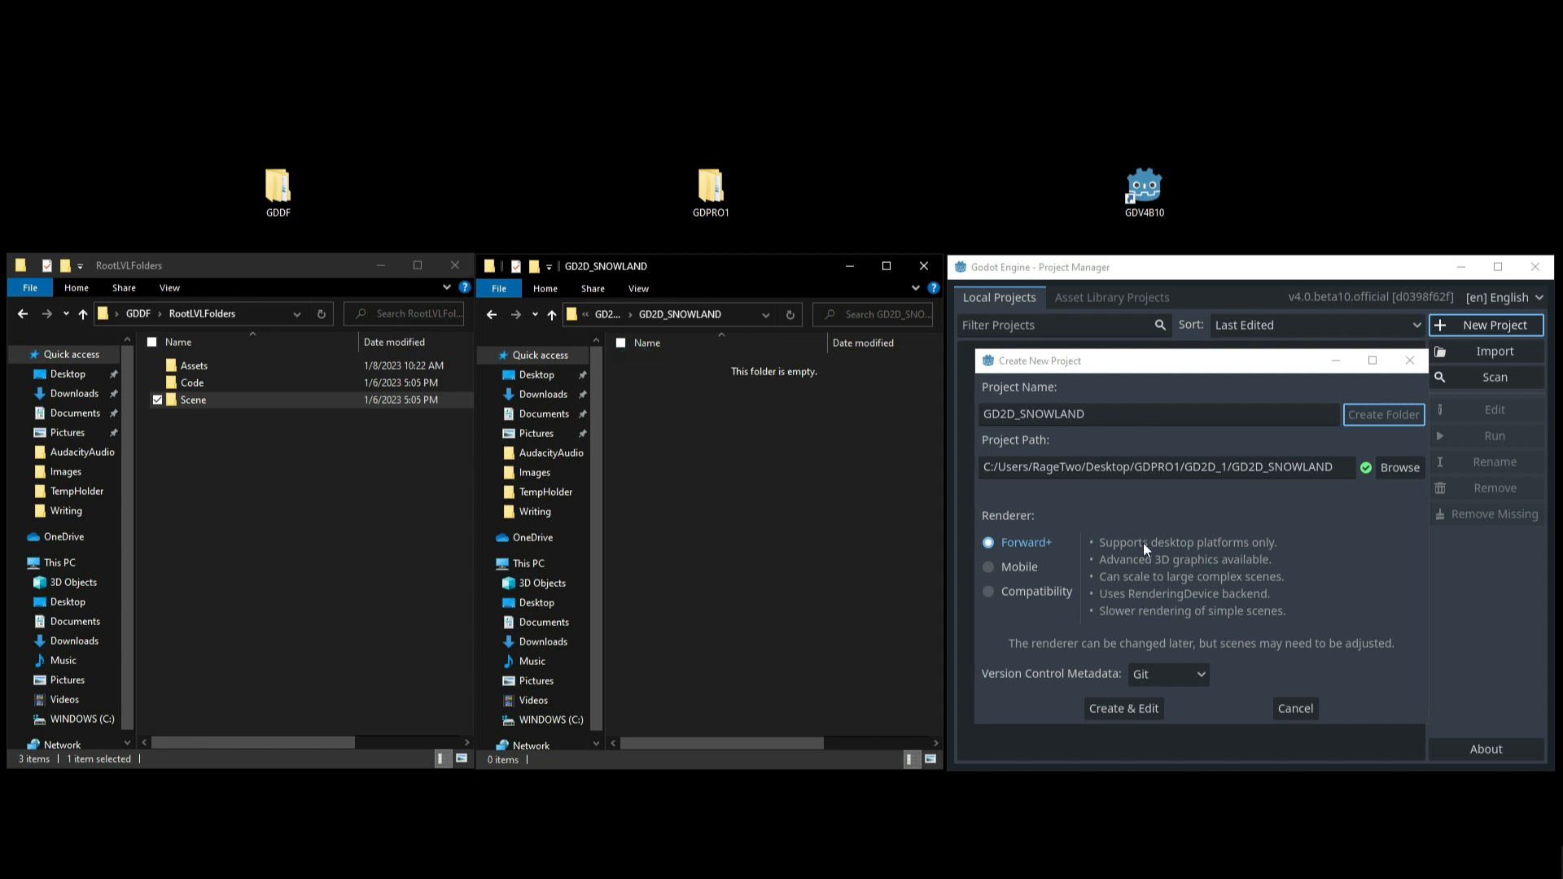
mouse_move(1022, 560)
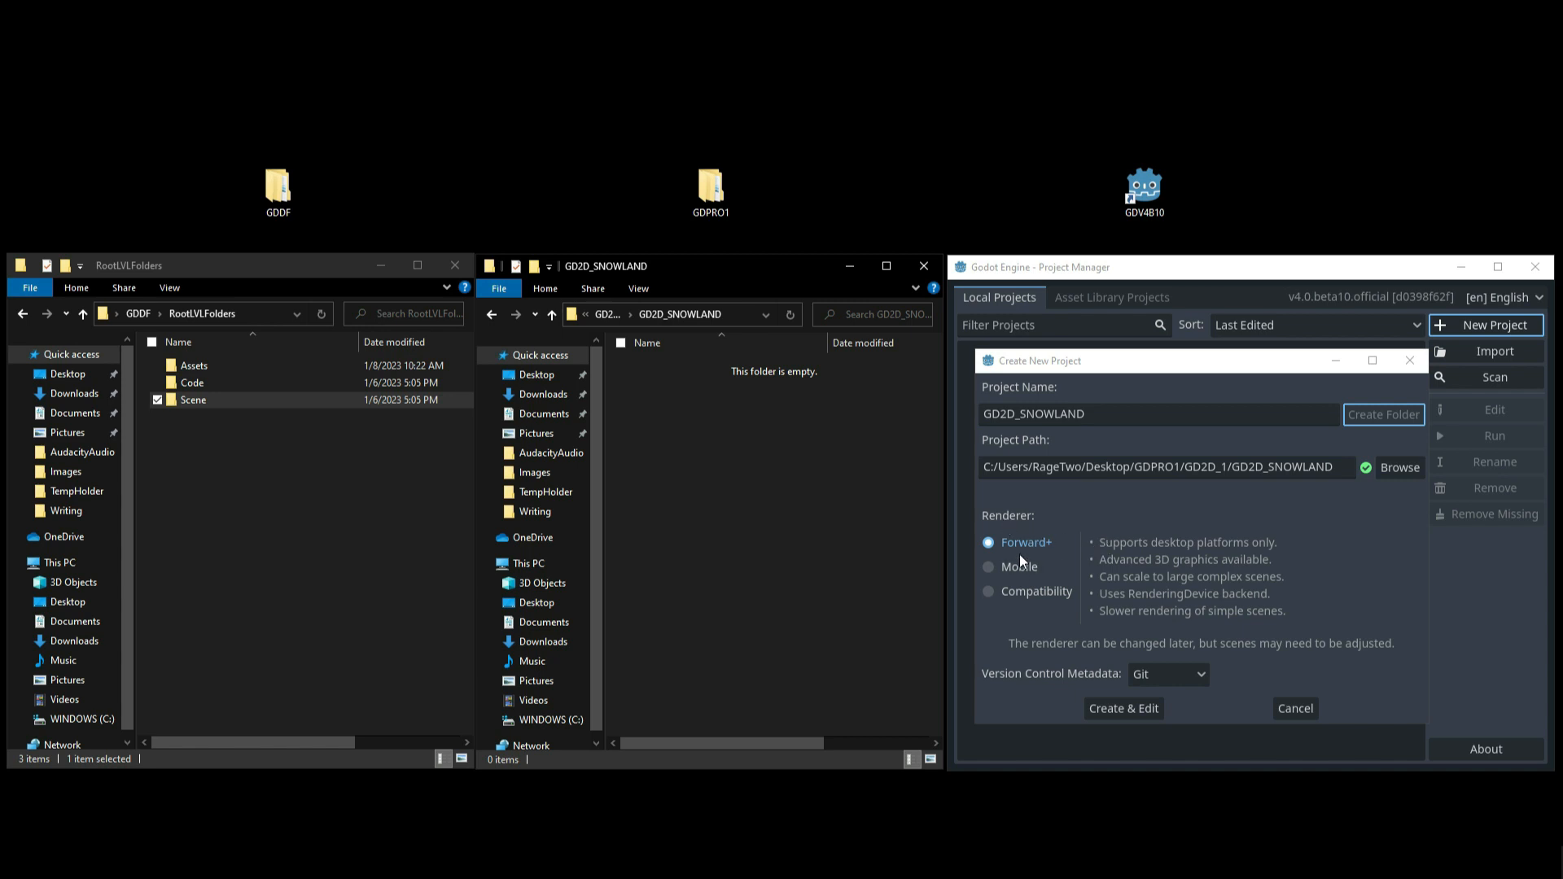
mouse_move(1153, 597)
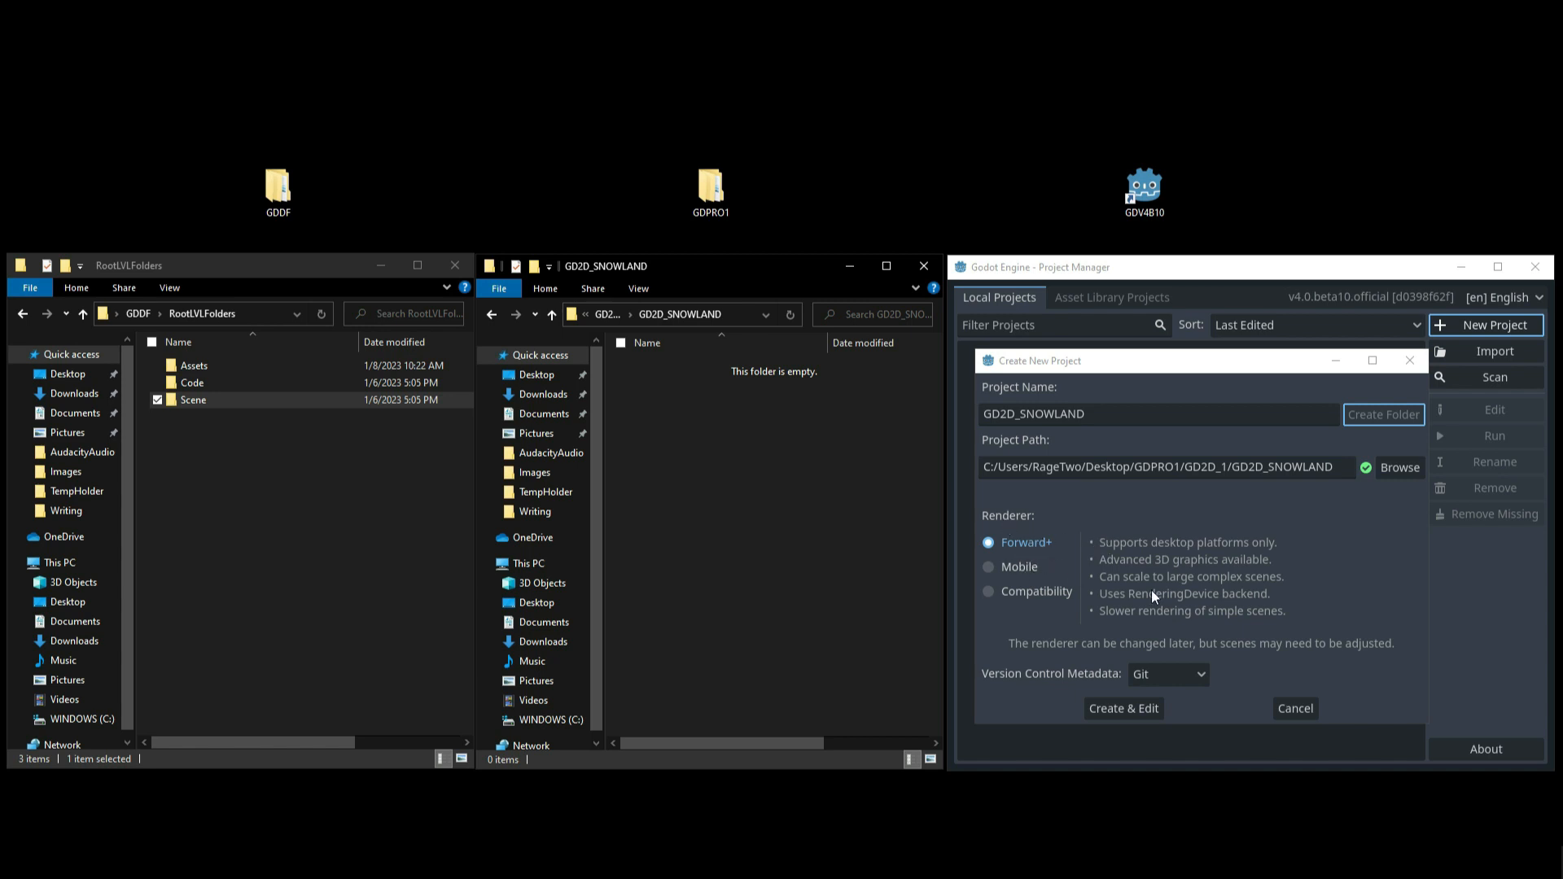
mouse_move(1203, 563)
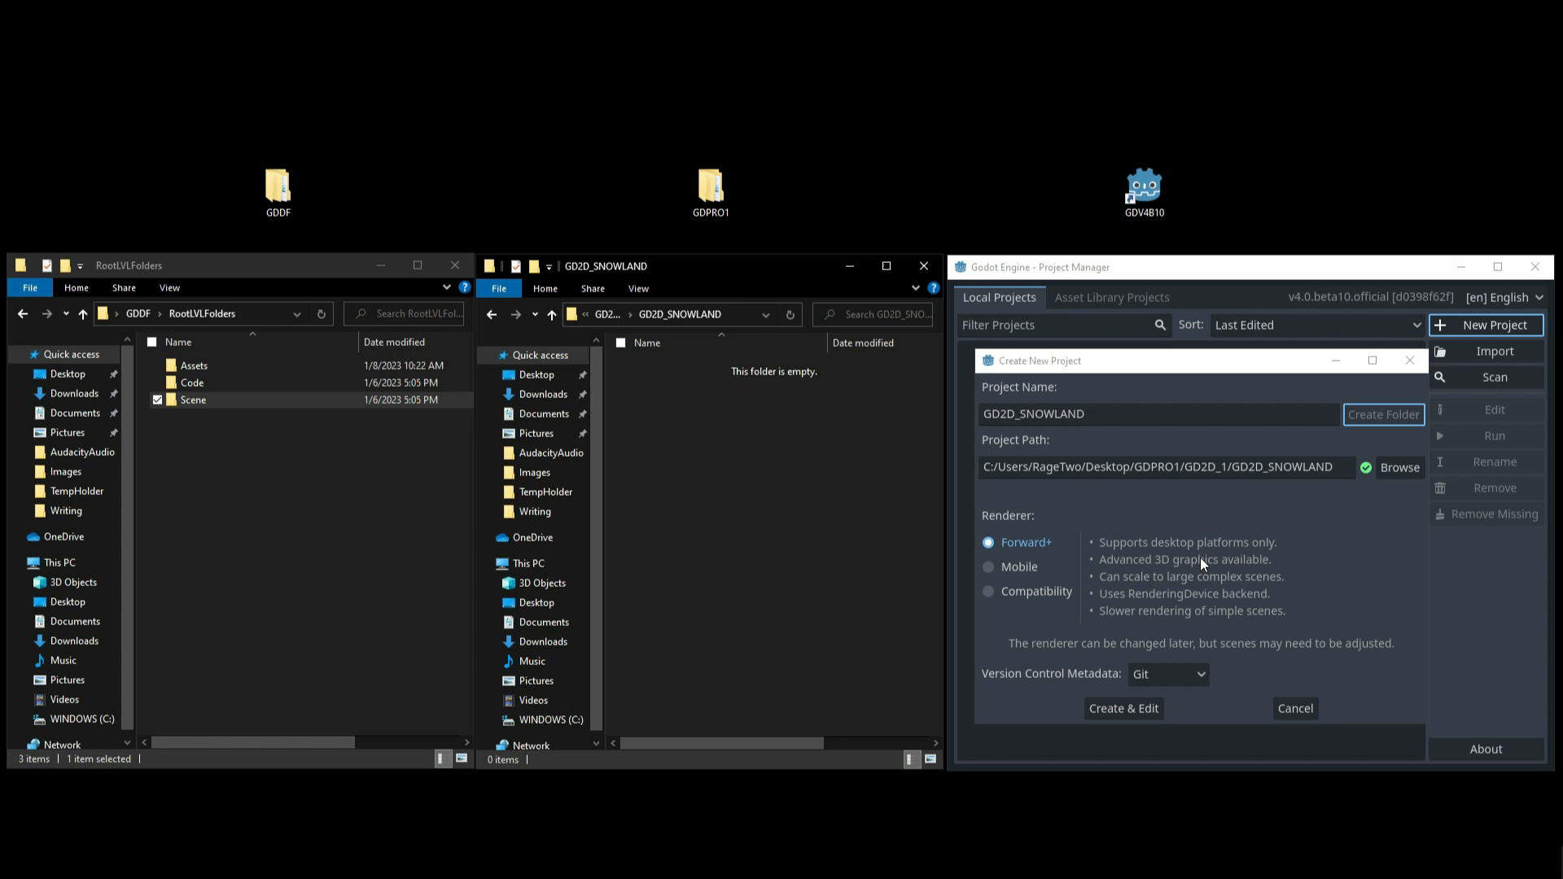
mouse_move(991, 596)
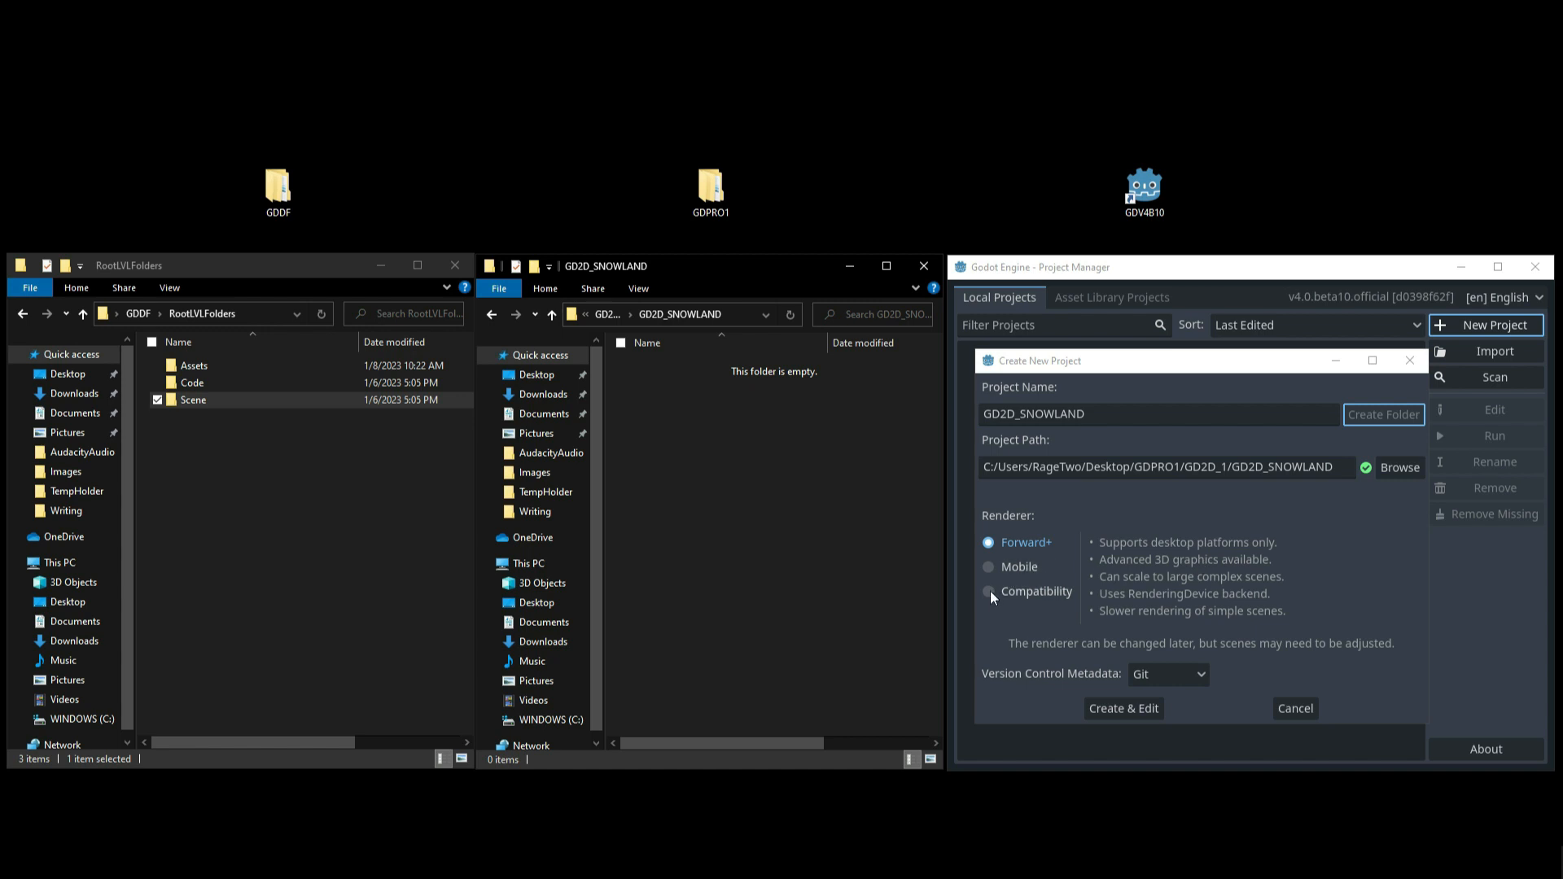
mouse_move(1089, 604)
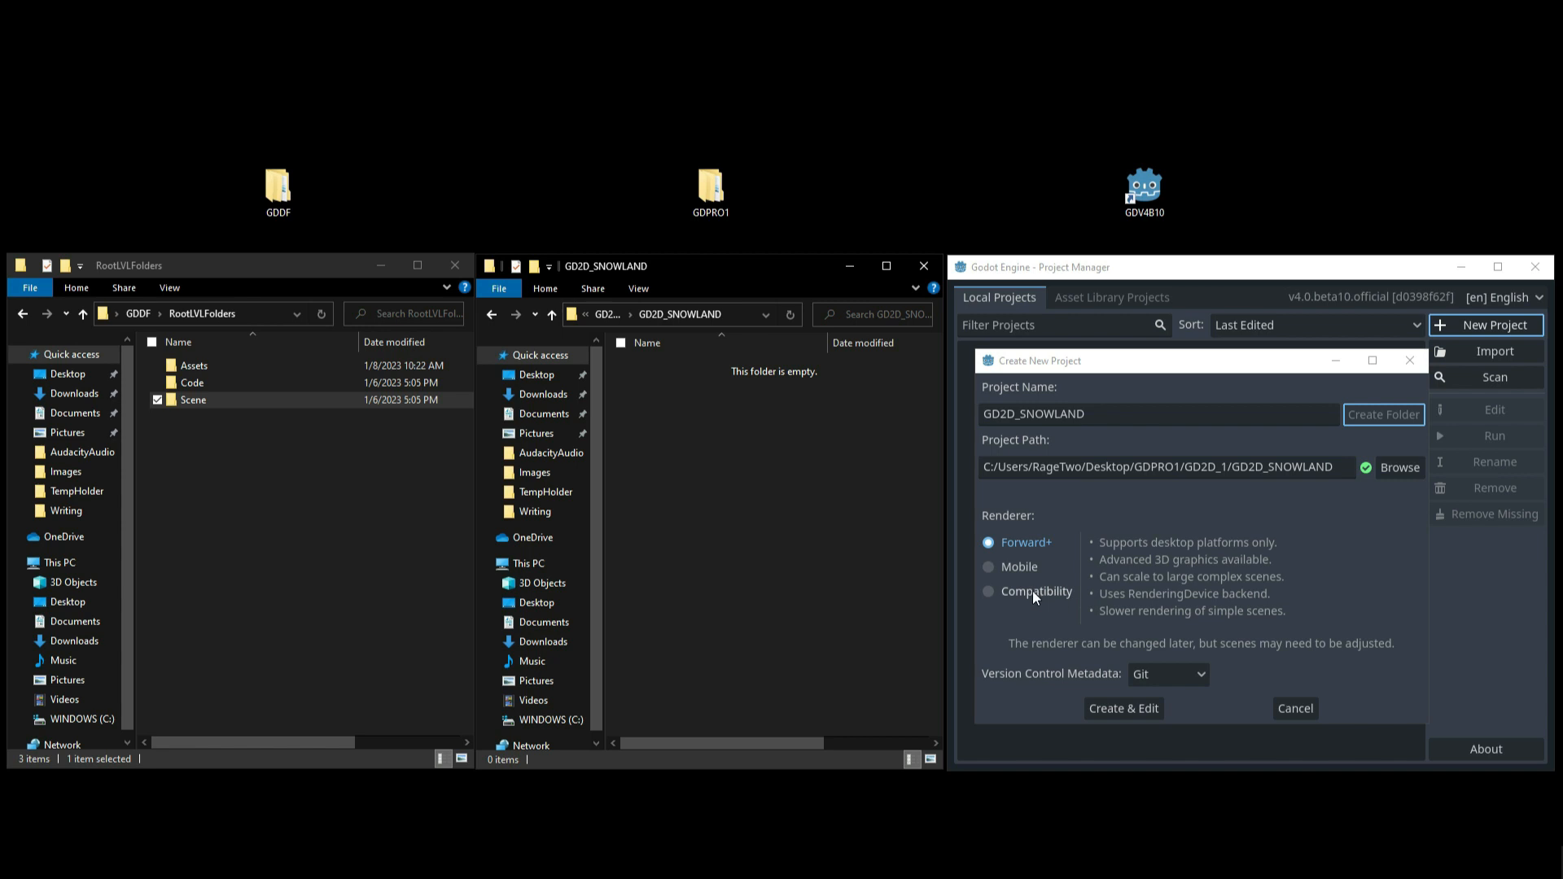
mouse_move(1045, 580)
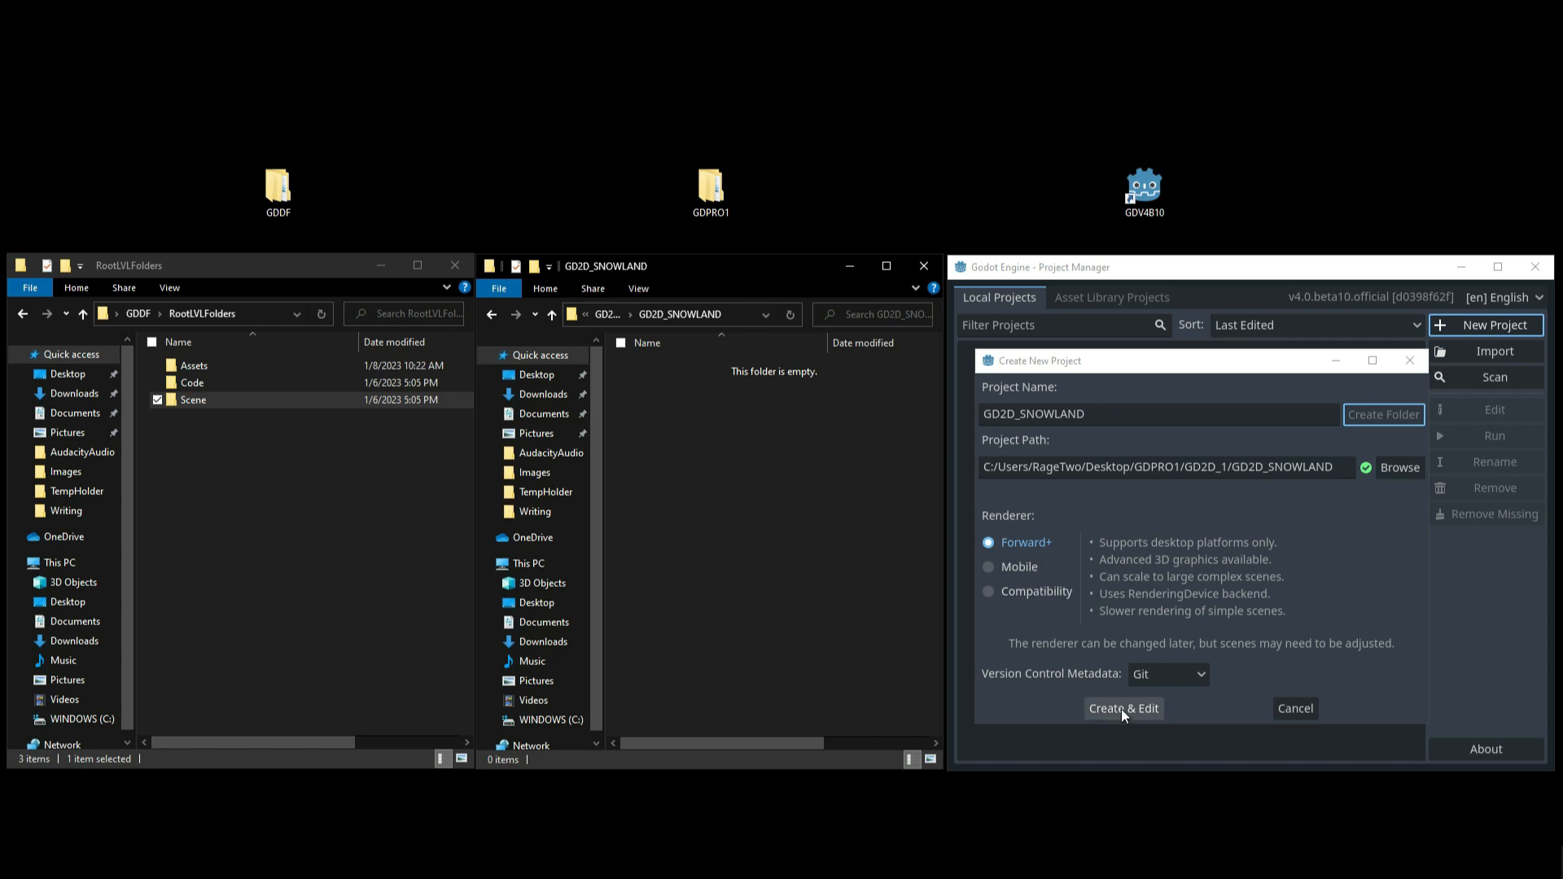
Step: Create & Edit GD2D_SNOWLAND with the Forward+ renderer
left_click(1122, 707)
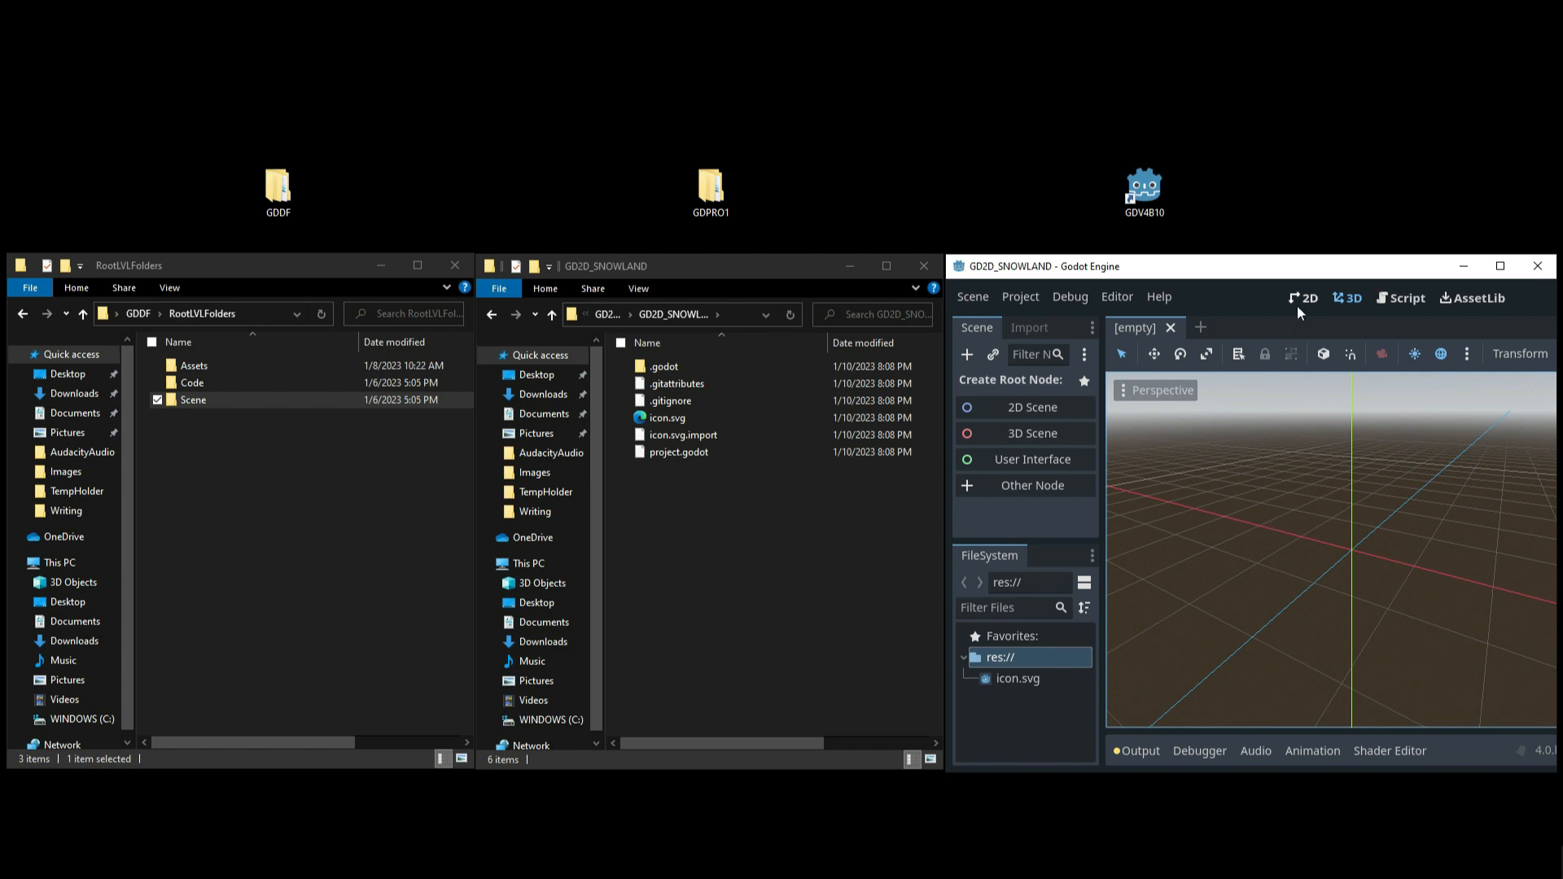
Step: Switch to the 2D workspace and select icon.svg in the FileSystem dock for deletion
left_click(1301, 298)
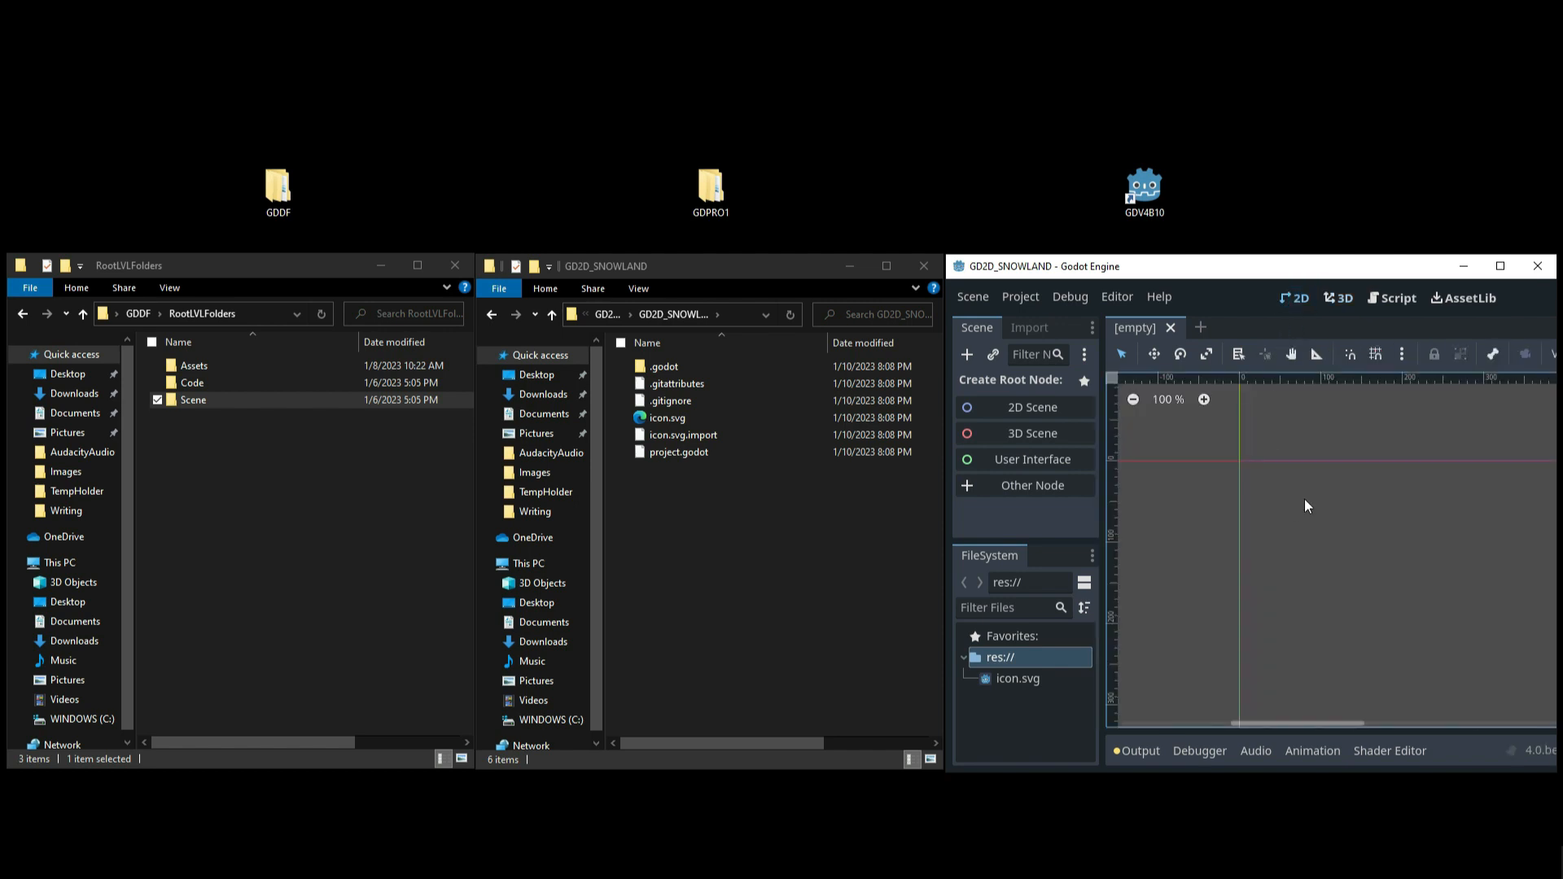
mouse_move(1198, 430)
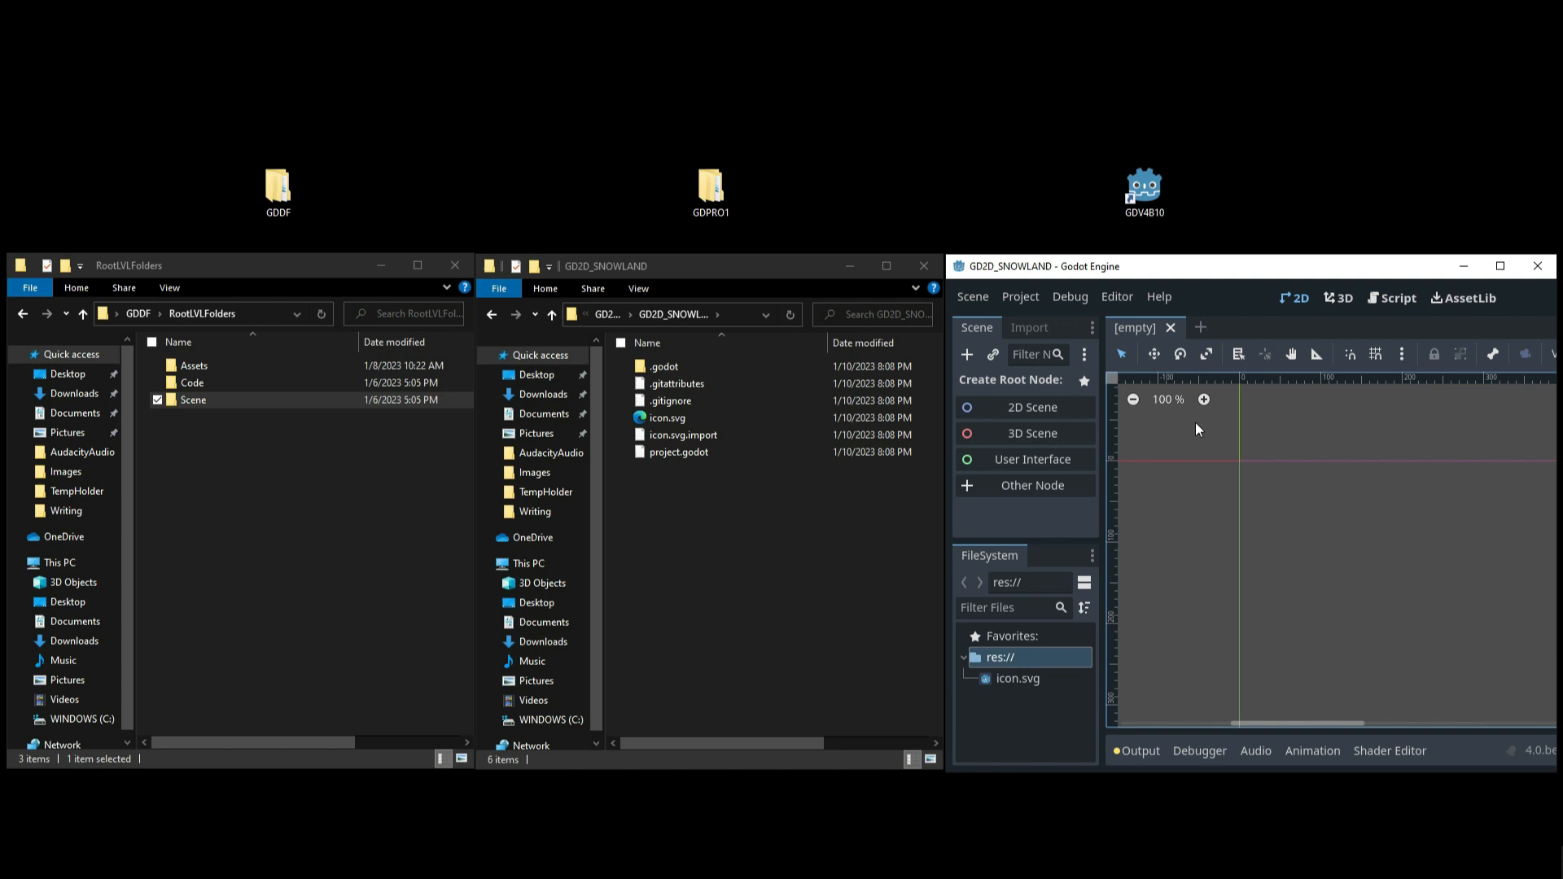
left_click(683, 434)
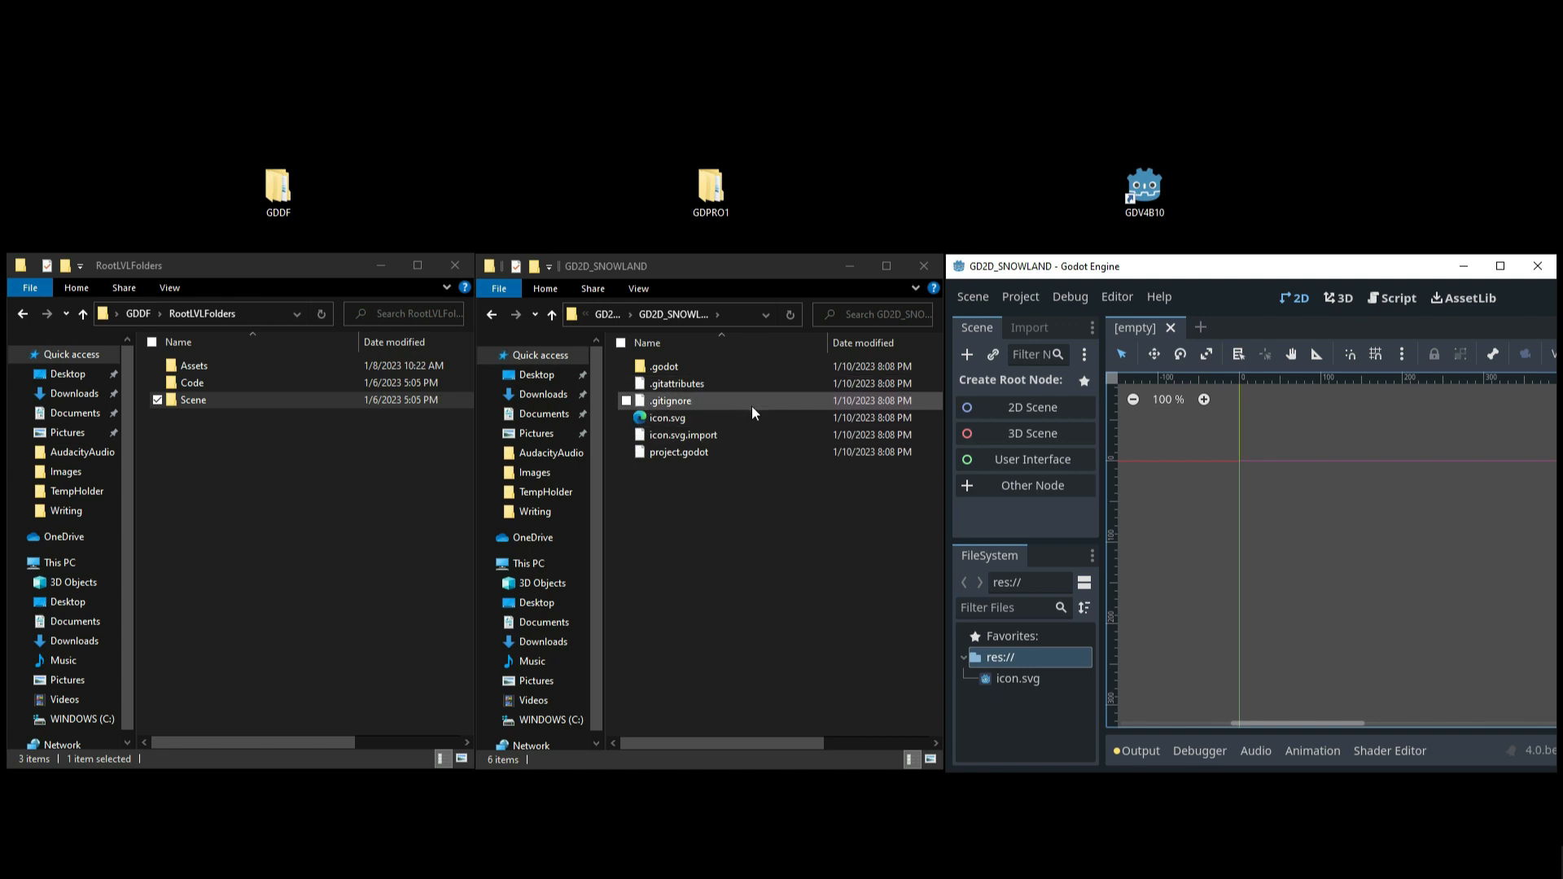
mouse_move(1067, 485)
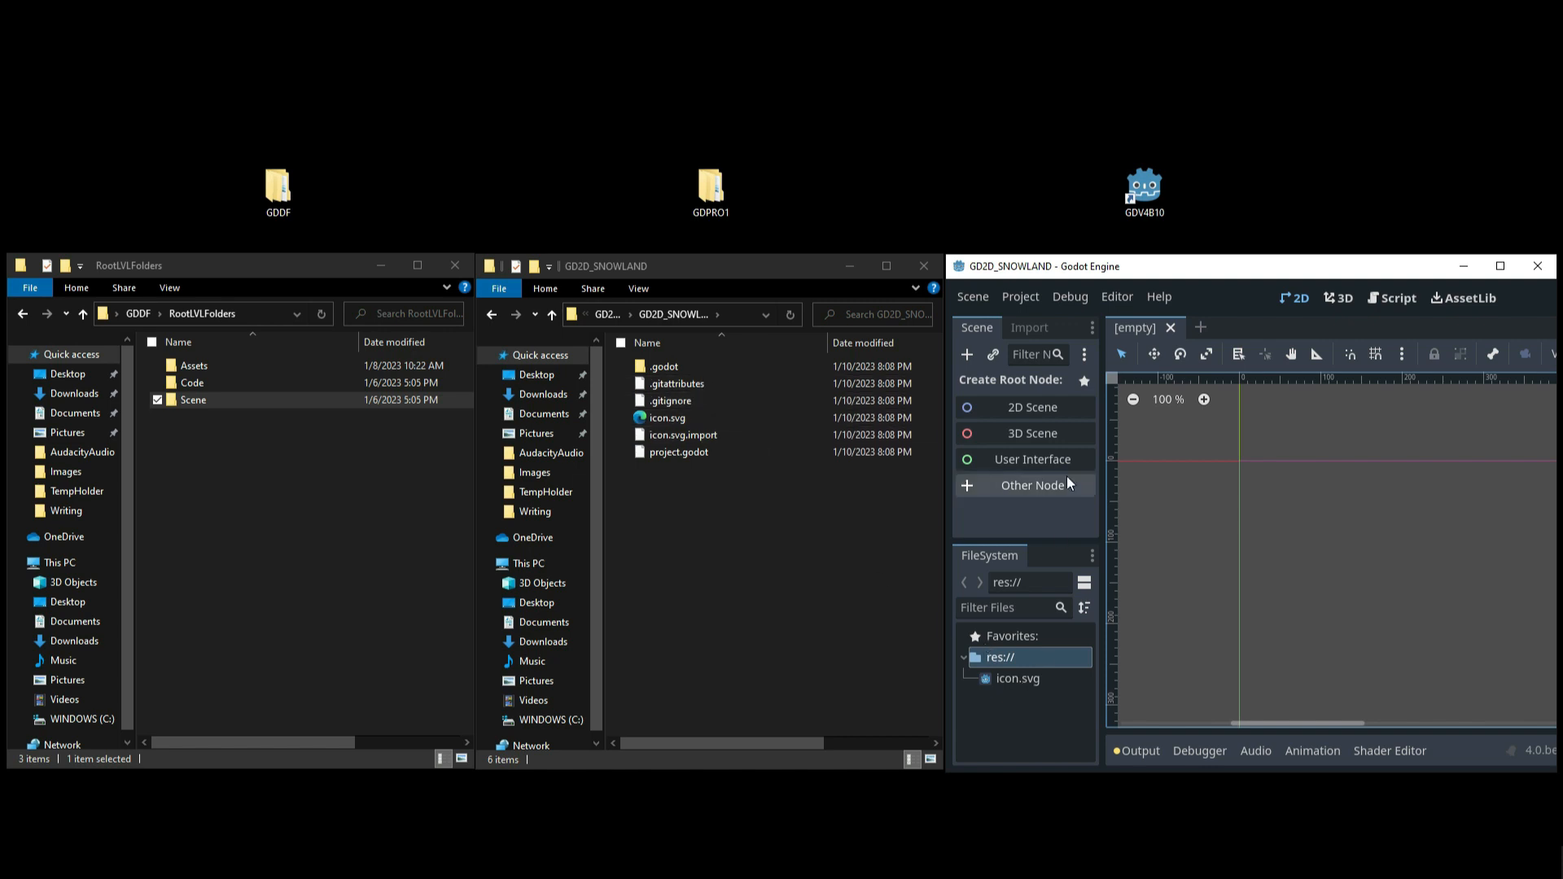
mouse_move(1004, 696)
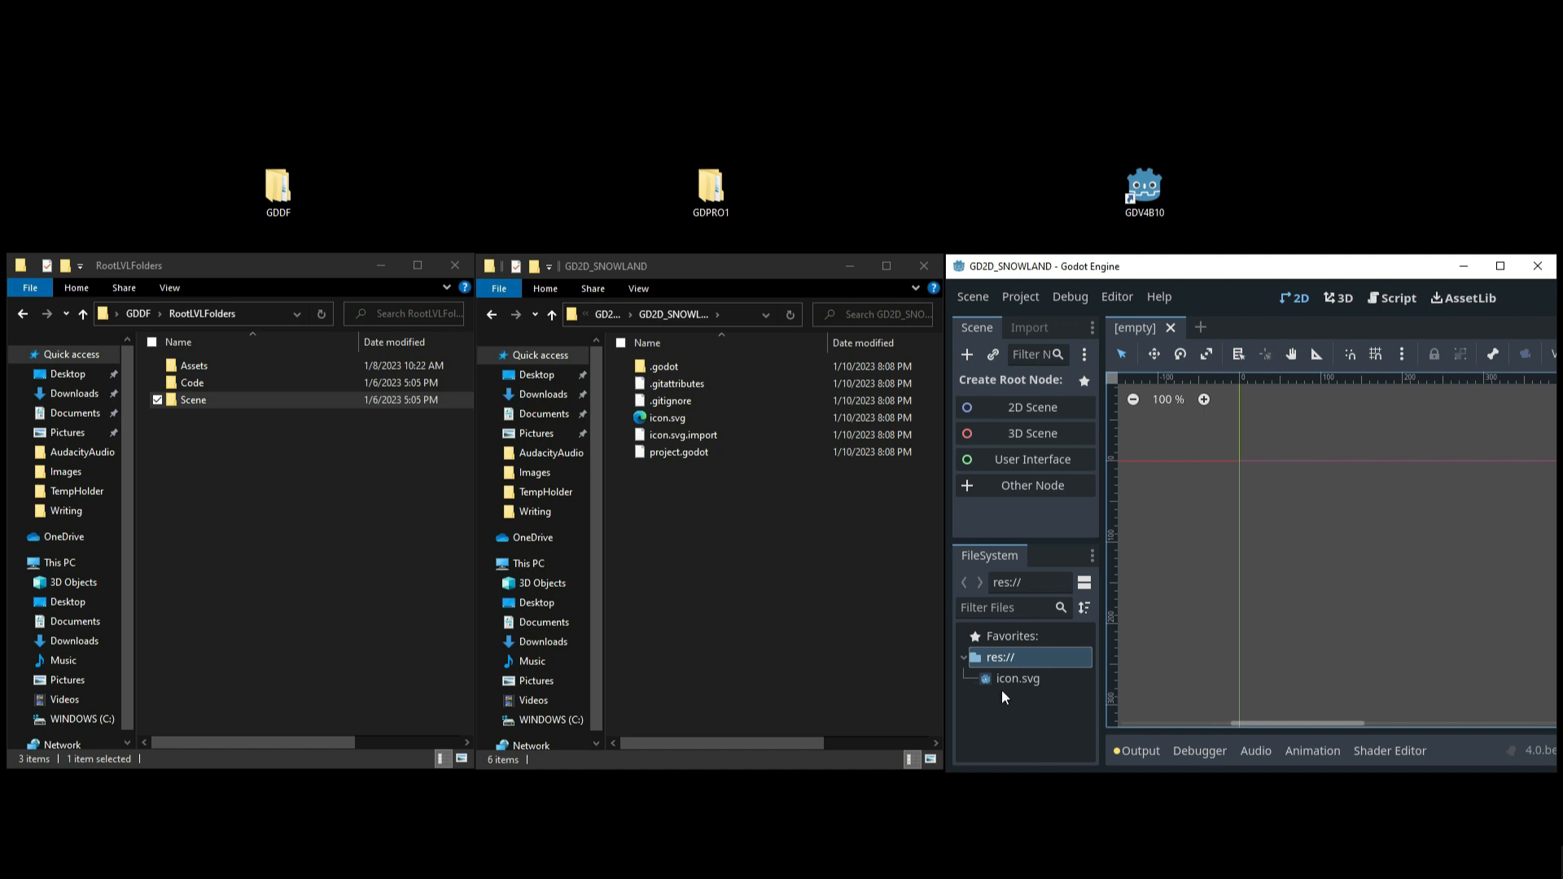
left_click(678, 418)
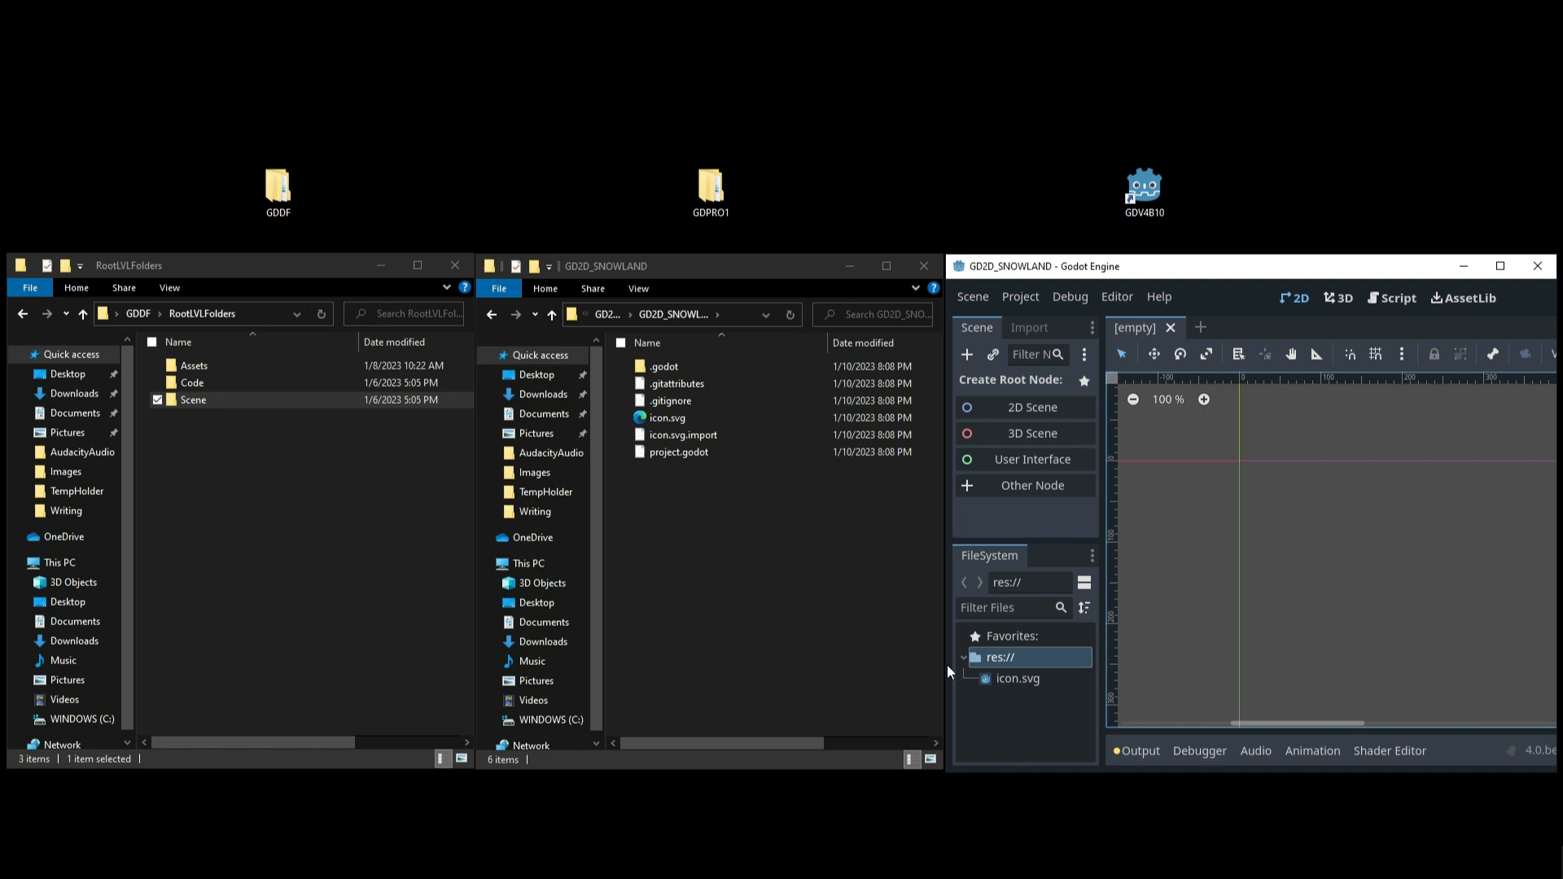
mouse_move(788, 596)
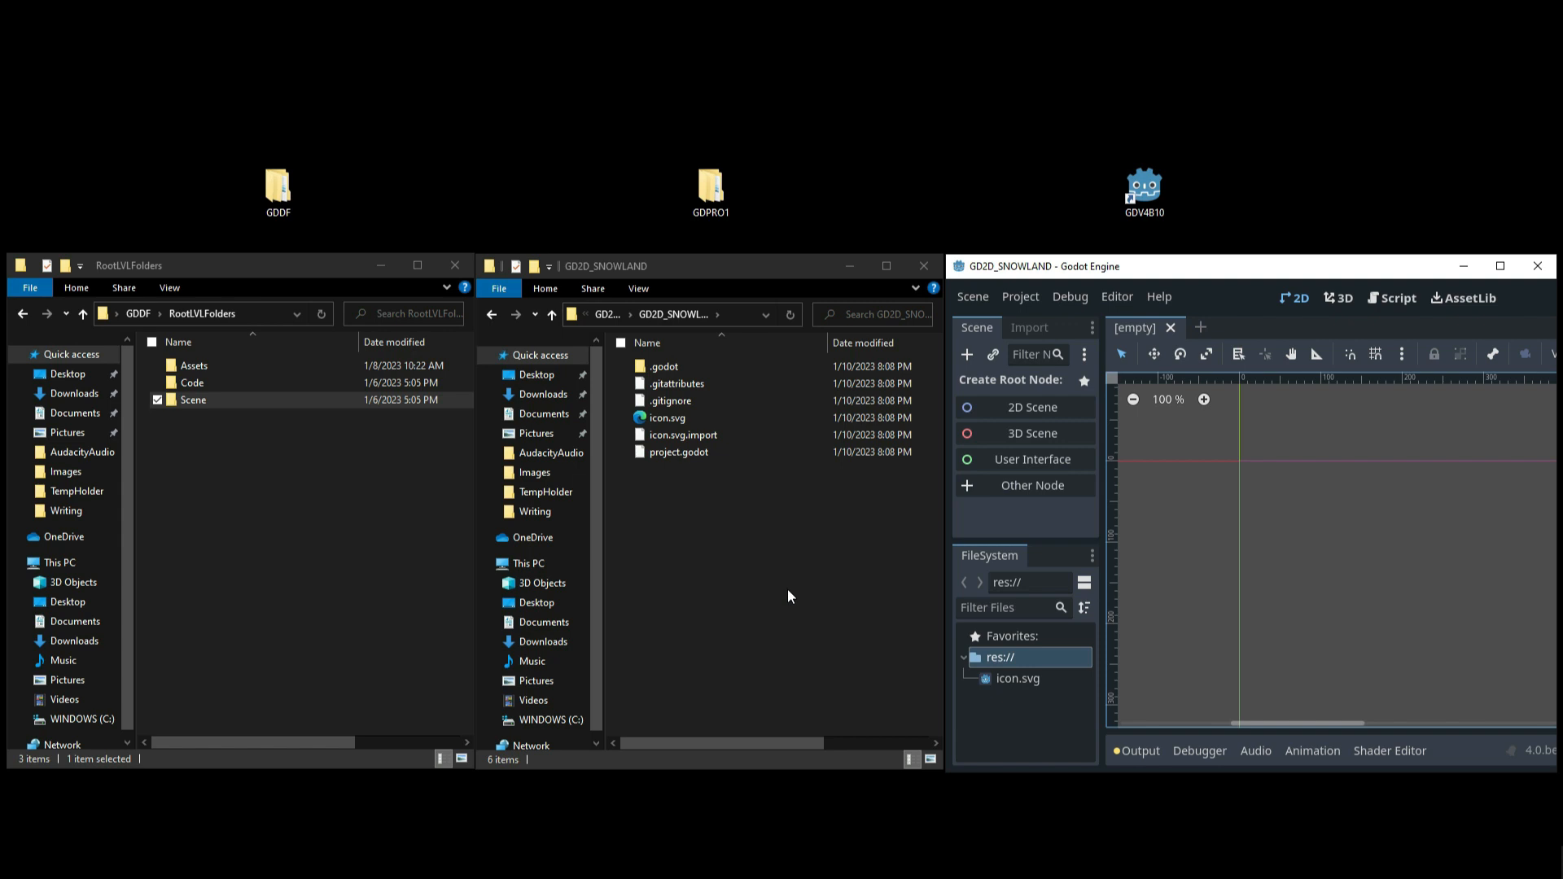
mouse_move(1009, 696)
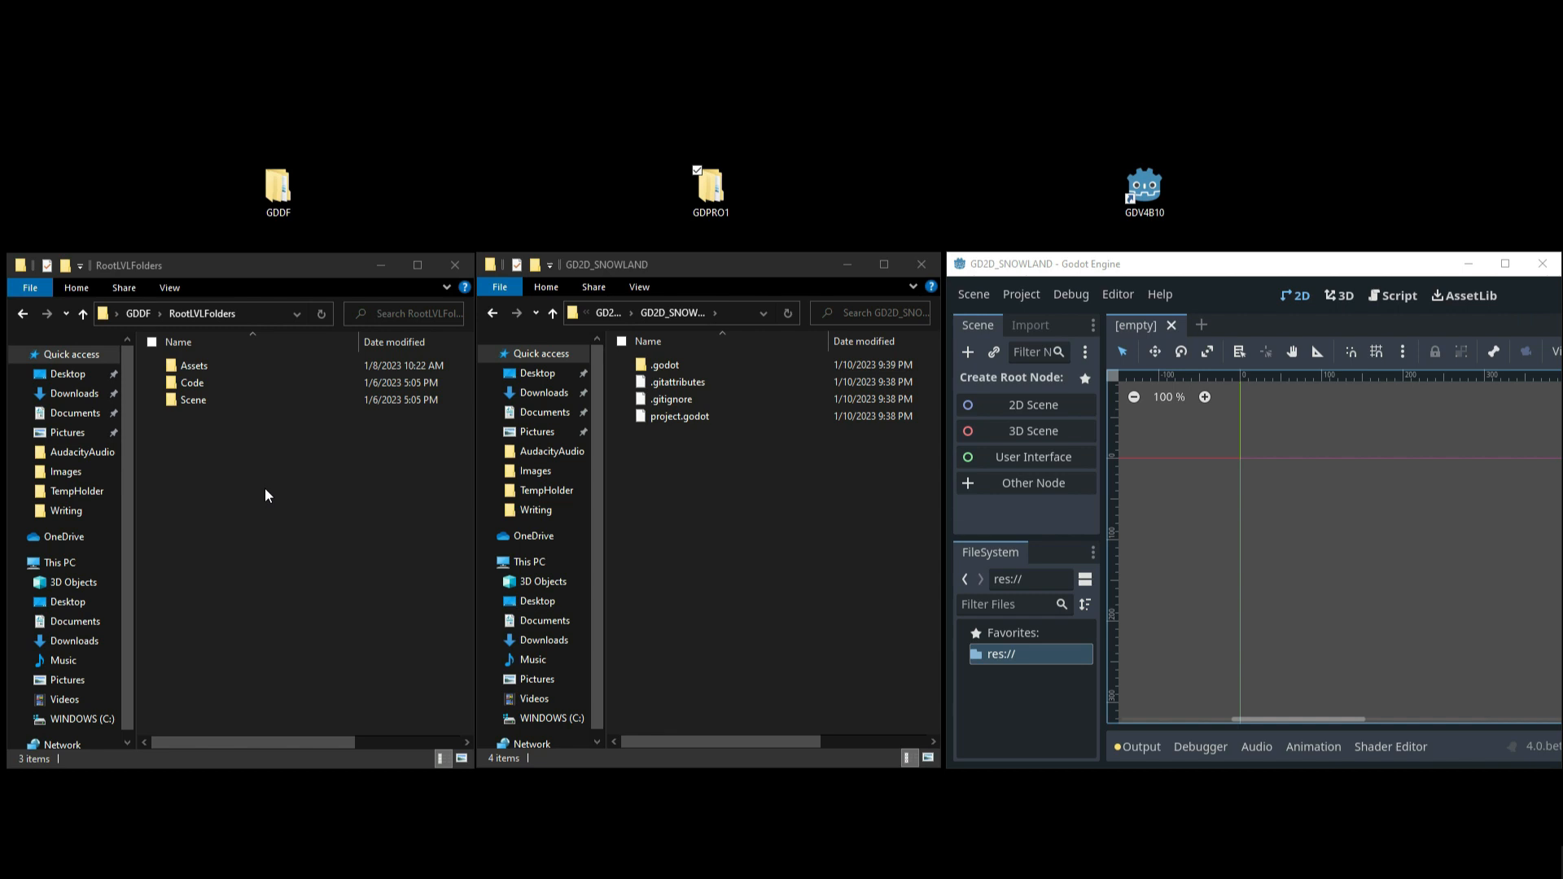
mouse_move(192, 399)
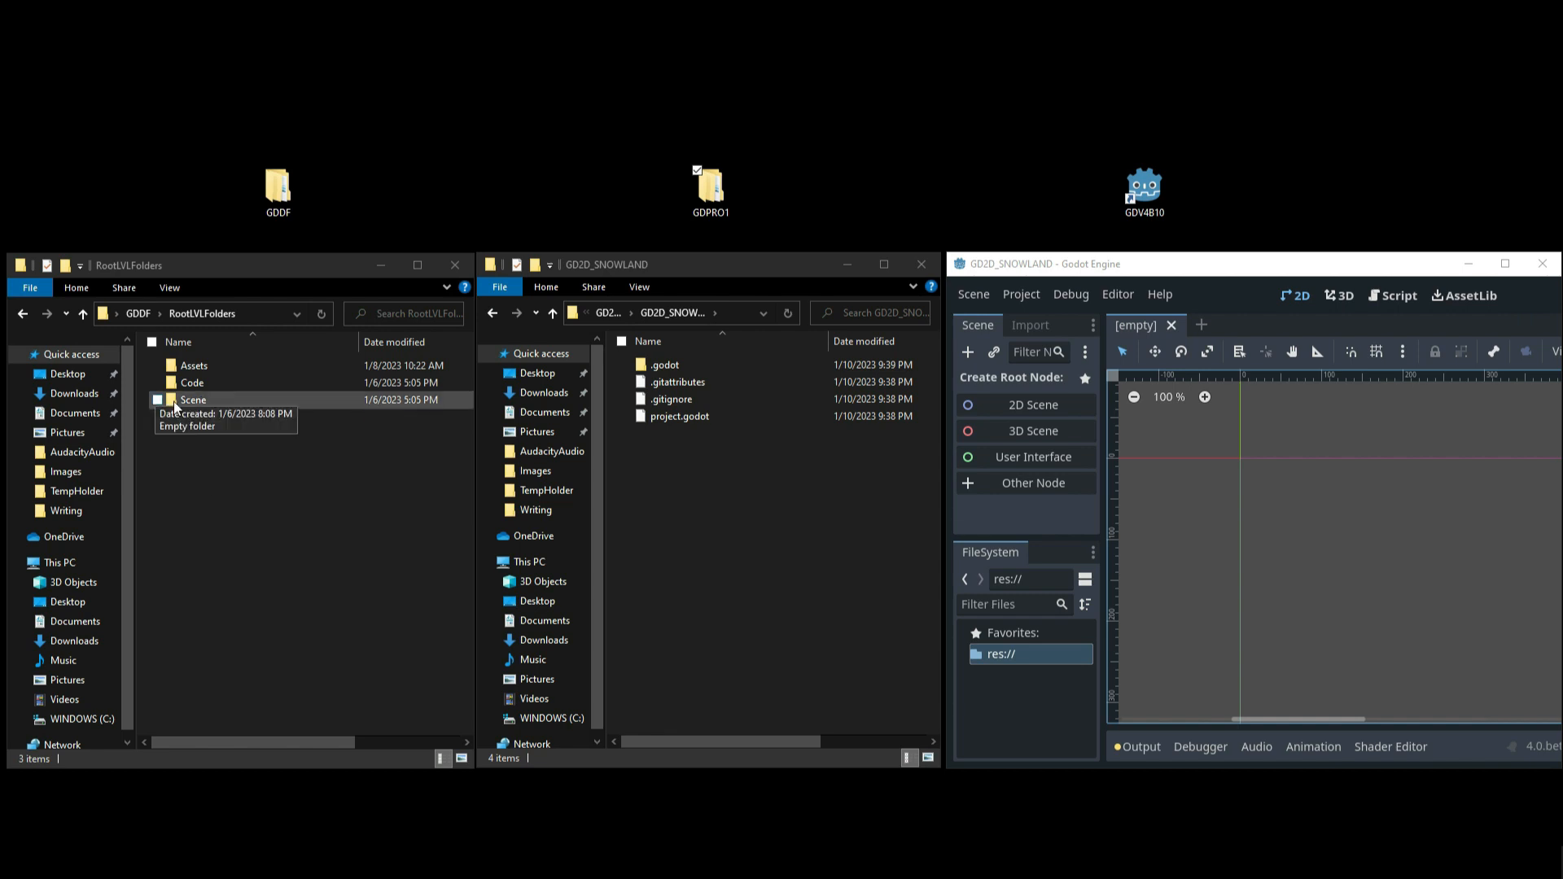
mouse_move(208, 440)
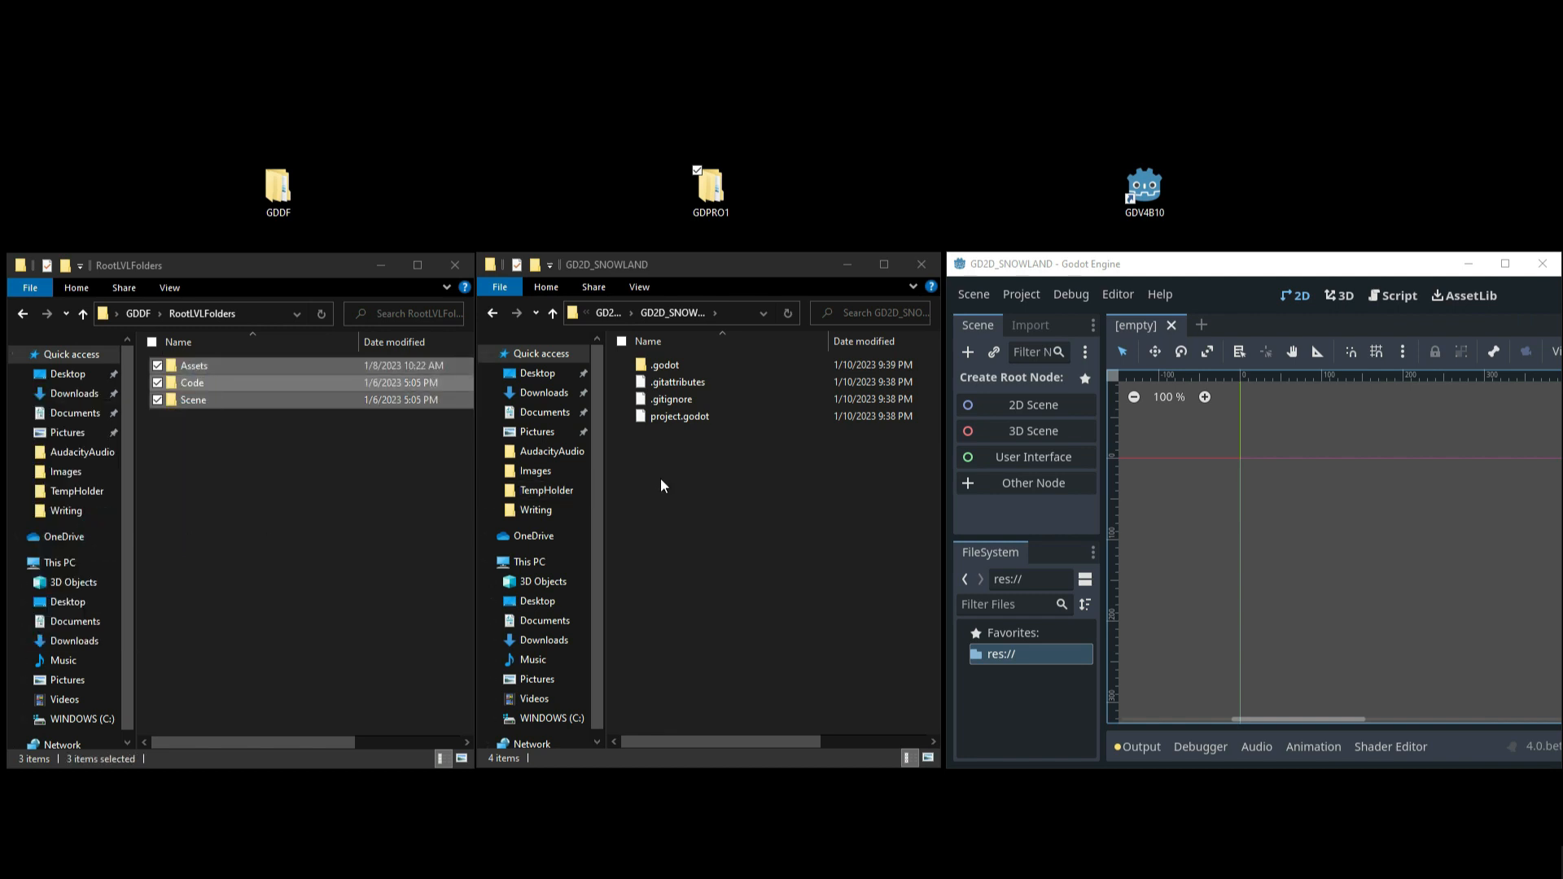
Step: Paste Assets, Code and Scene into GD2D_SNOWLAND, then return to the Godot editor
right_click(660, 485)
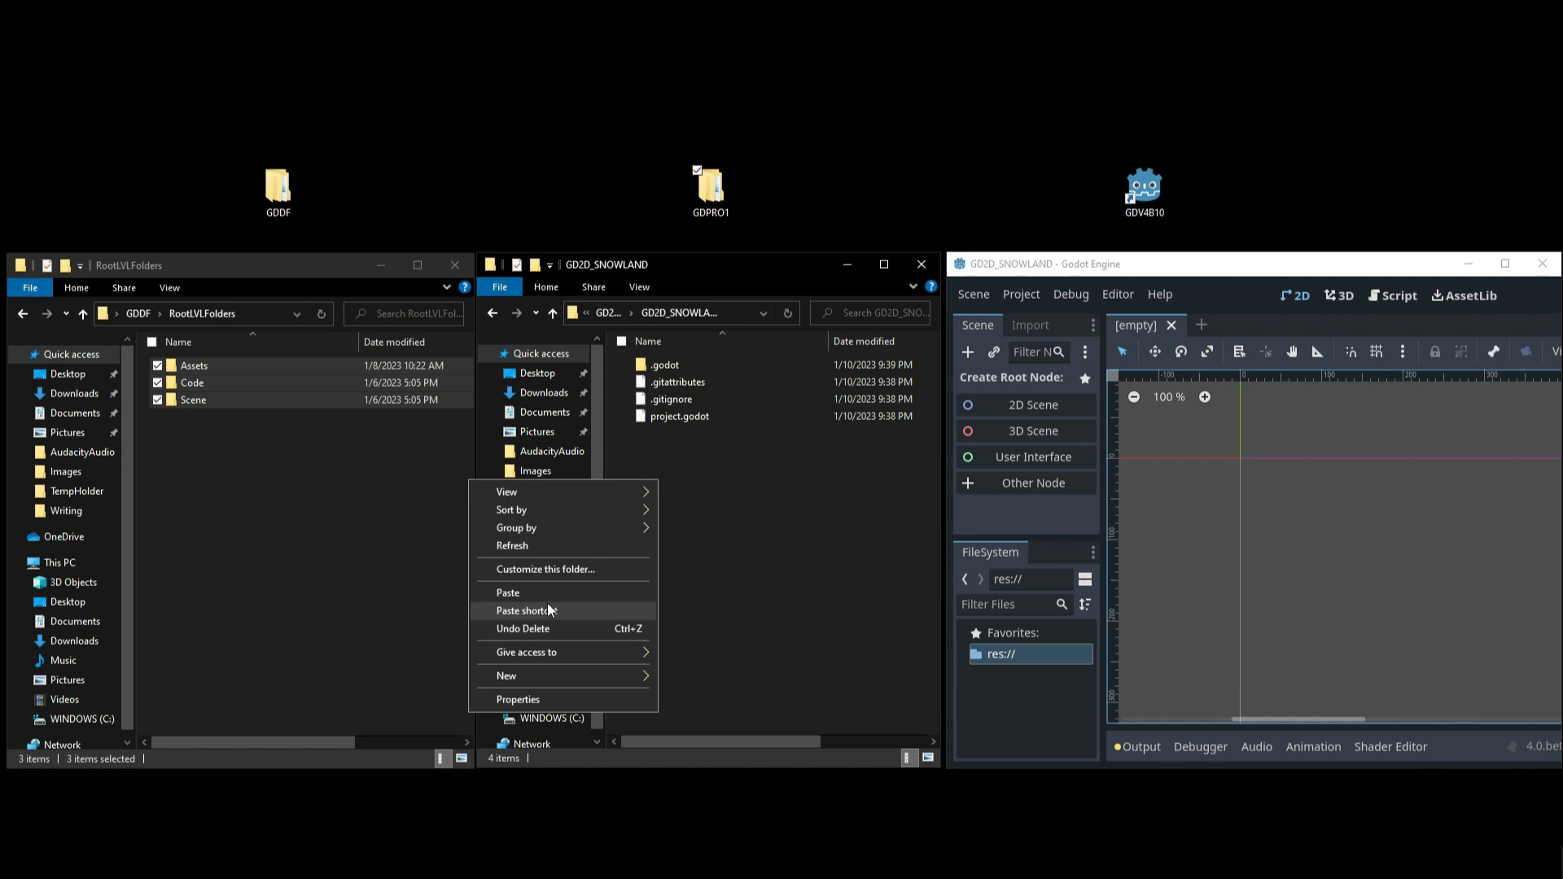
left_click(507, 591)
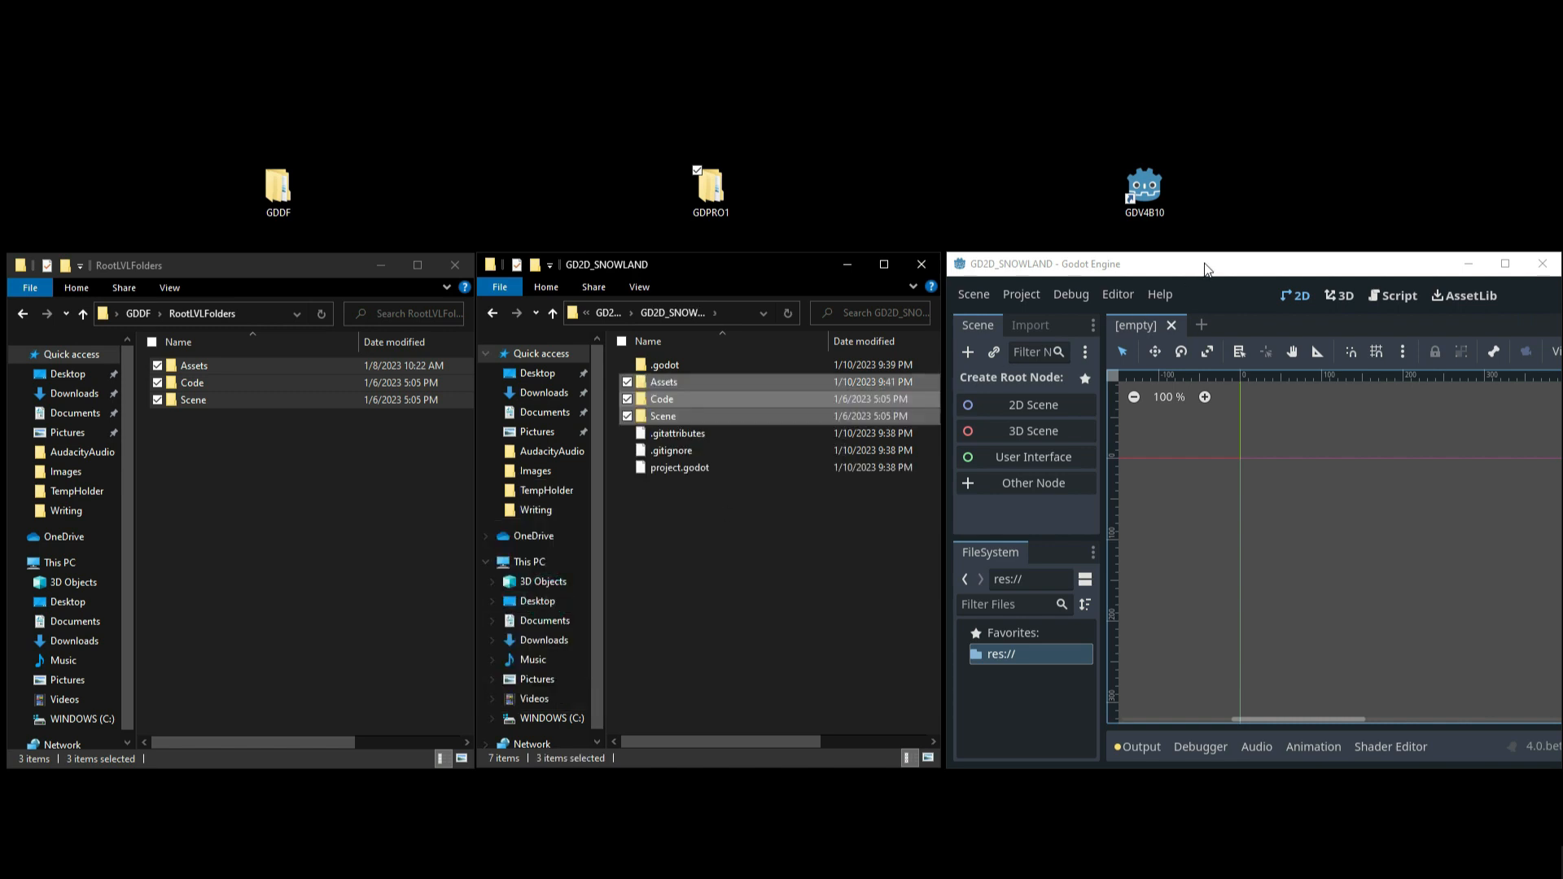
left_click(977, 654)
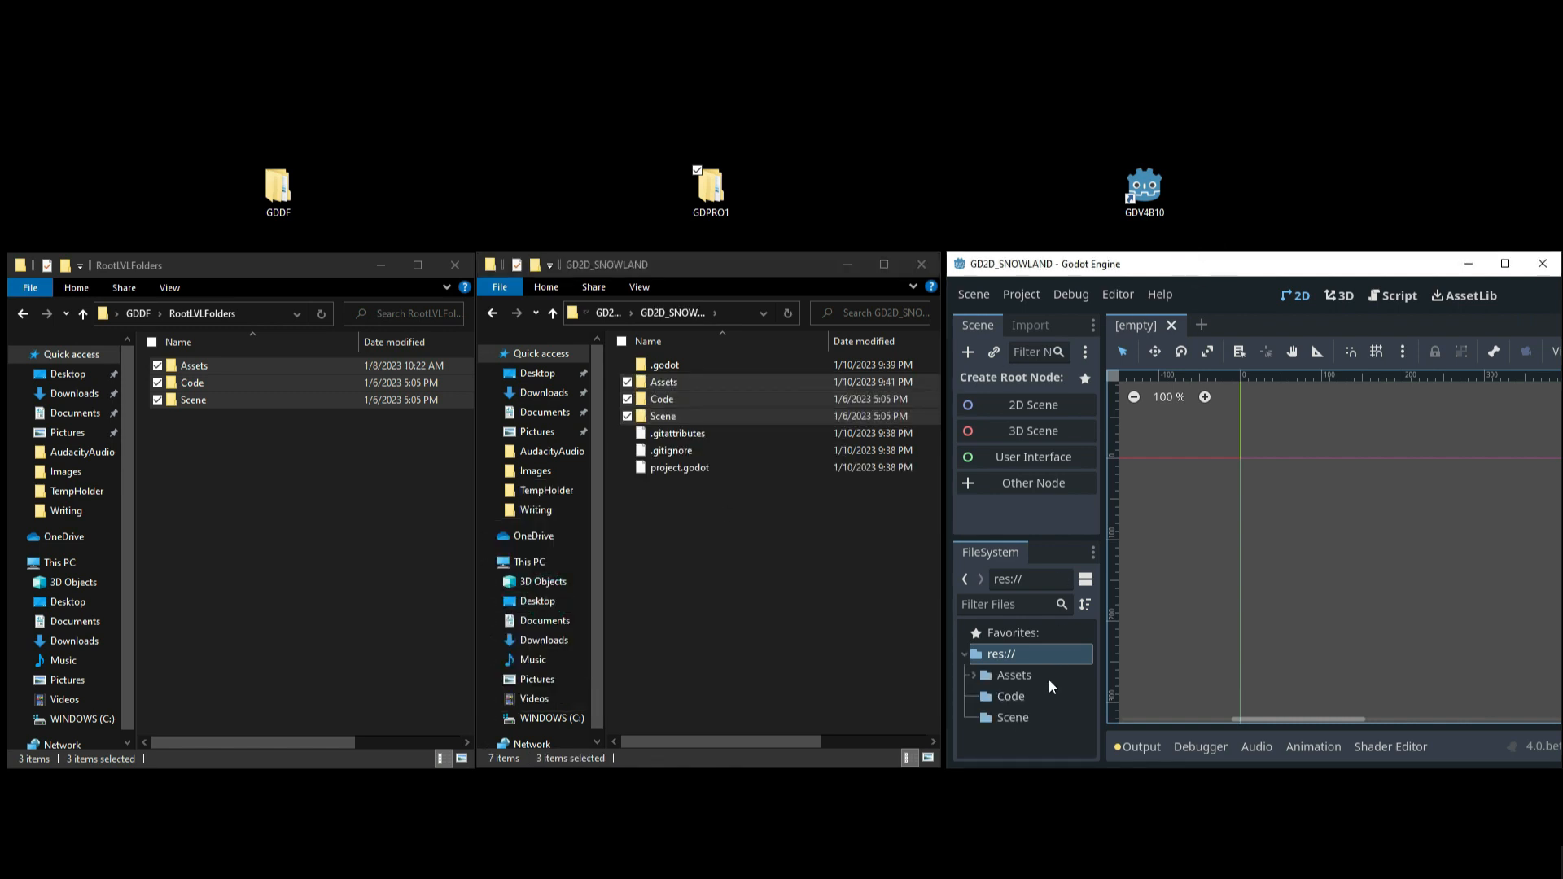
mouse_move(1015, 690)
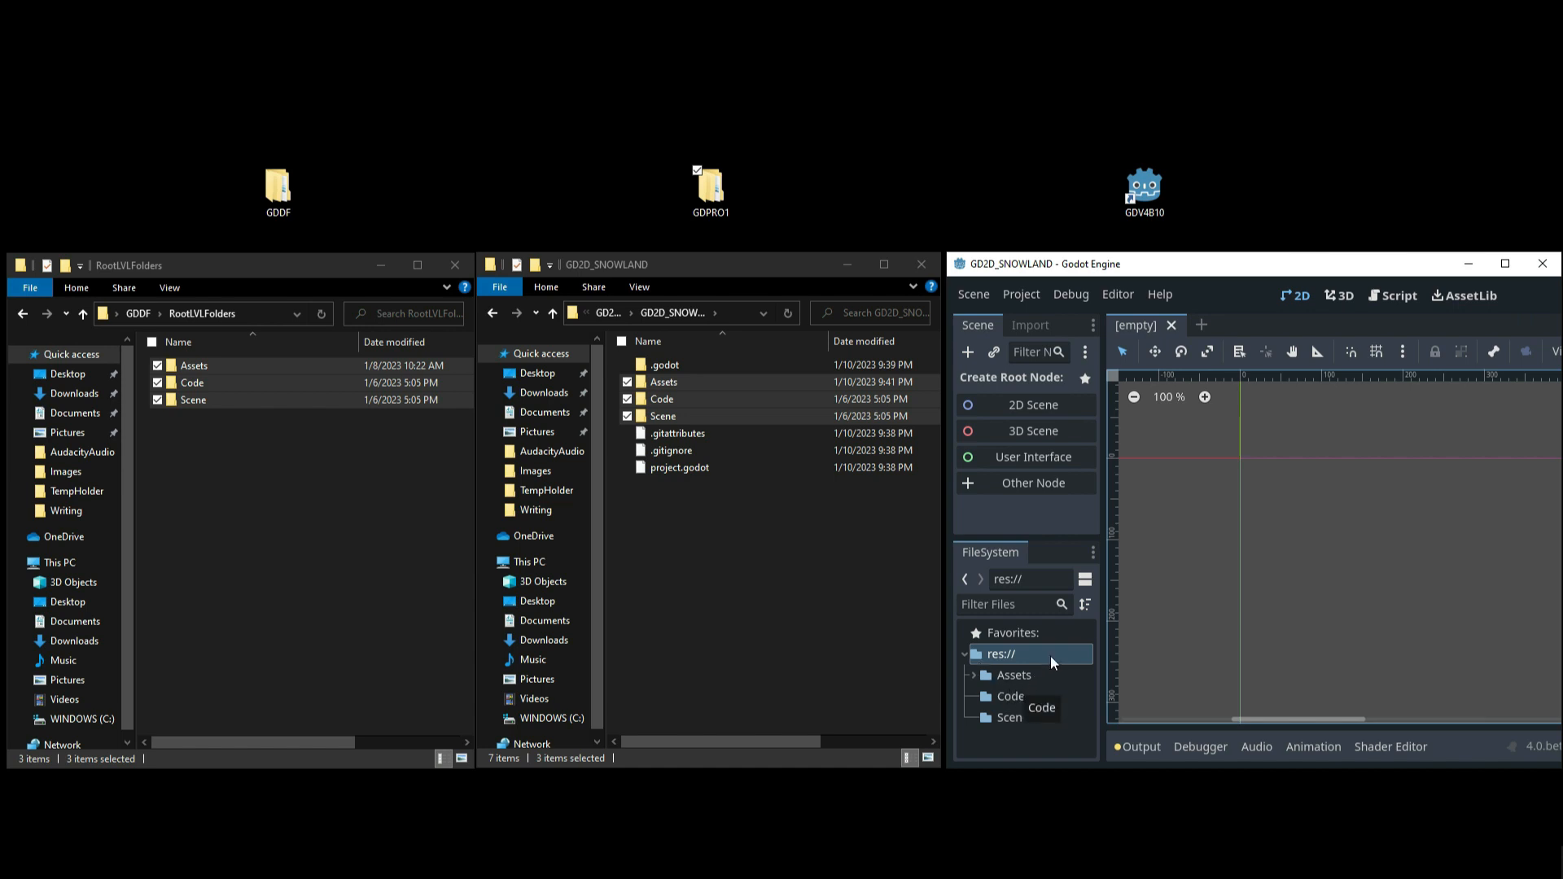
Step: Maximize Godot, expand Assets, Audio and Graphics in res://, then collapse them
left_click(1504, 263)
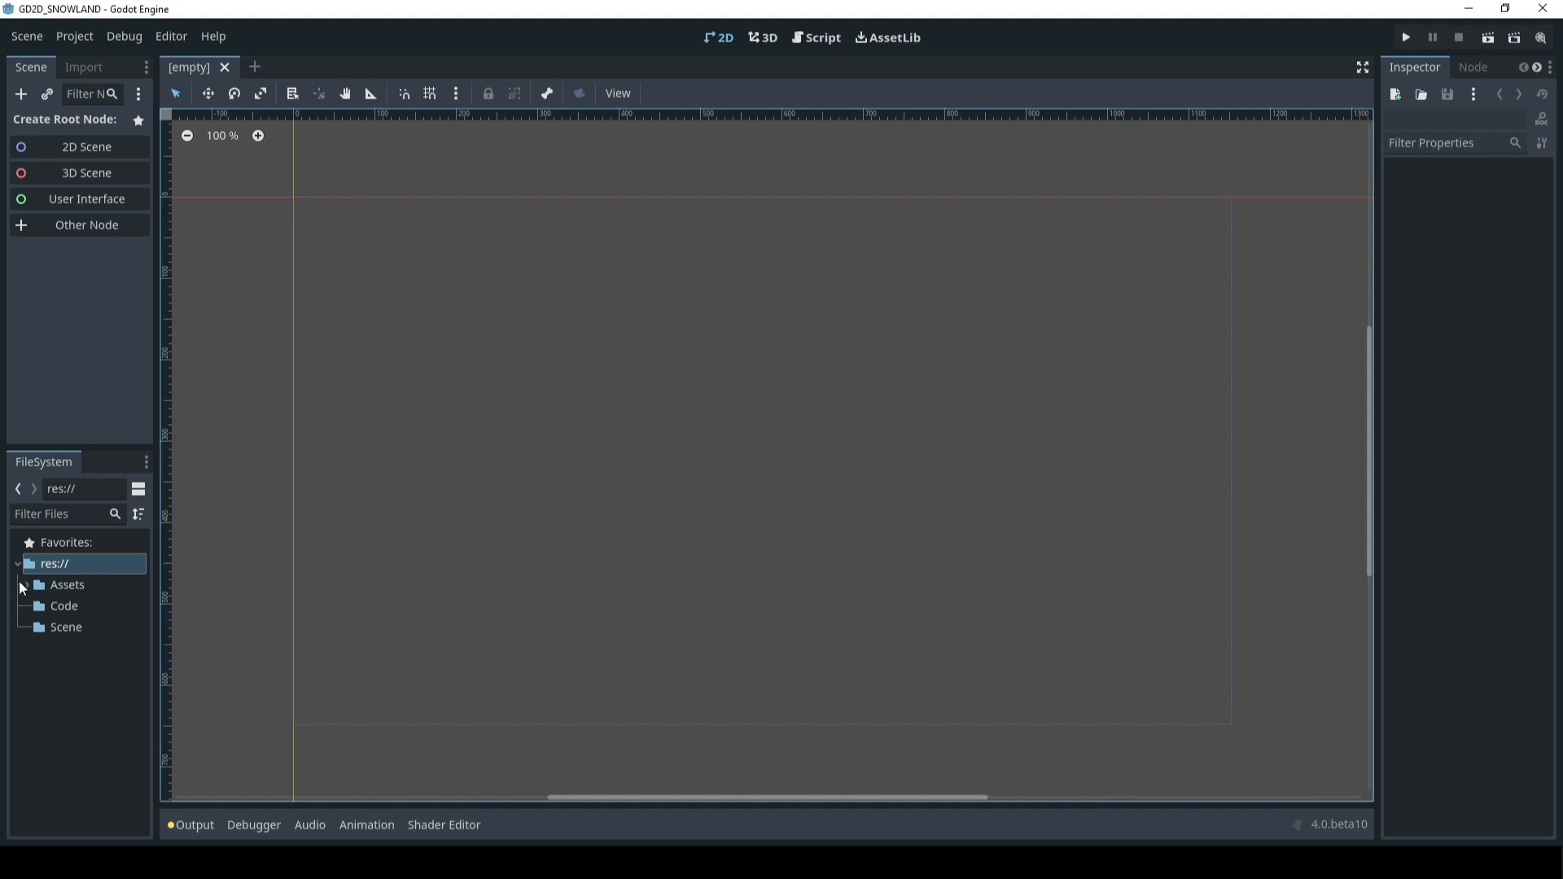
left_click(31, 584)
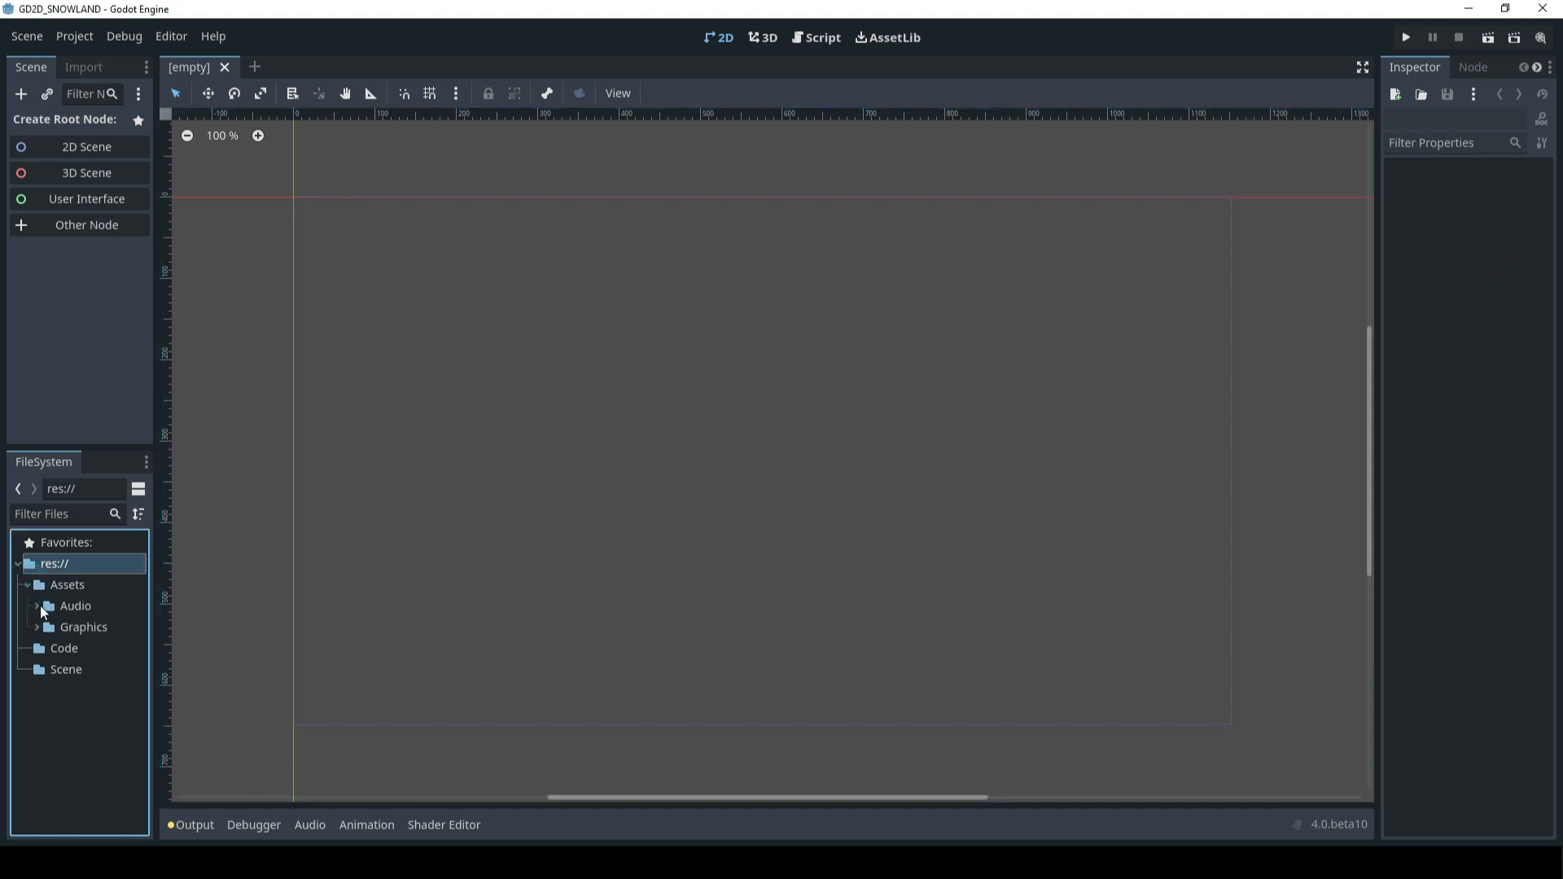
left_click(41, 609)
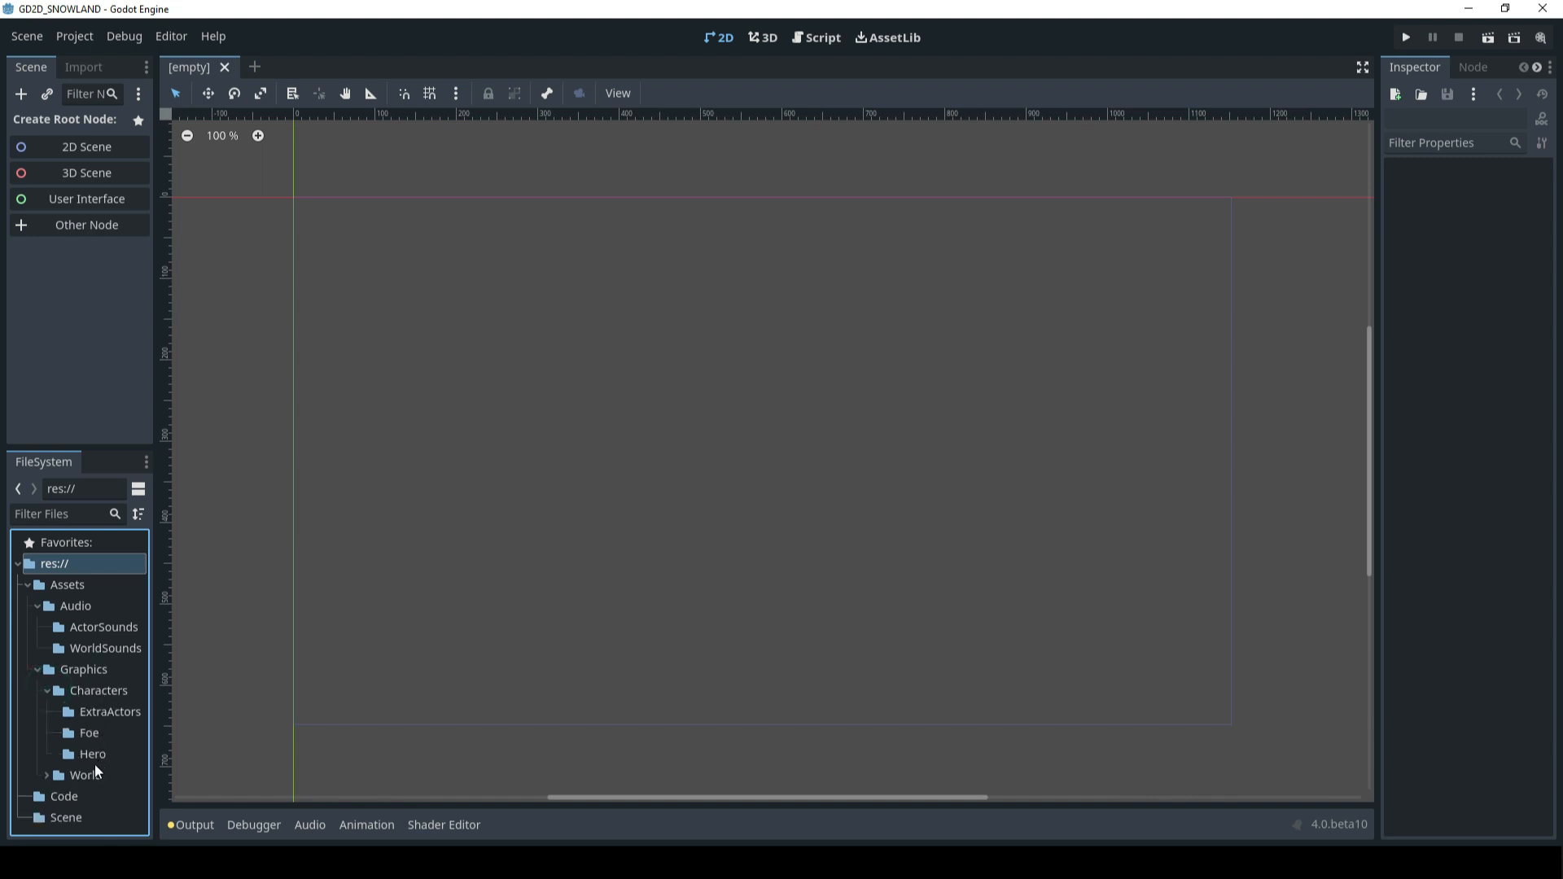
left_click(48, 774)
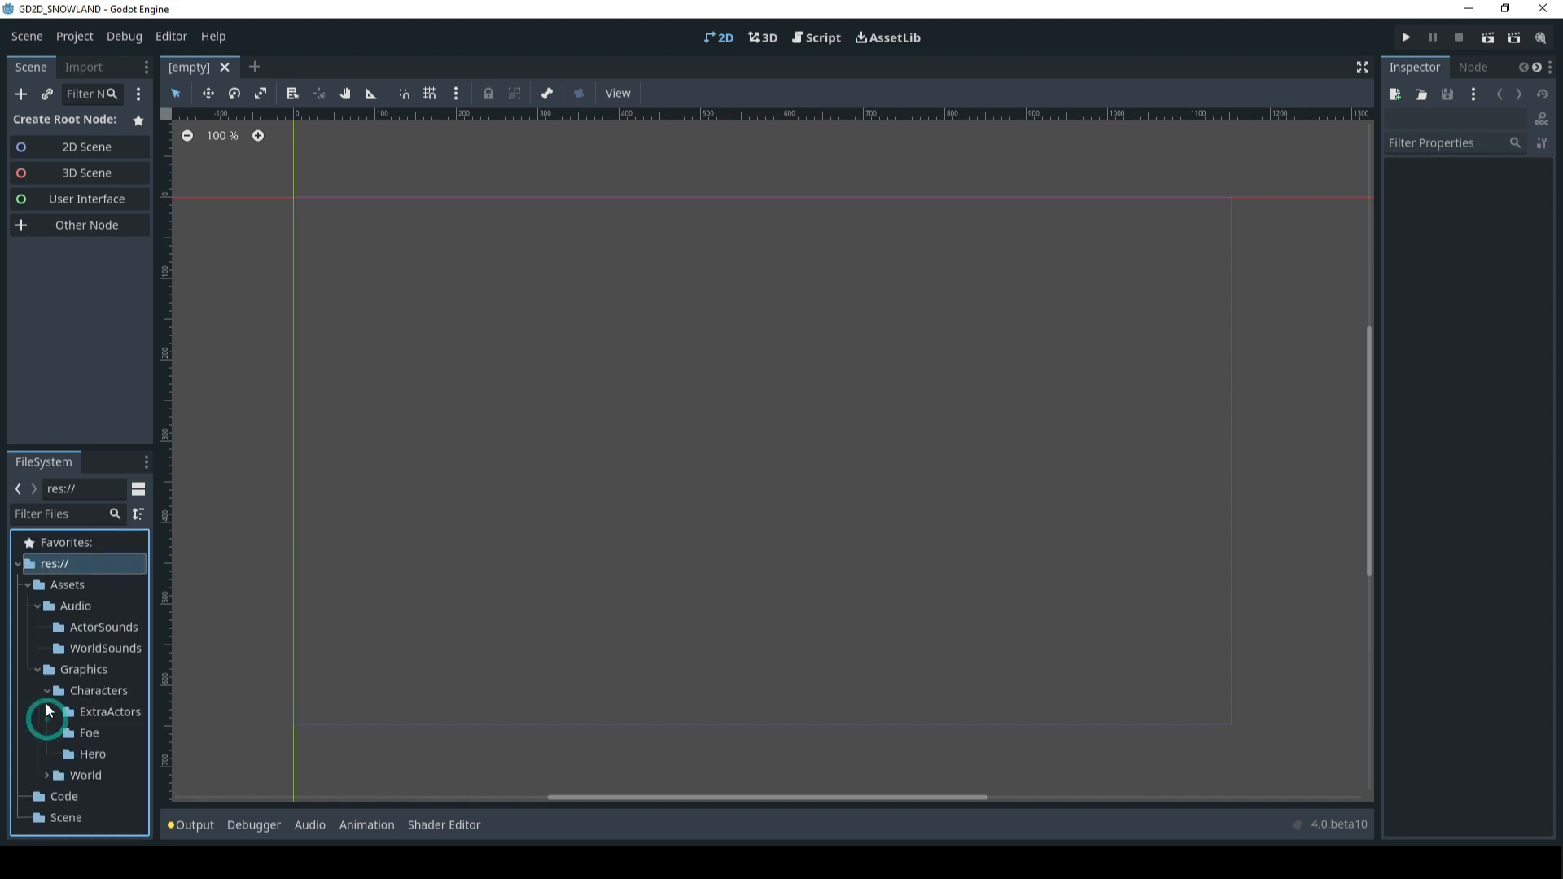
left_click(47, 669)
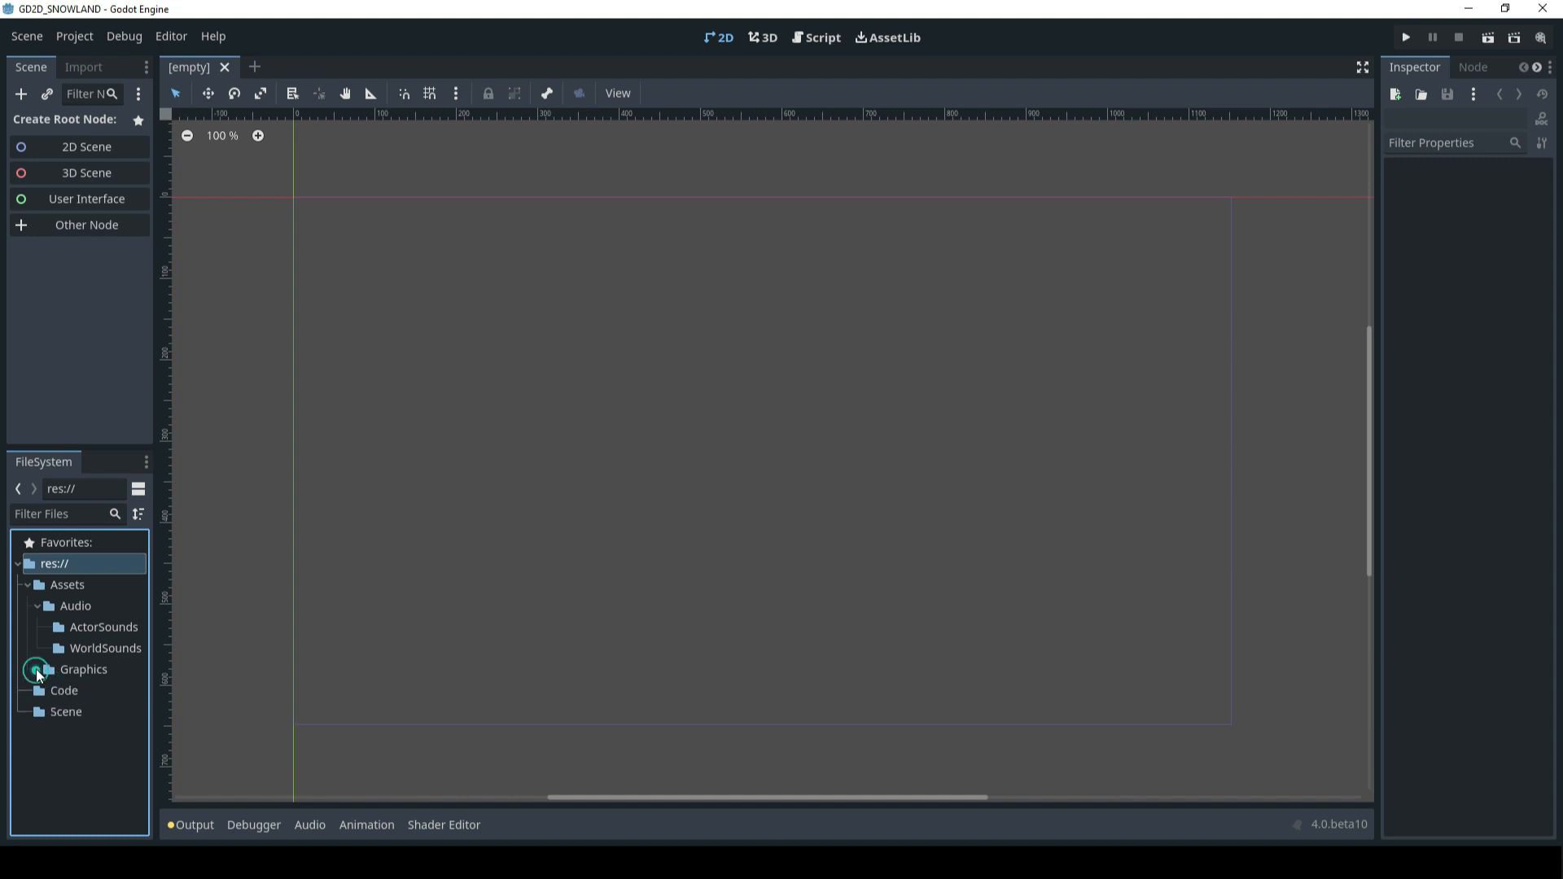
left_click(36, 605)
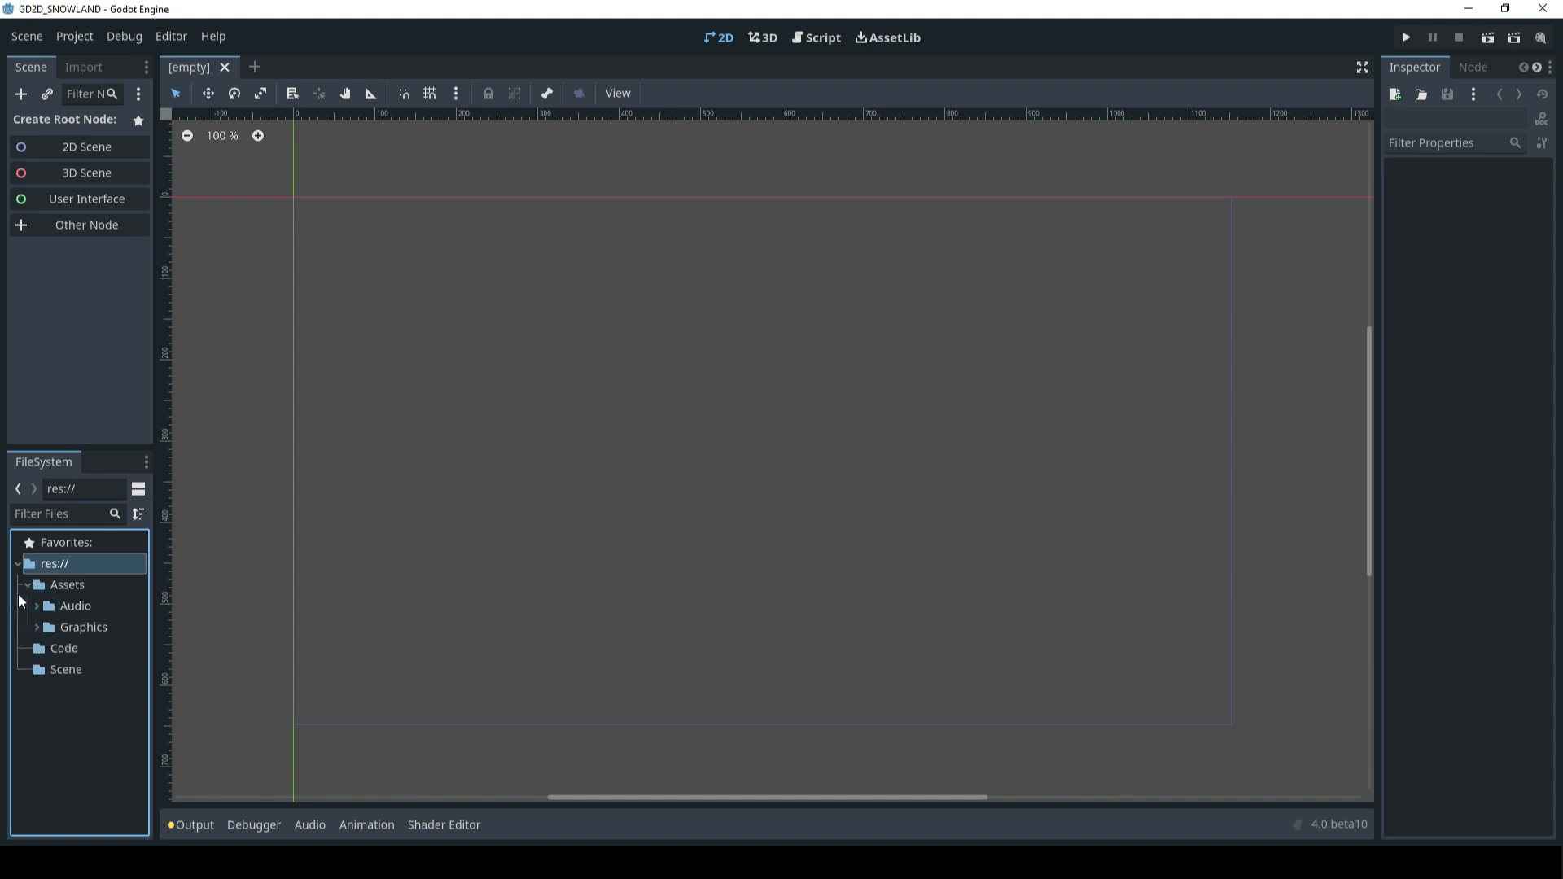
left_click(27, 585)
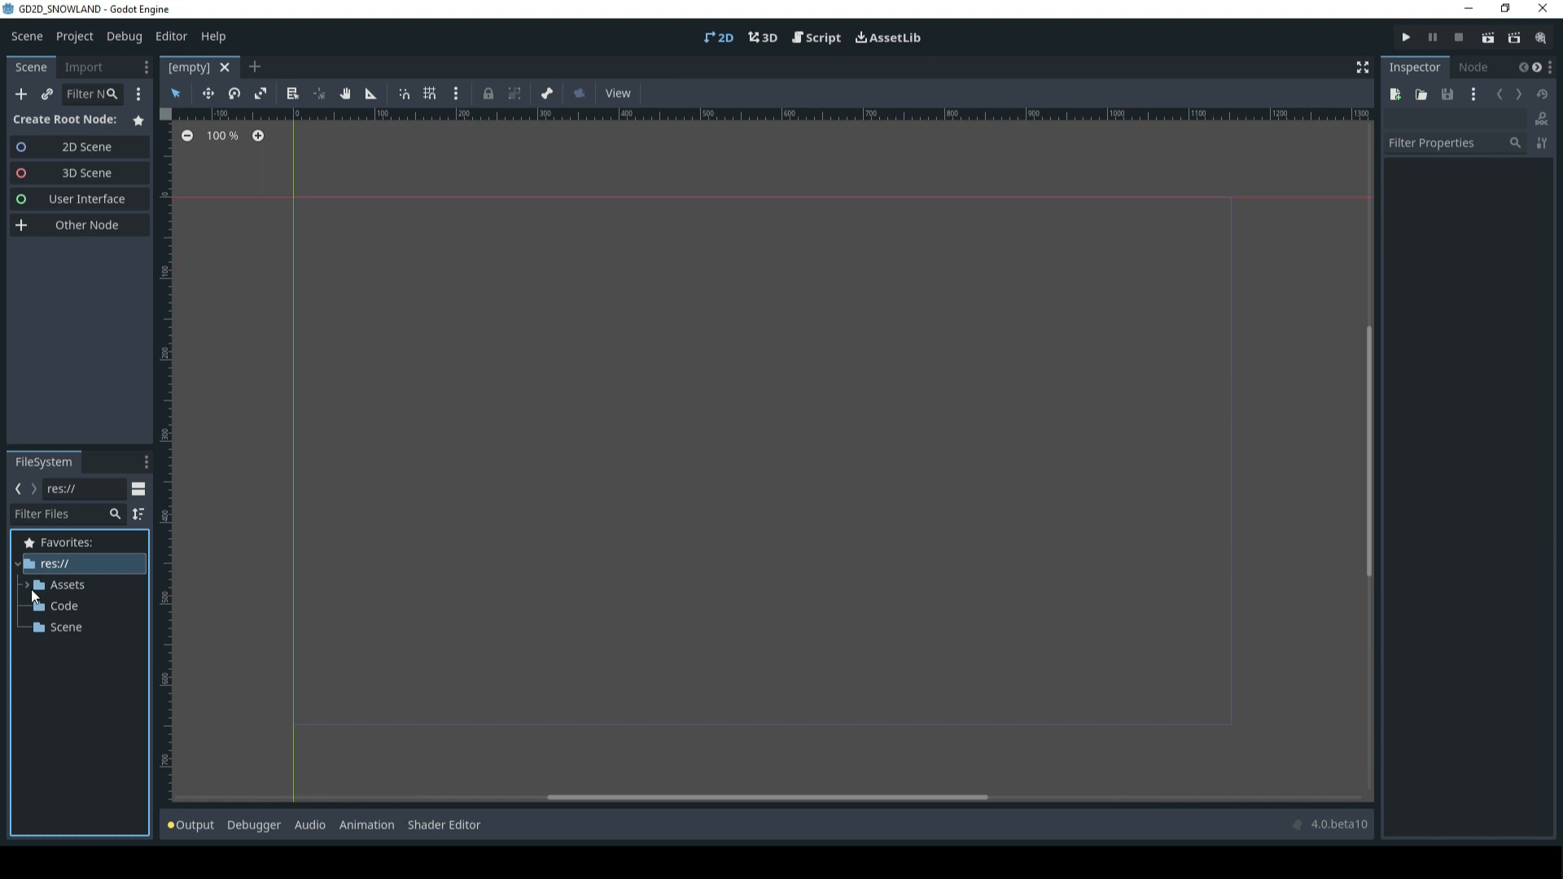